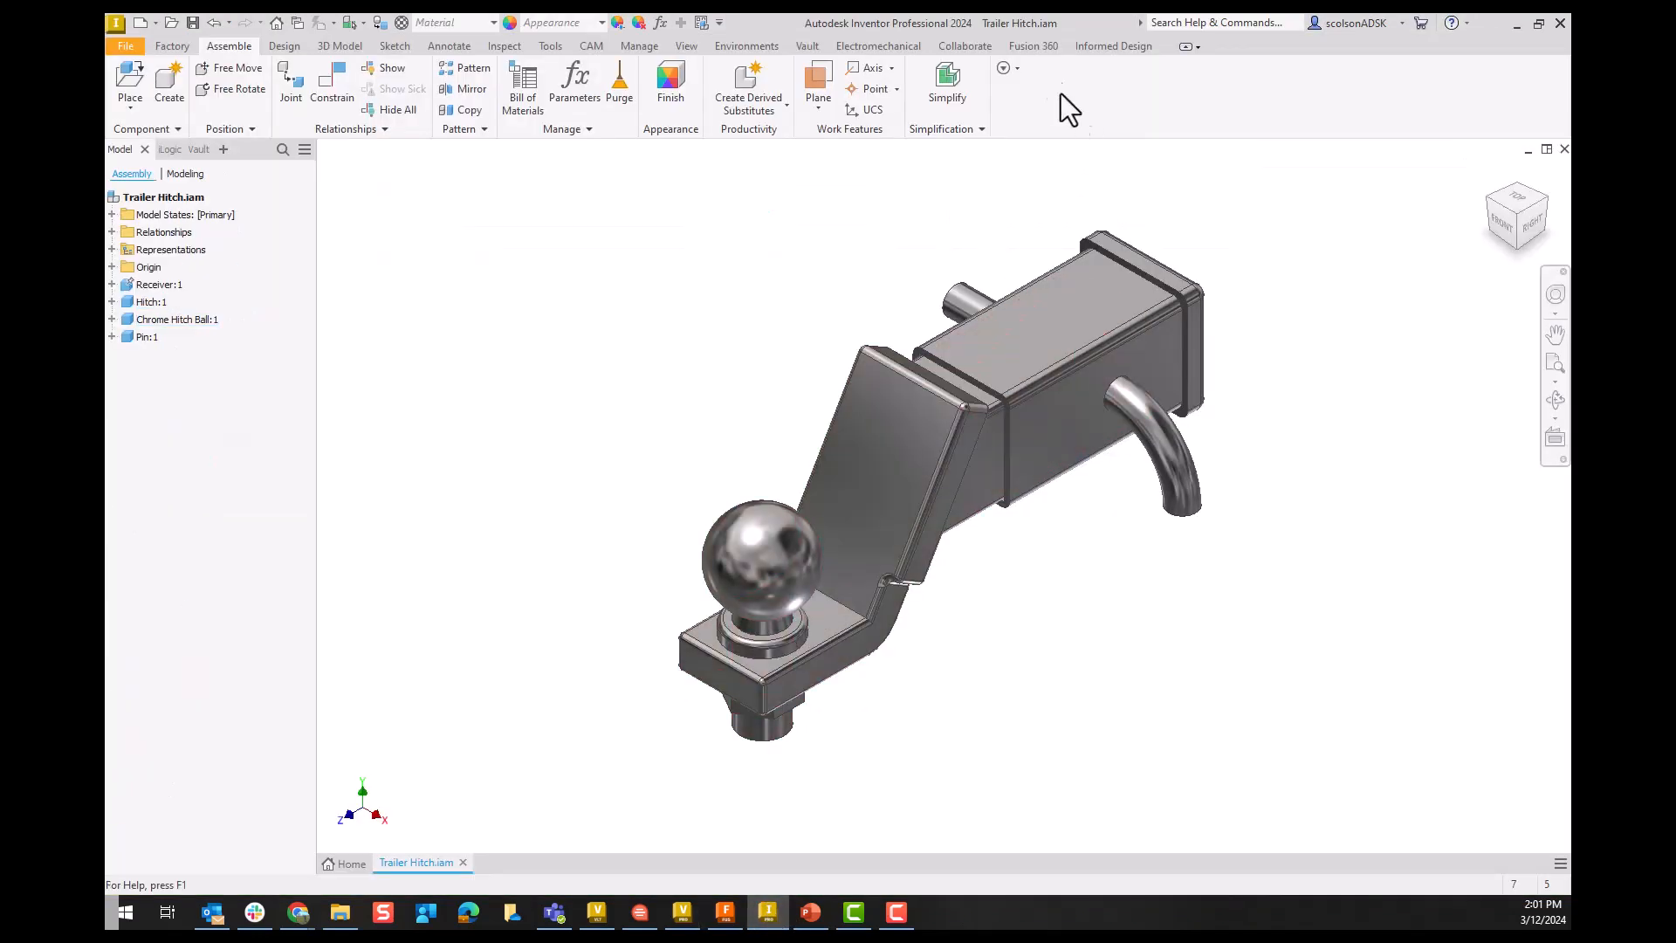
Step: Show the Fusion 360 workflow tools on the Inventor ribbon
left_click(1032, 46)
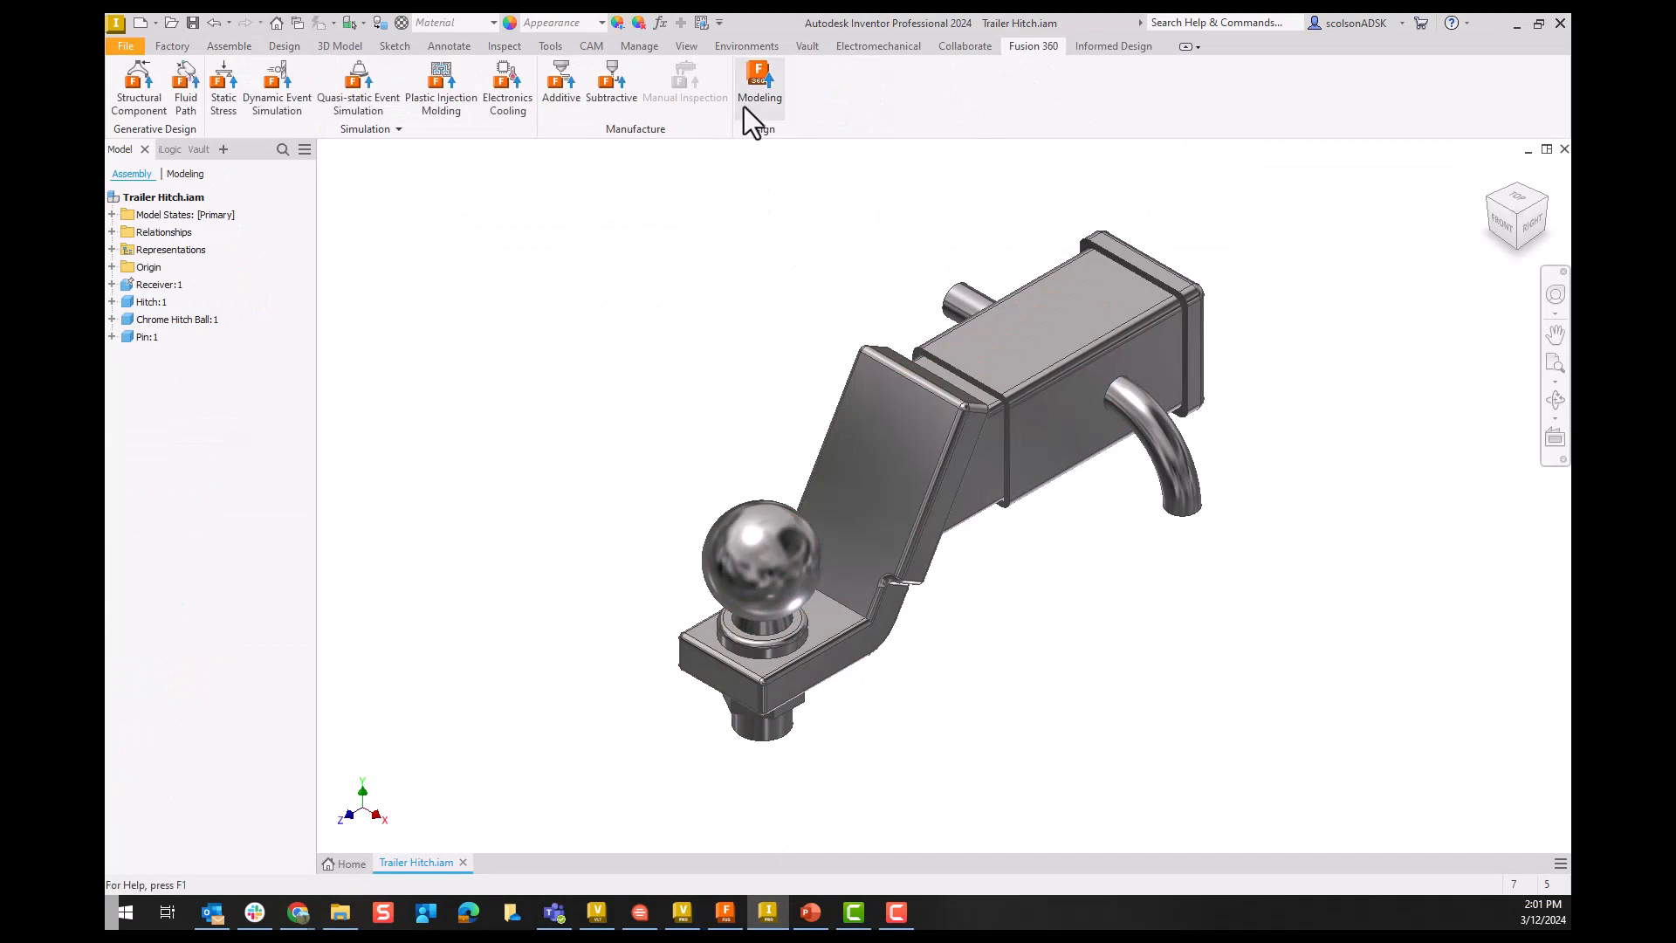
mouse_move(759, 80)
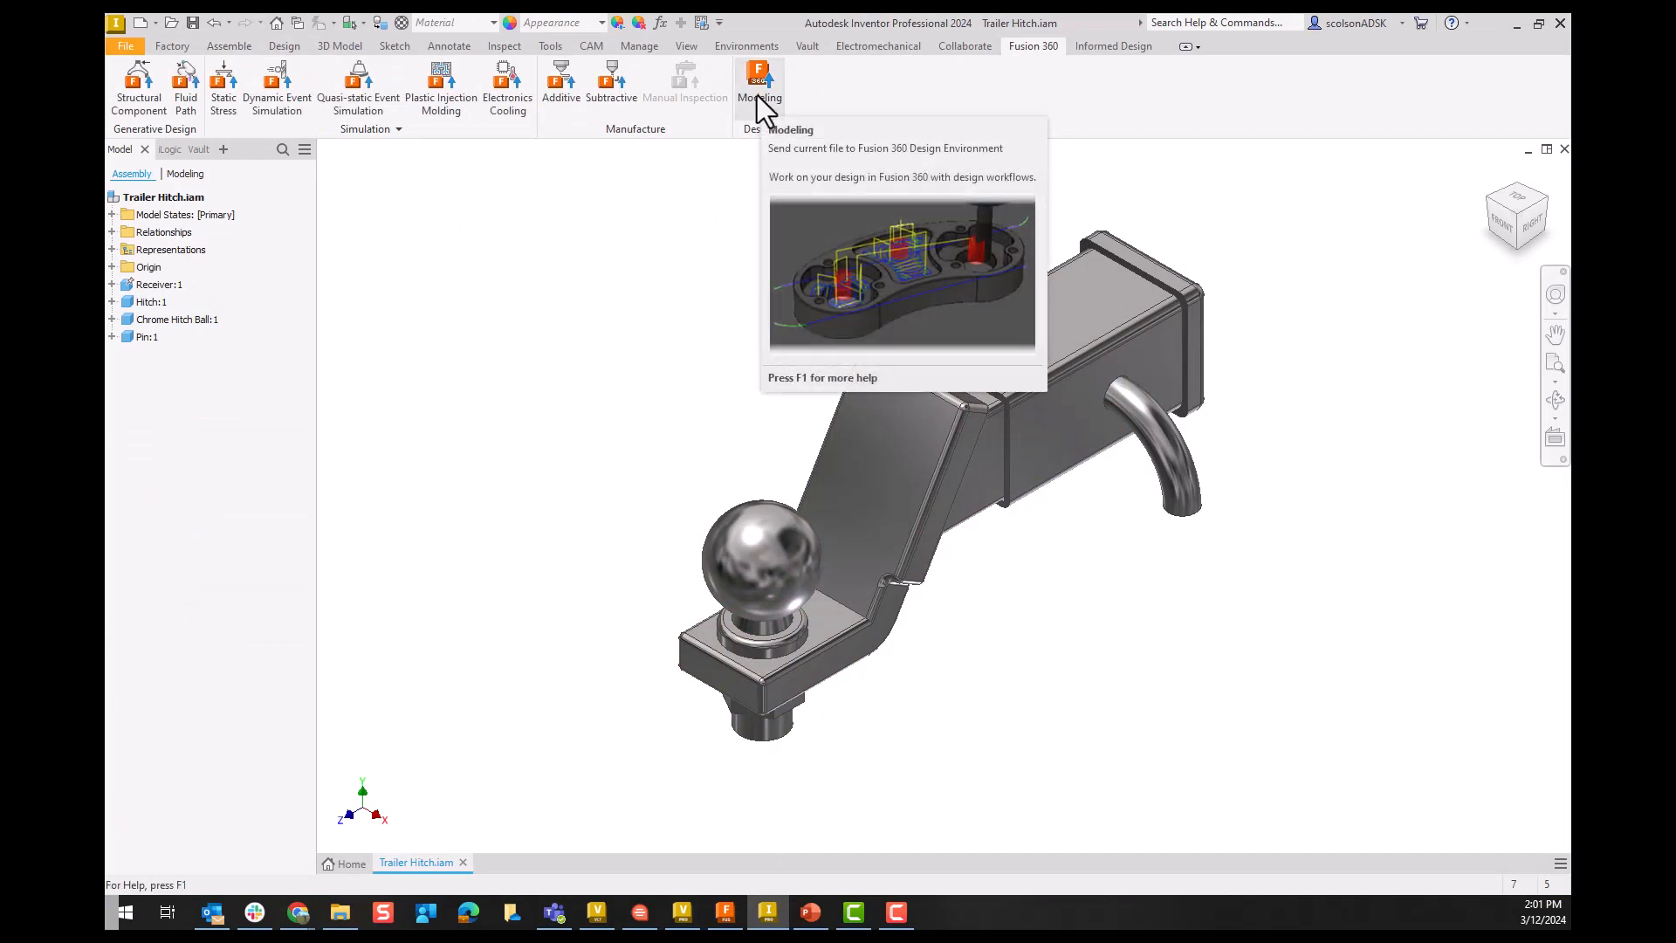
mouse_move(684, 271)
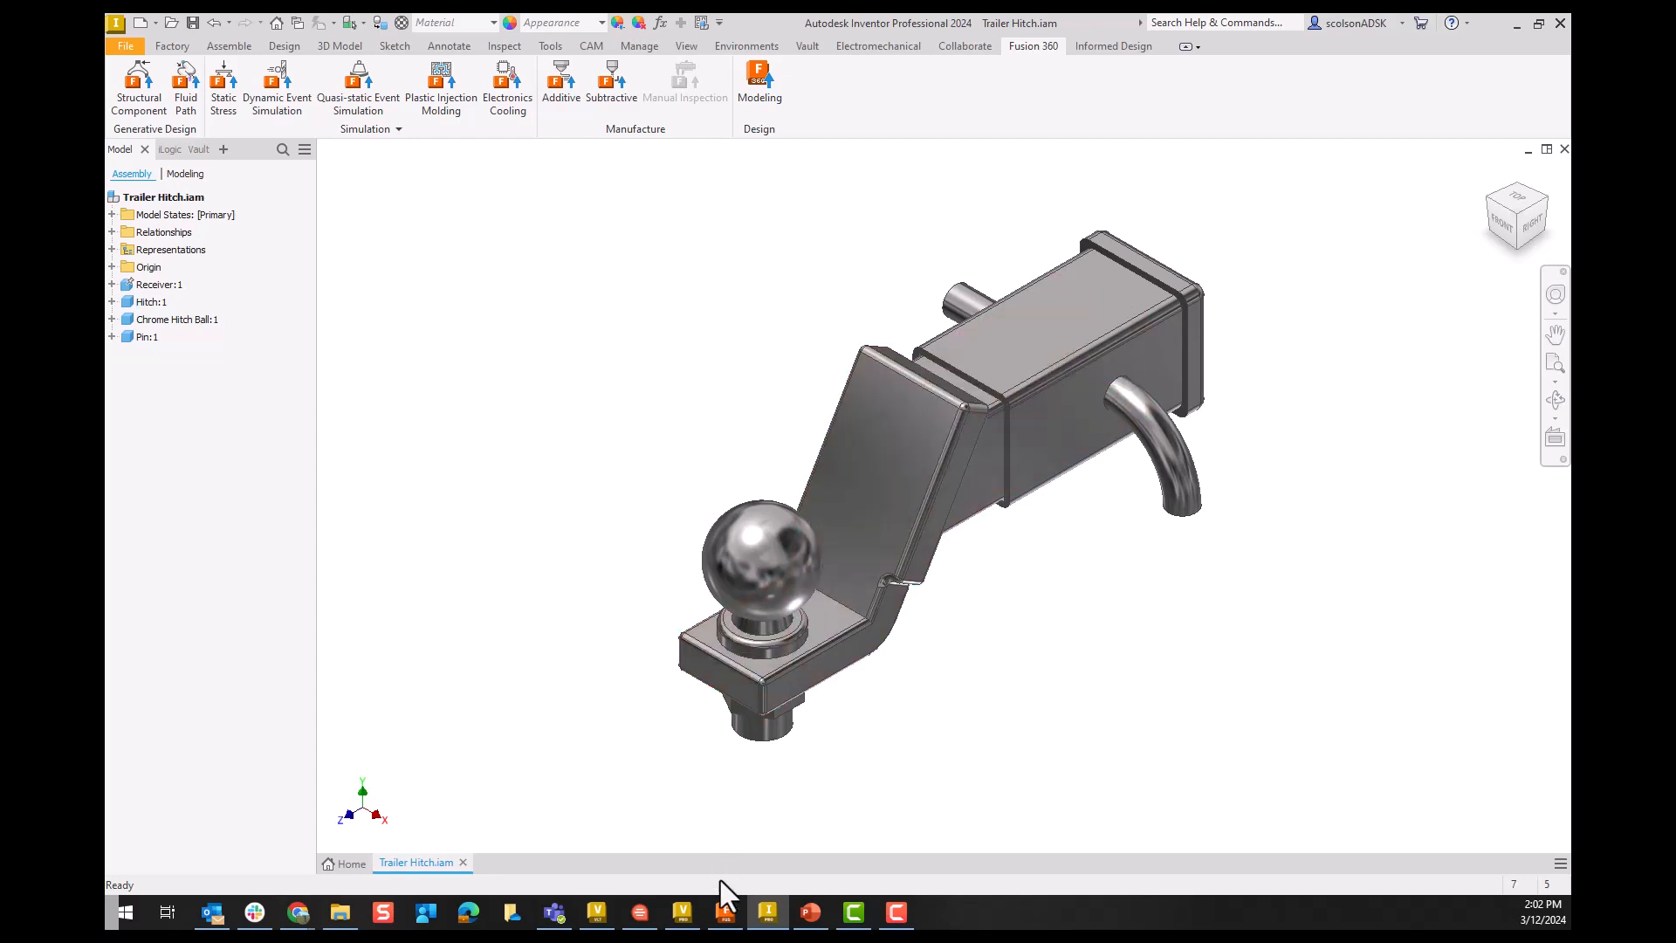
Step: Save the empty Fusion design as 'Reference to Trailer Hitch' in the Vault-Fusion Sync location
left_click(725, 912)
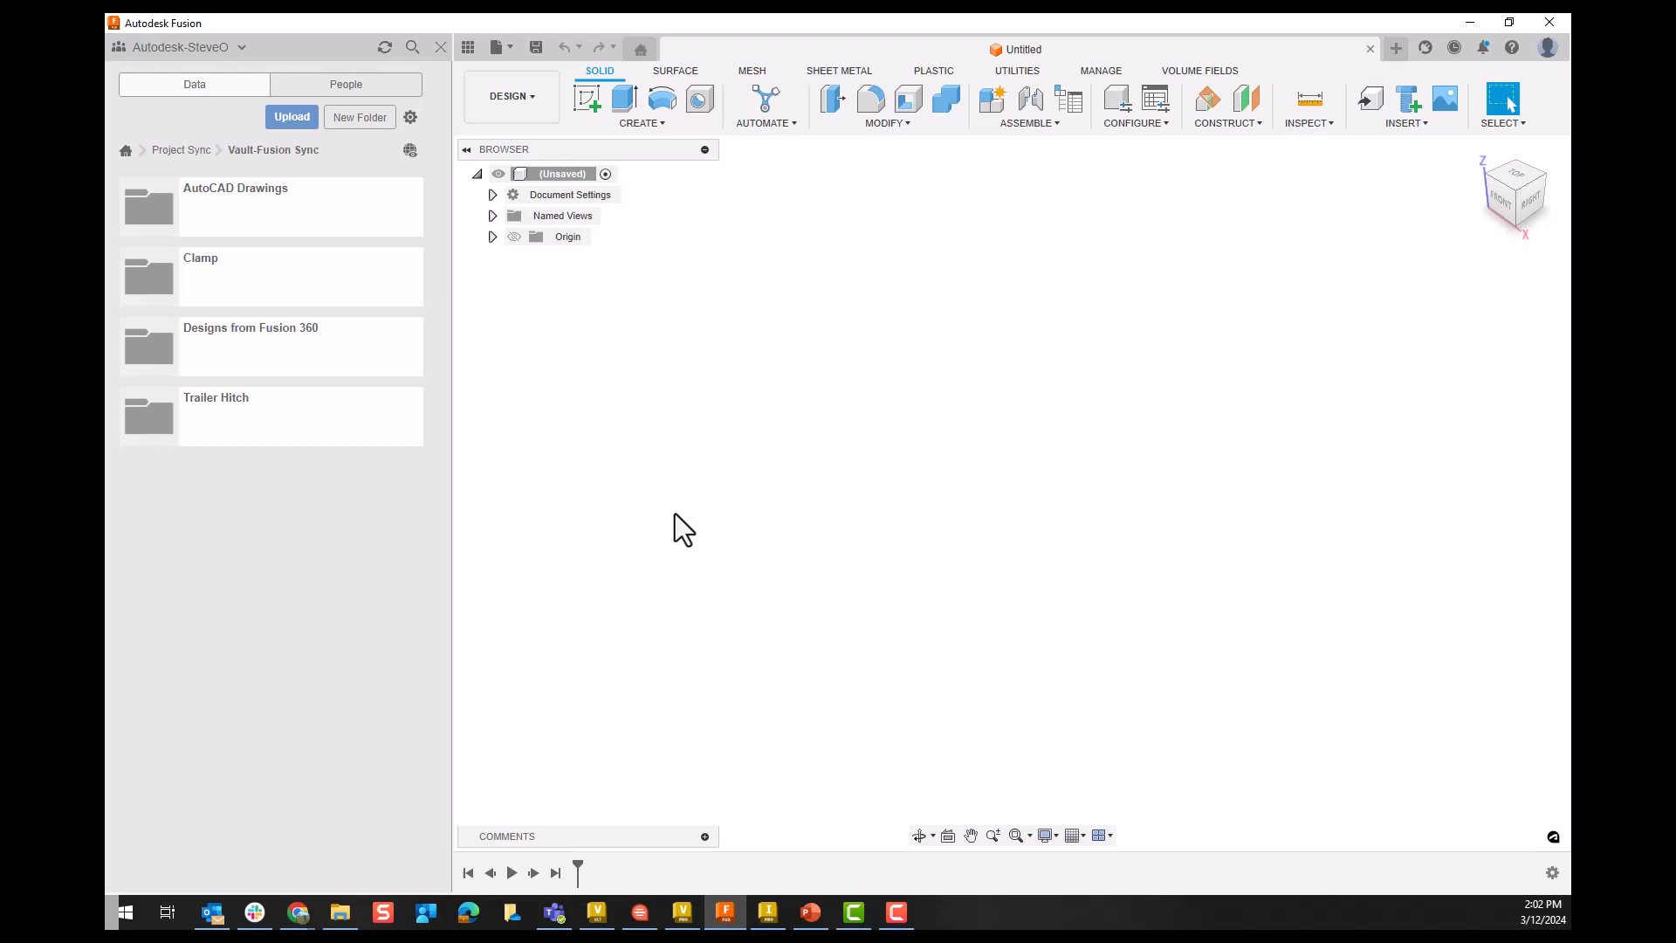
mouse_move(536, 47)
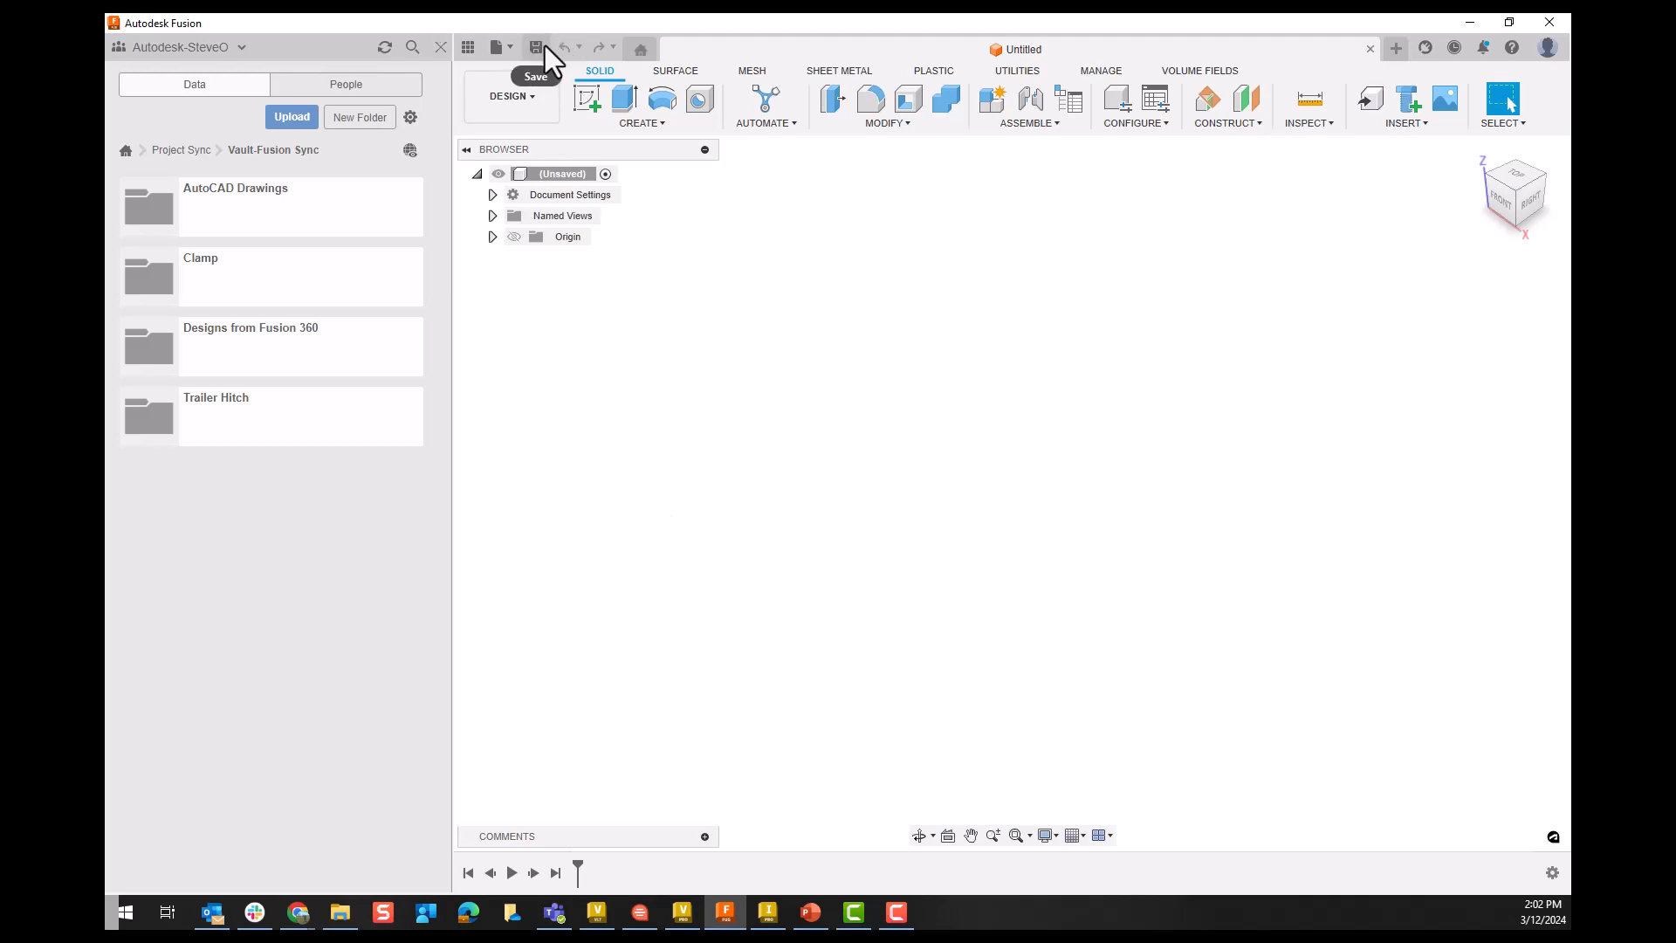
left_click(536, 49)
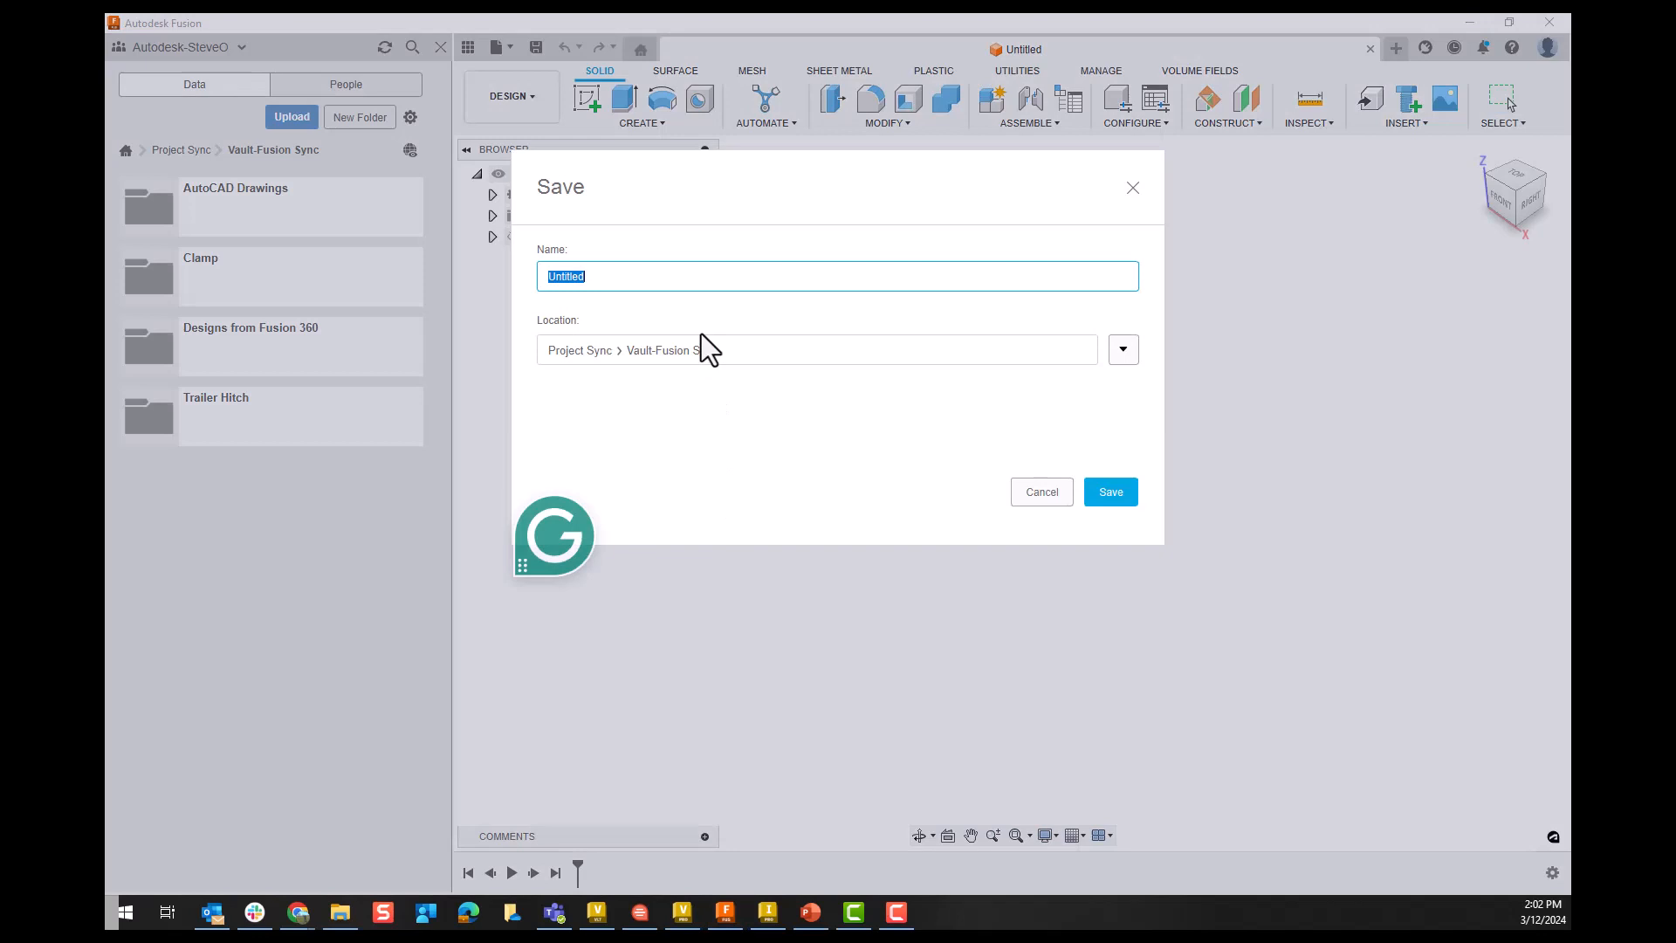
type("Reference to")
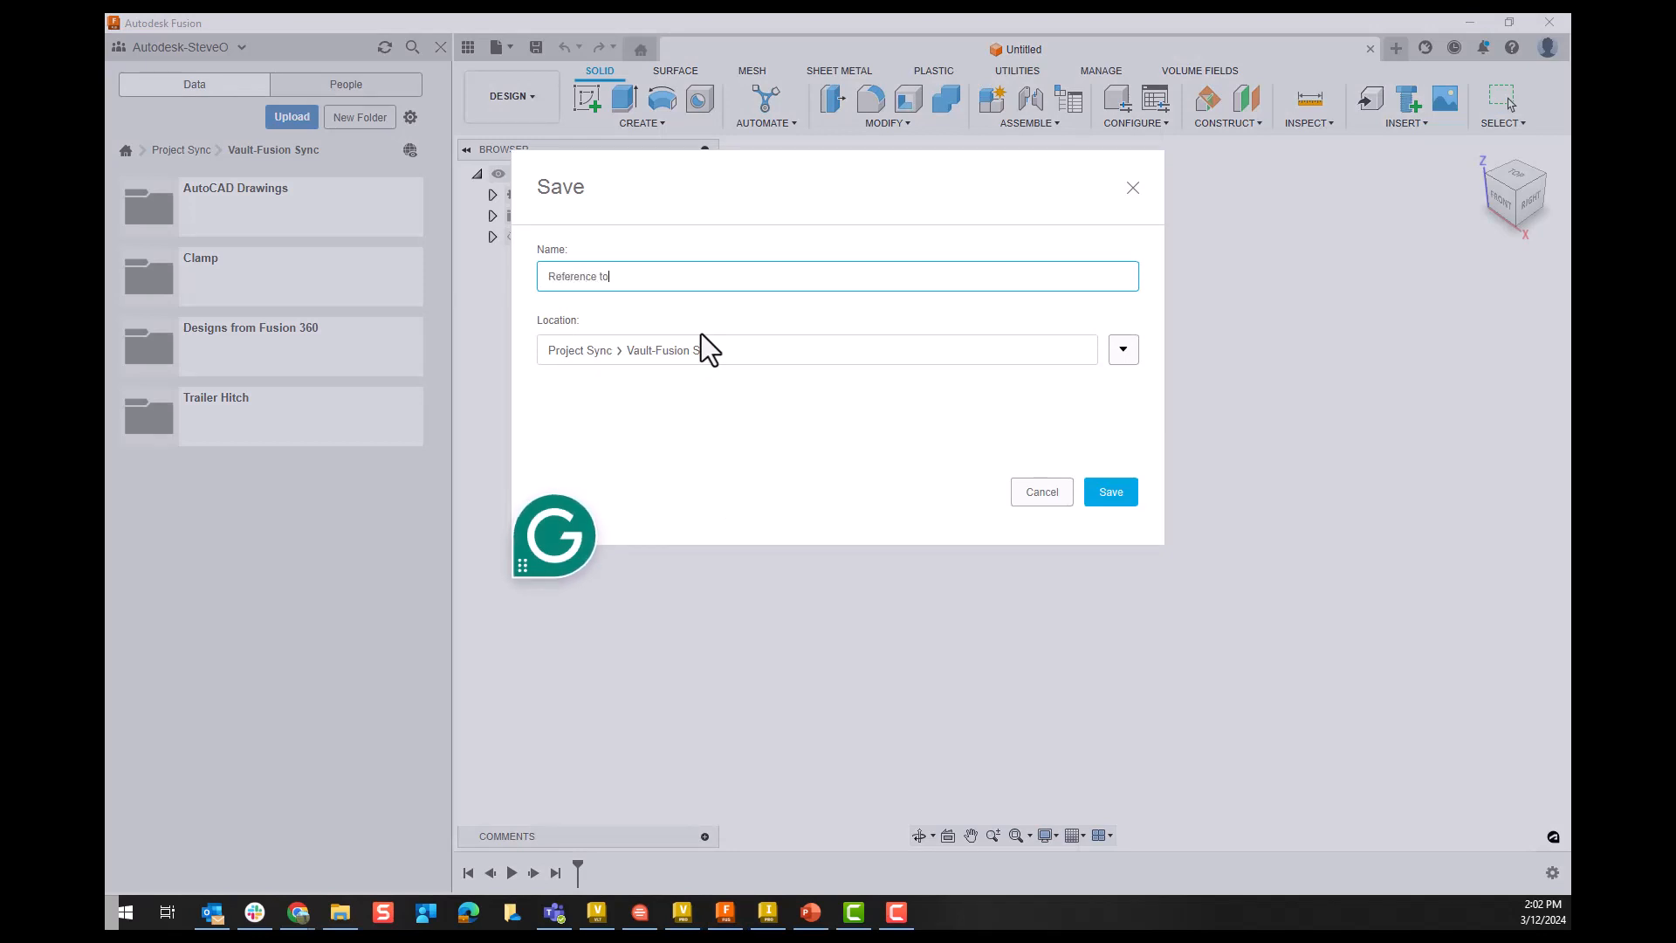
type("Trailer")
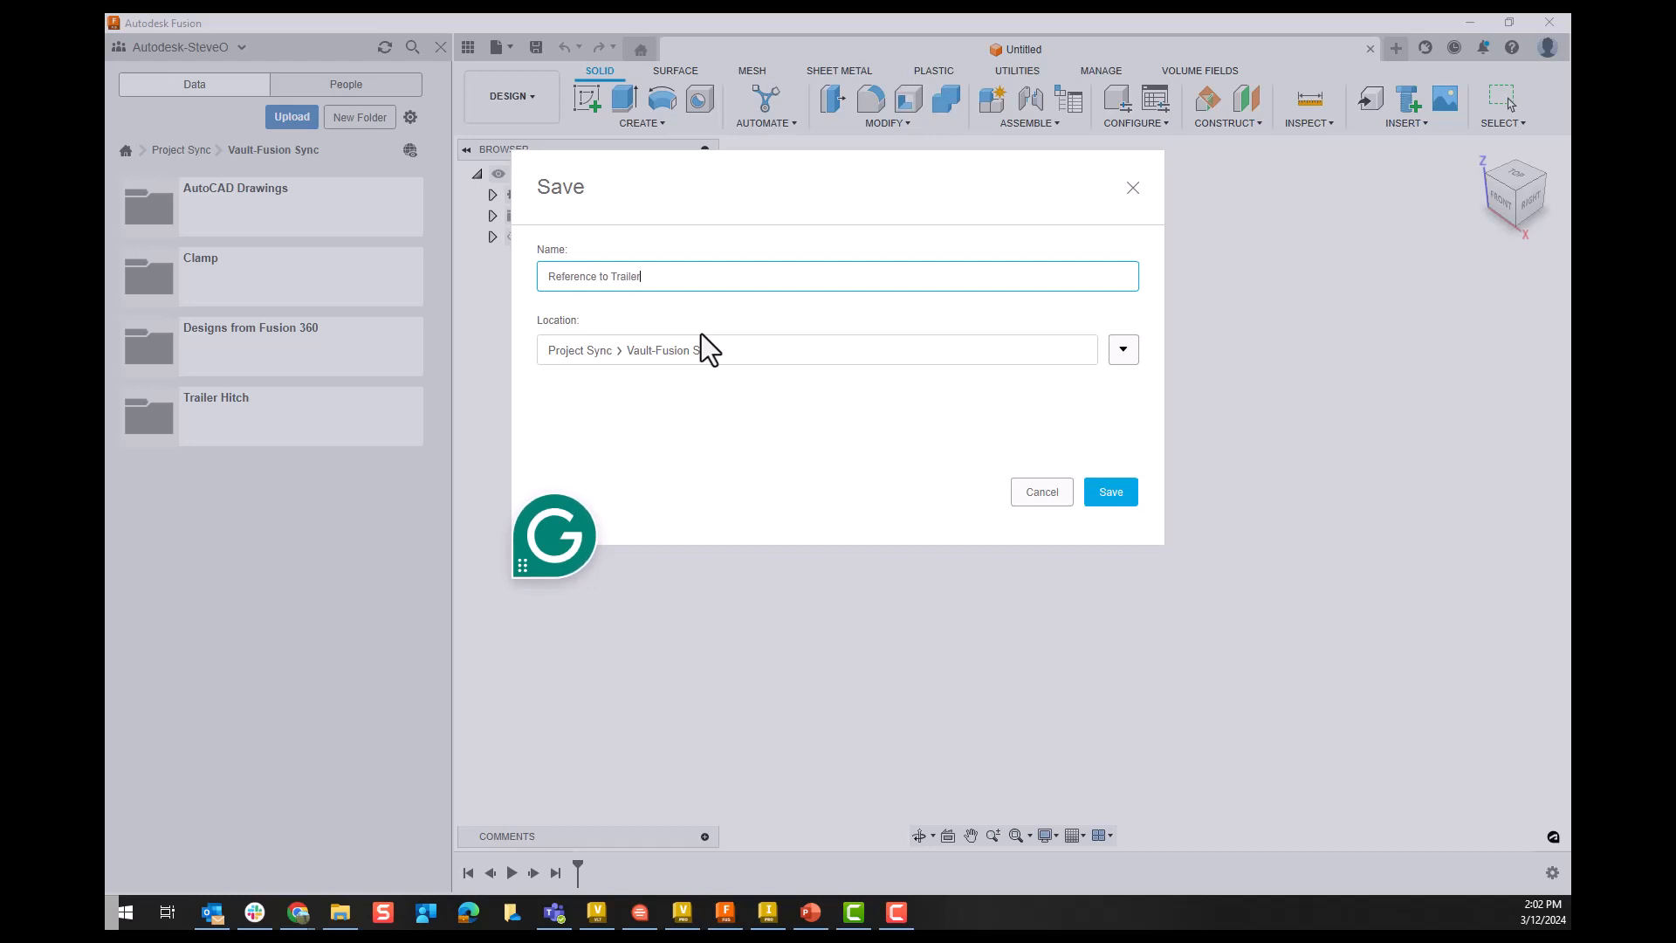
type("Hitch")
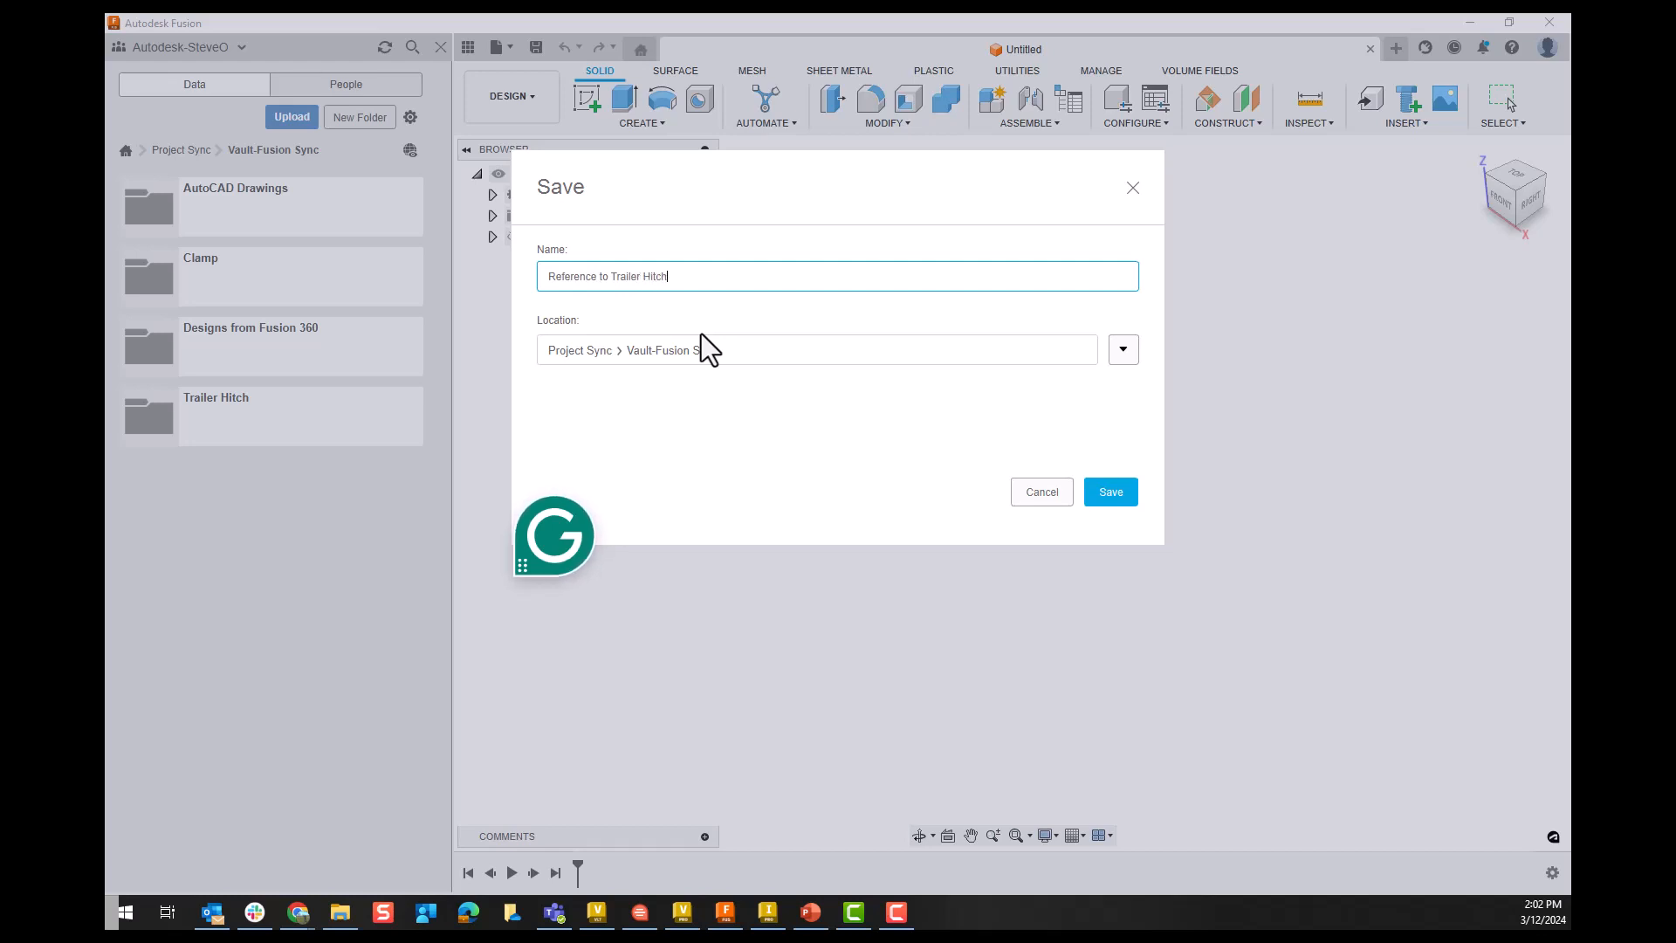
mouse_move(780, 377)
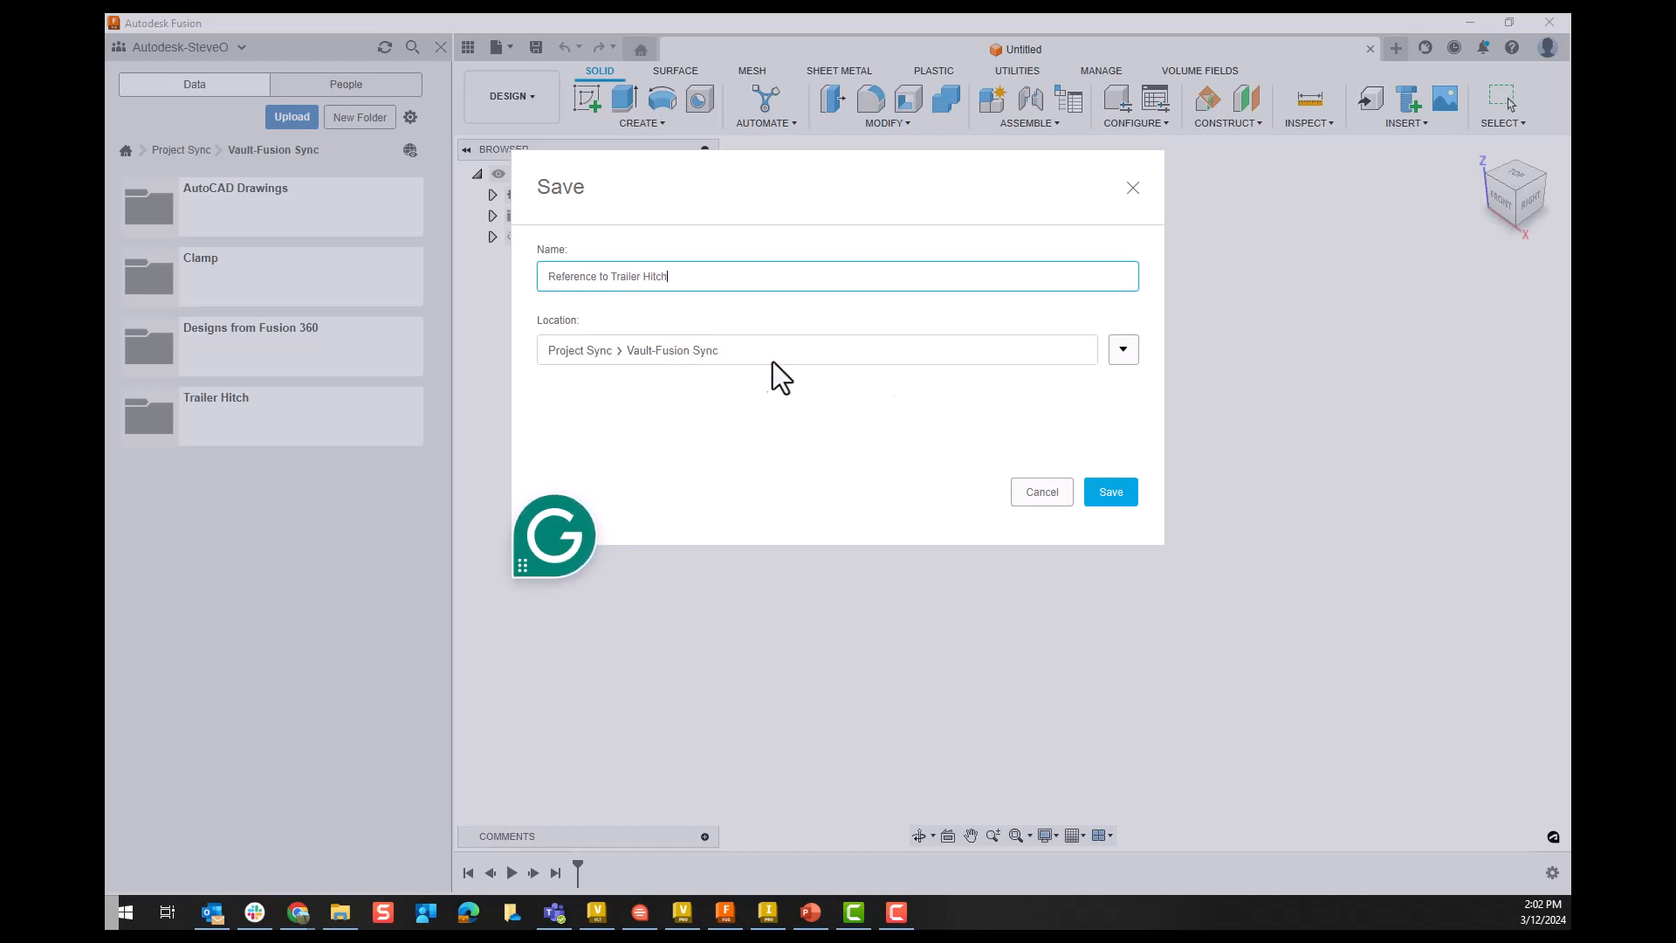
left_click(1121, 349)
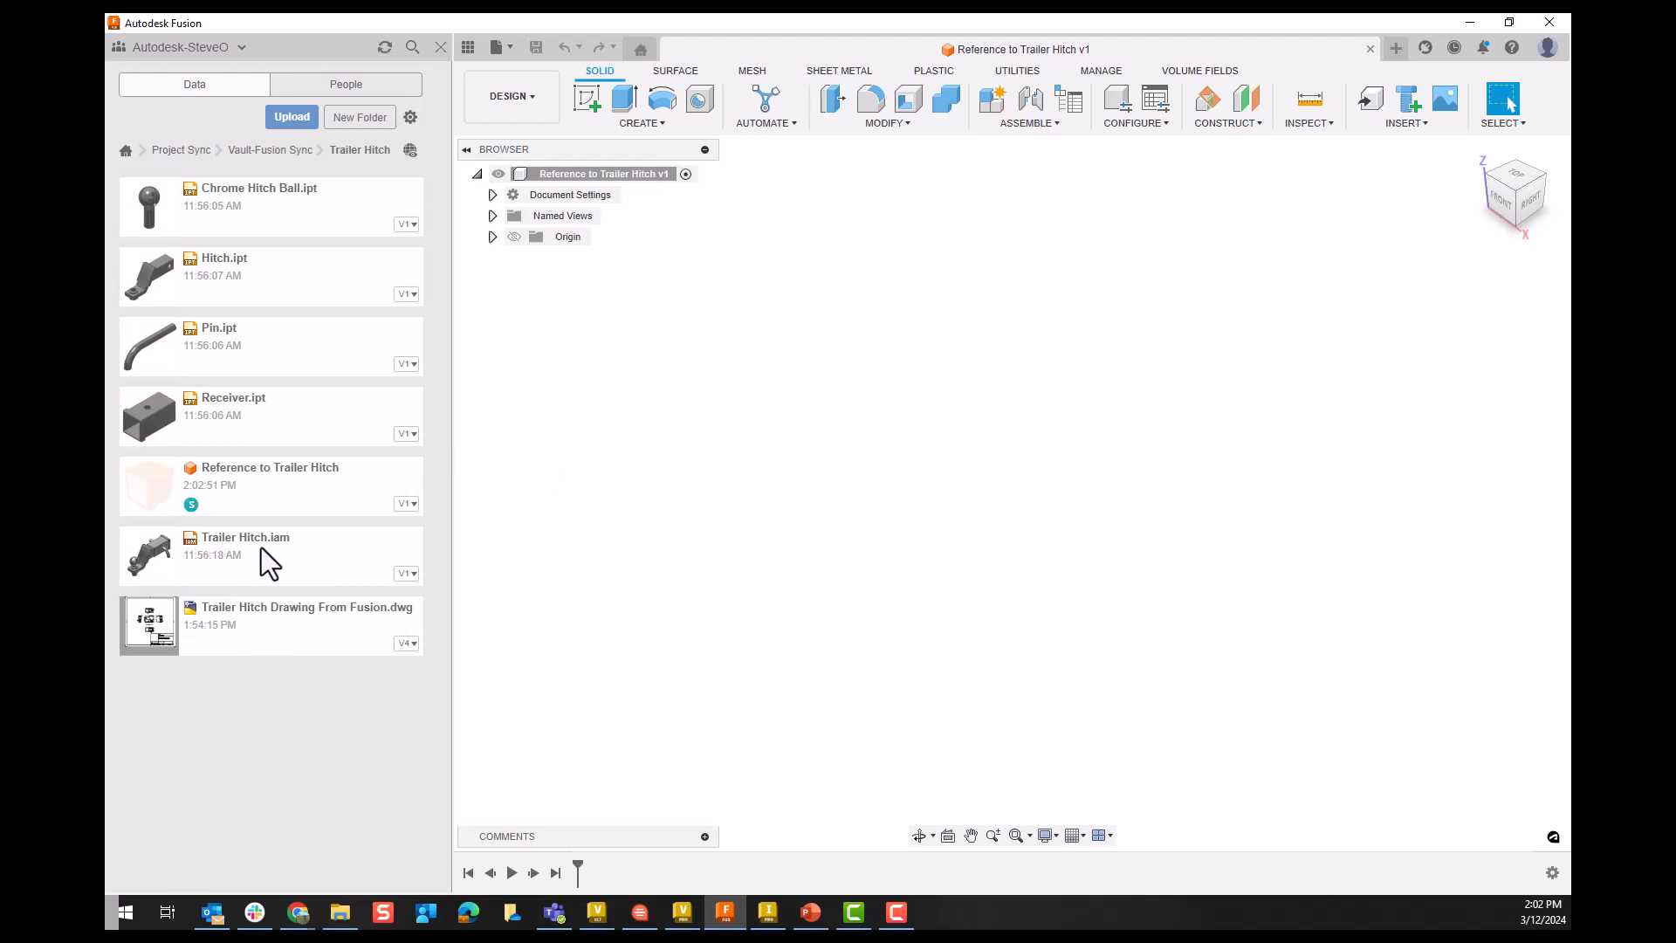
Step: Insert Trailer Hitch.iam into the current design rotated 90 degrees about X
right_click(247, 550)
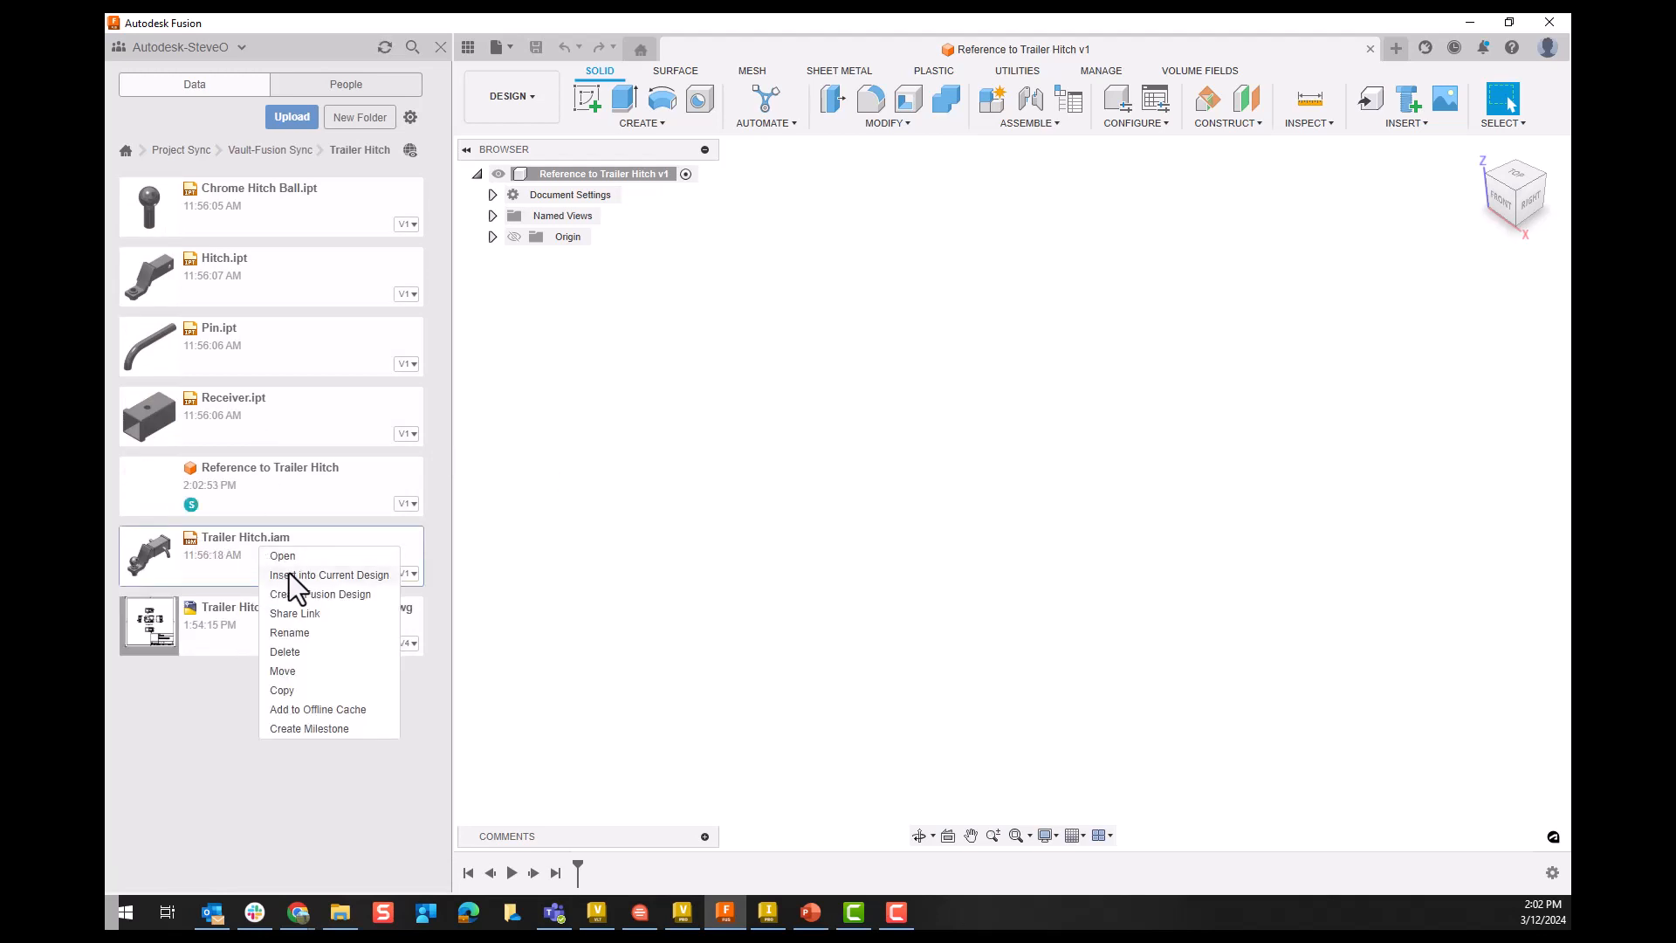
left_click(283, 556)
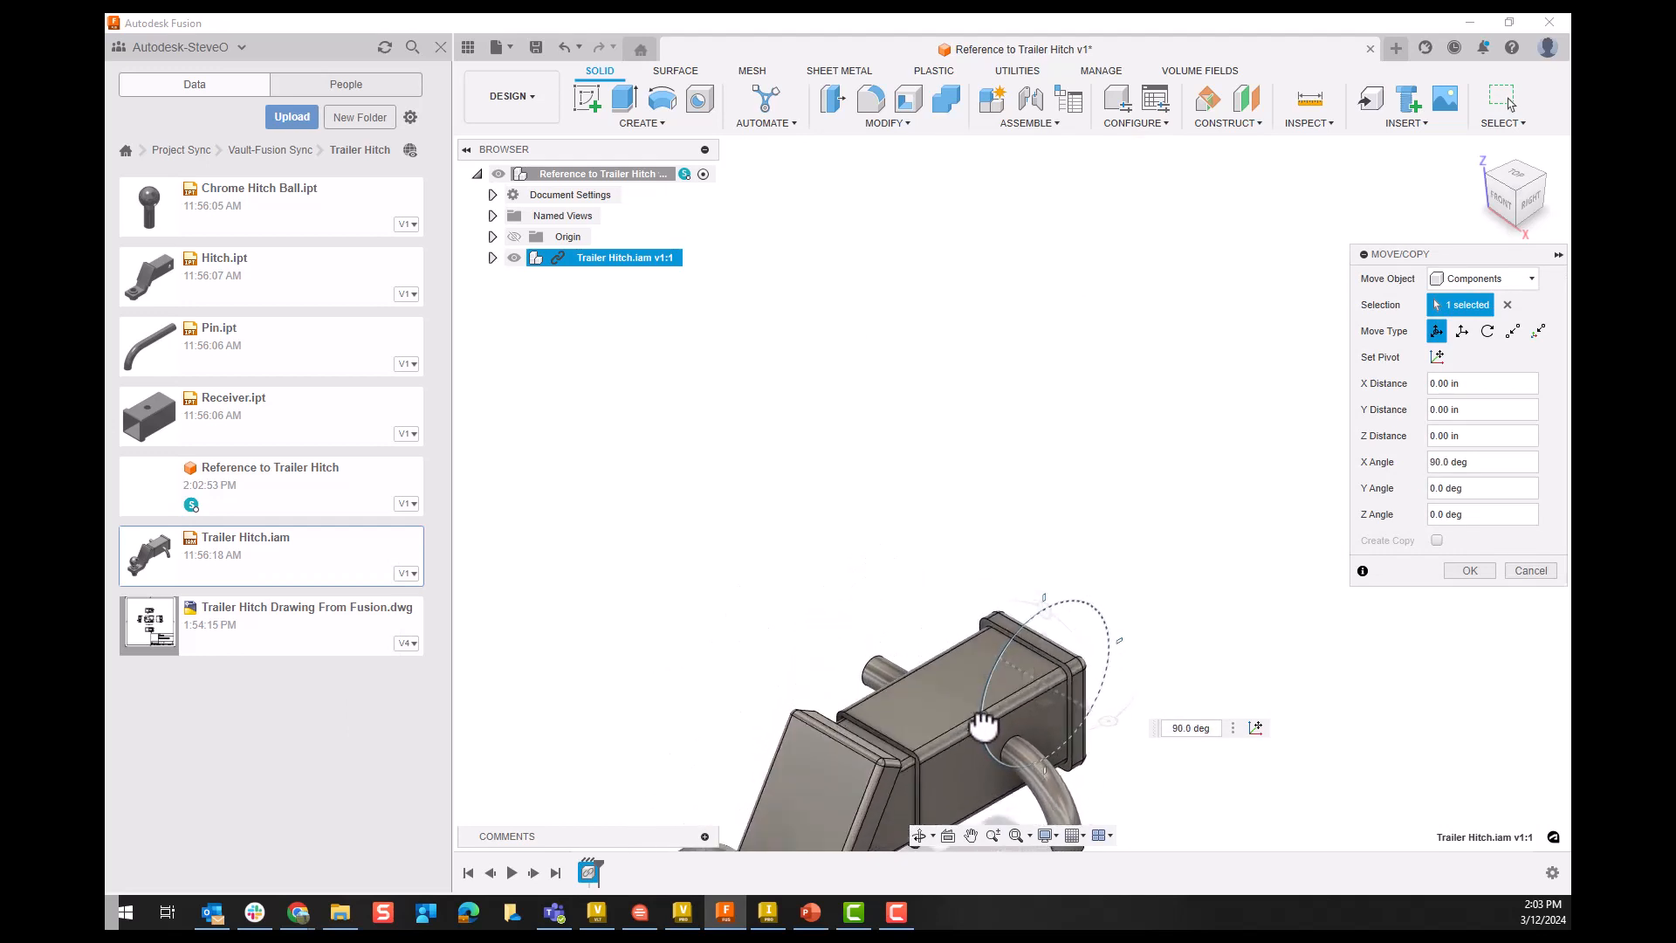
left_click(1468, 569)
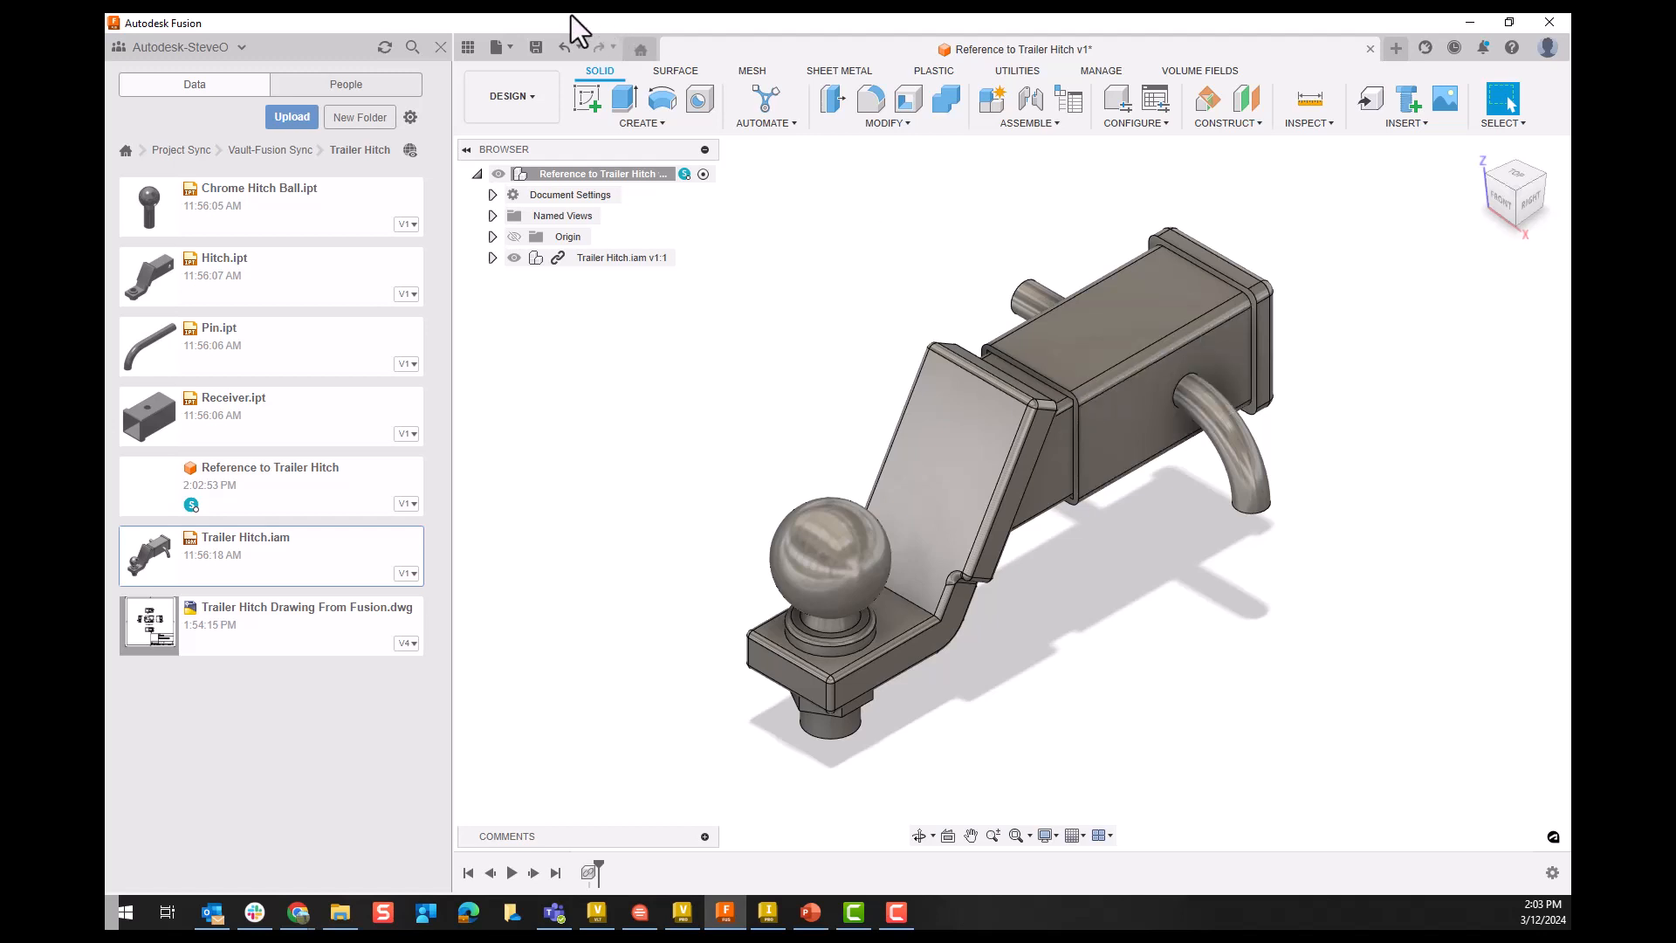
Step: Save the reference design as version 2
left_click(536, 49)
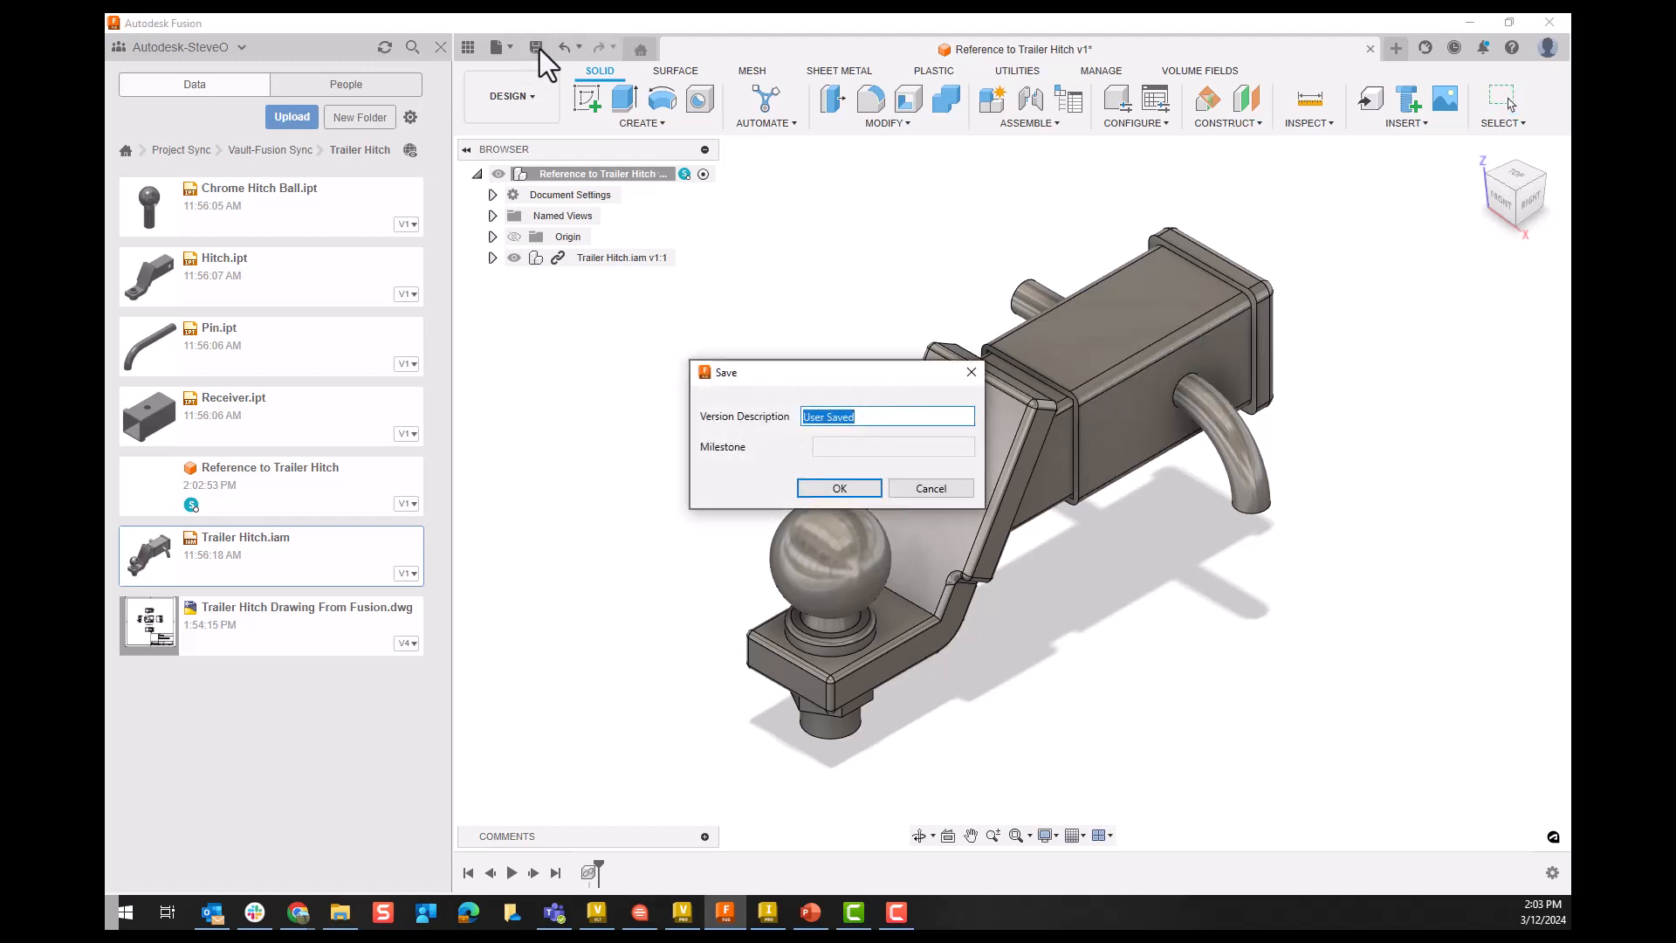
left_click(838, 487)
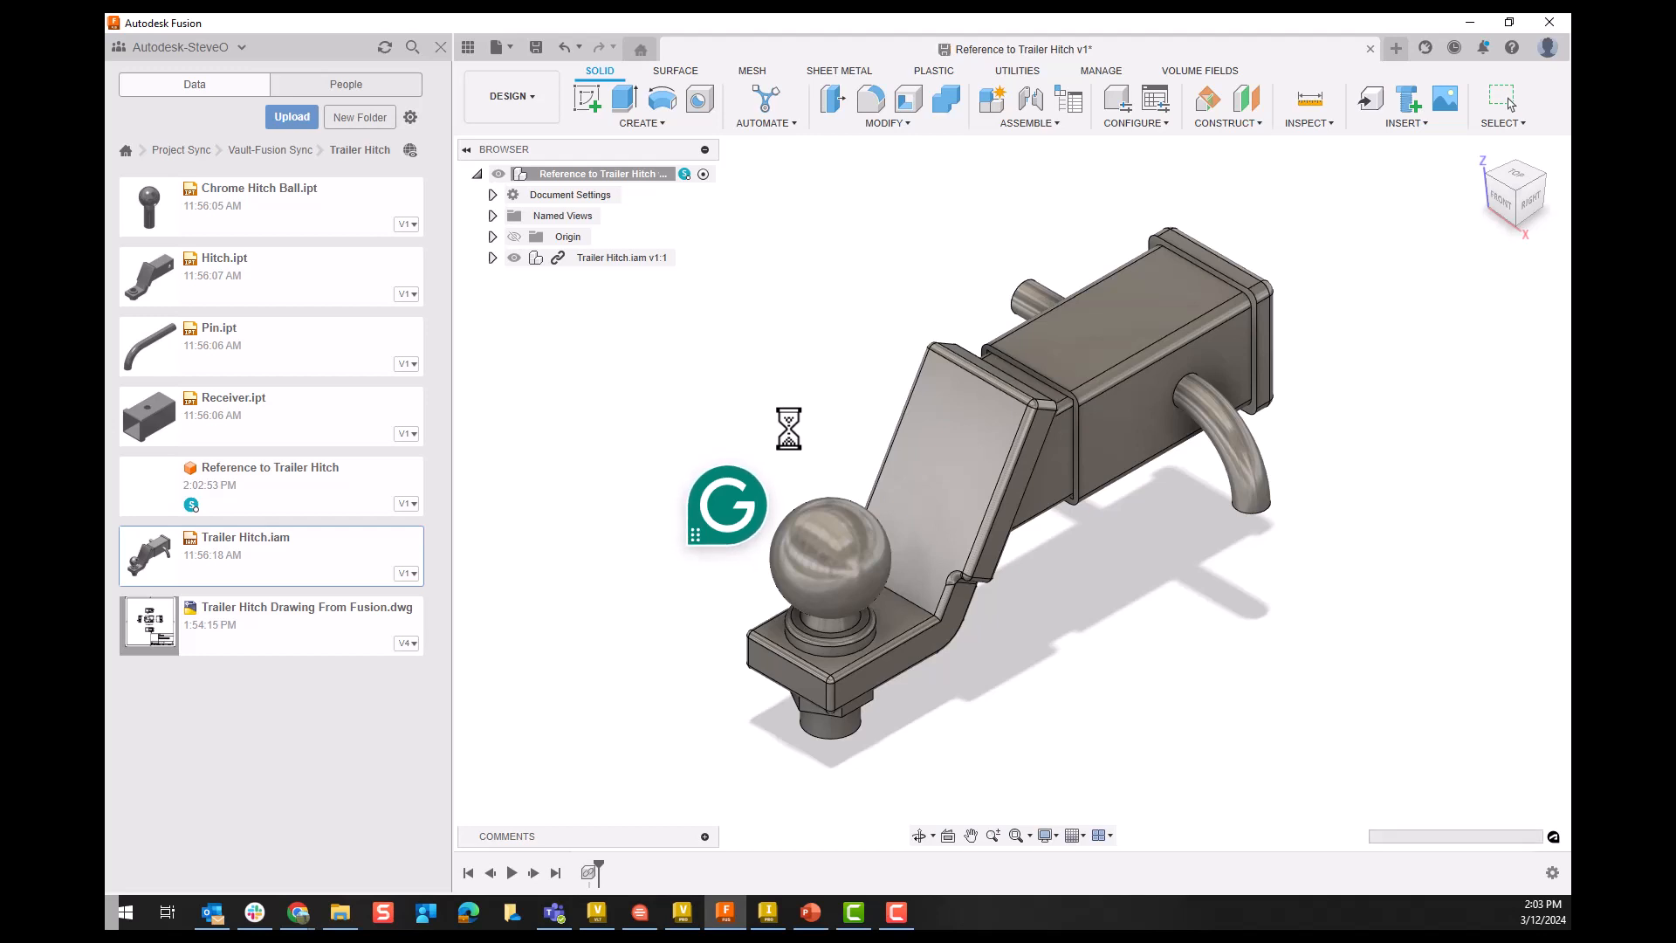
left_click(534, 45)
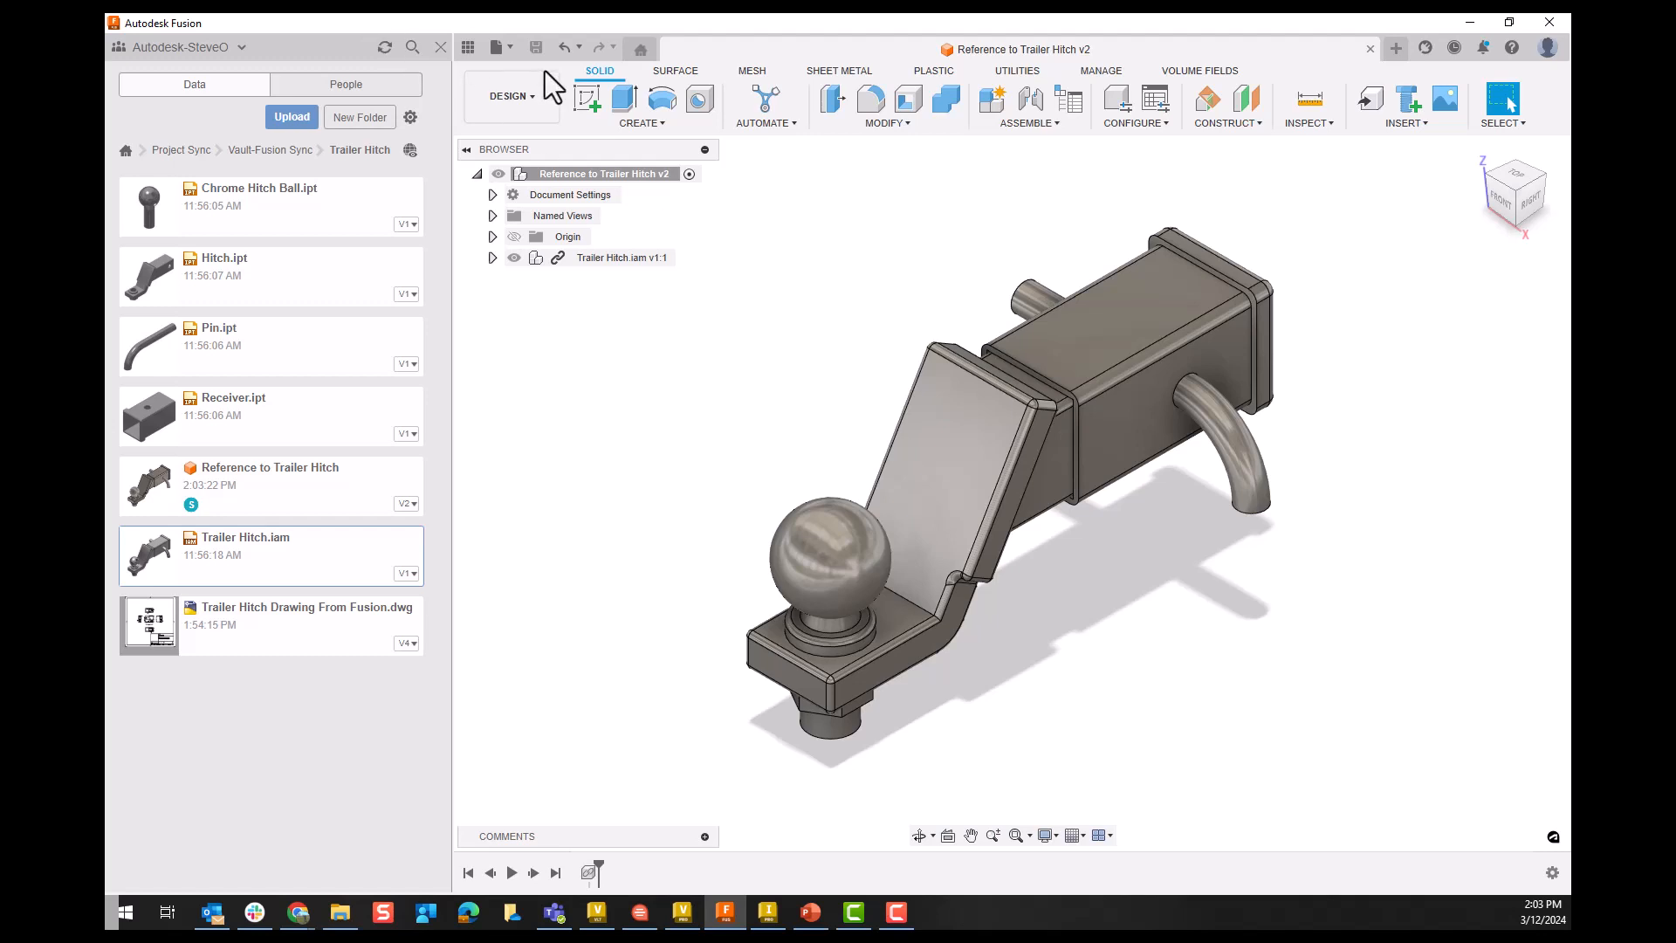
mouse_move(498, 46)
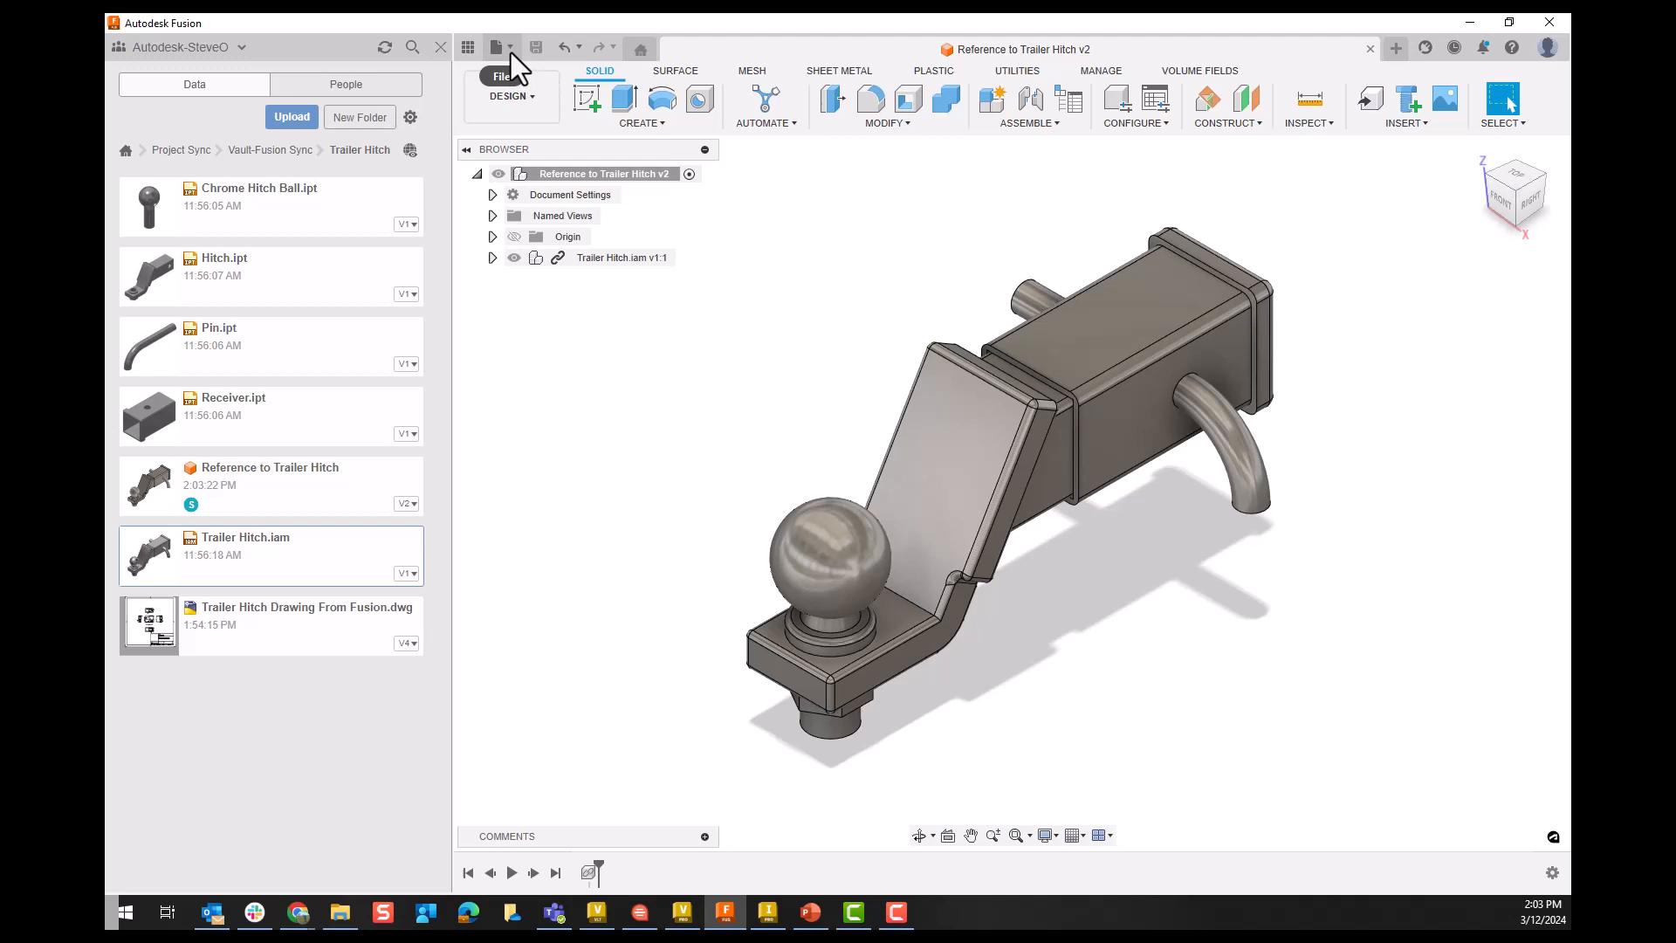
Step: Create an automatic ASME size B drawing in inches with sheets for all levels
left_click(499, 48)
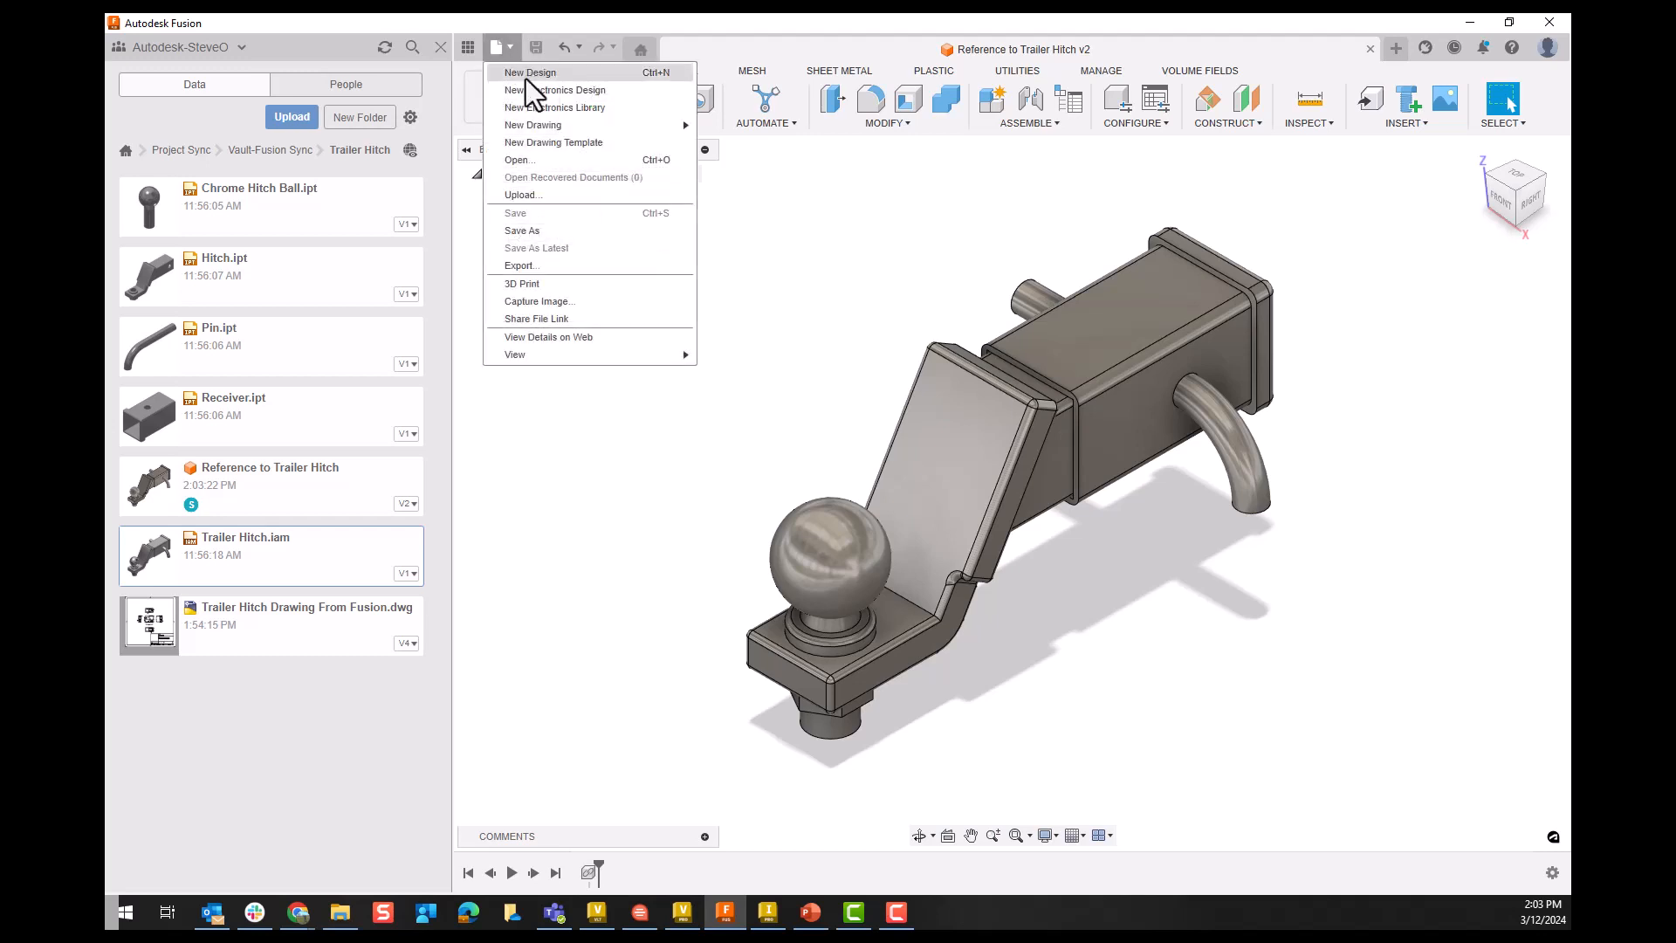
mouse_move(533, 126)
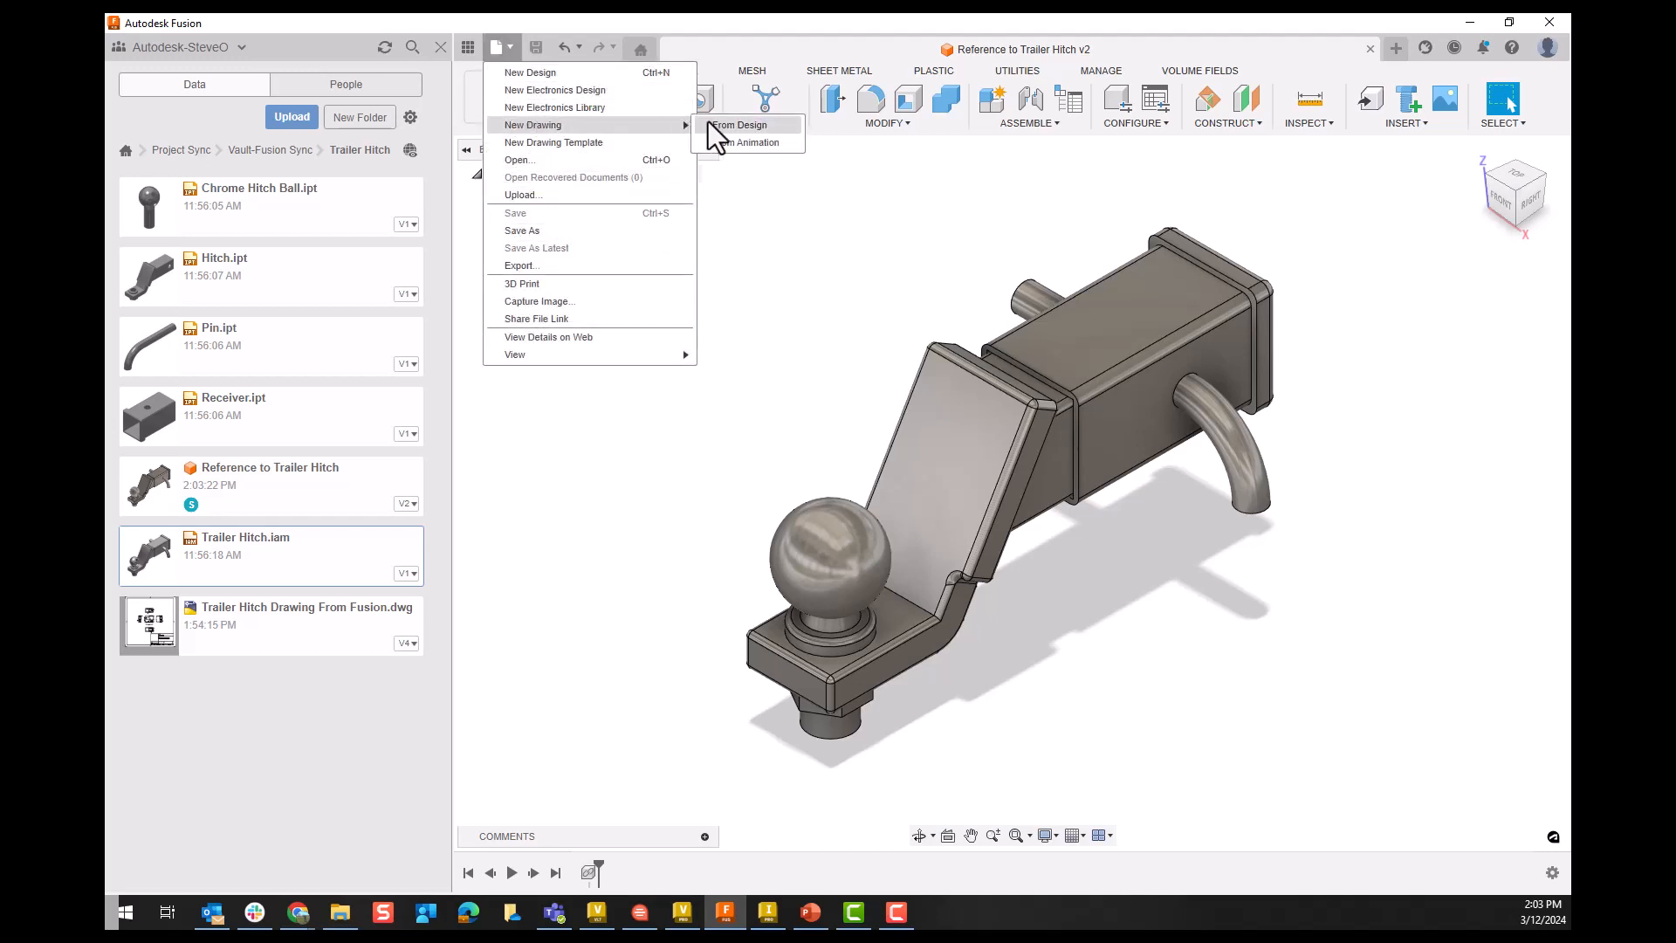
left_click(739, 126)
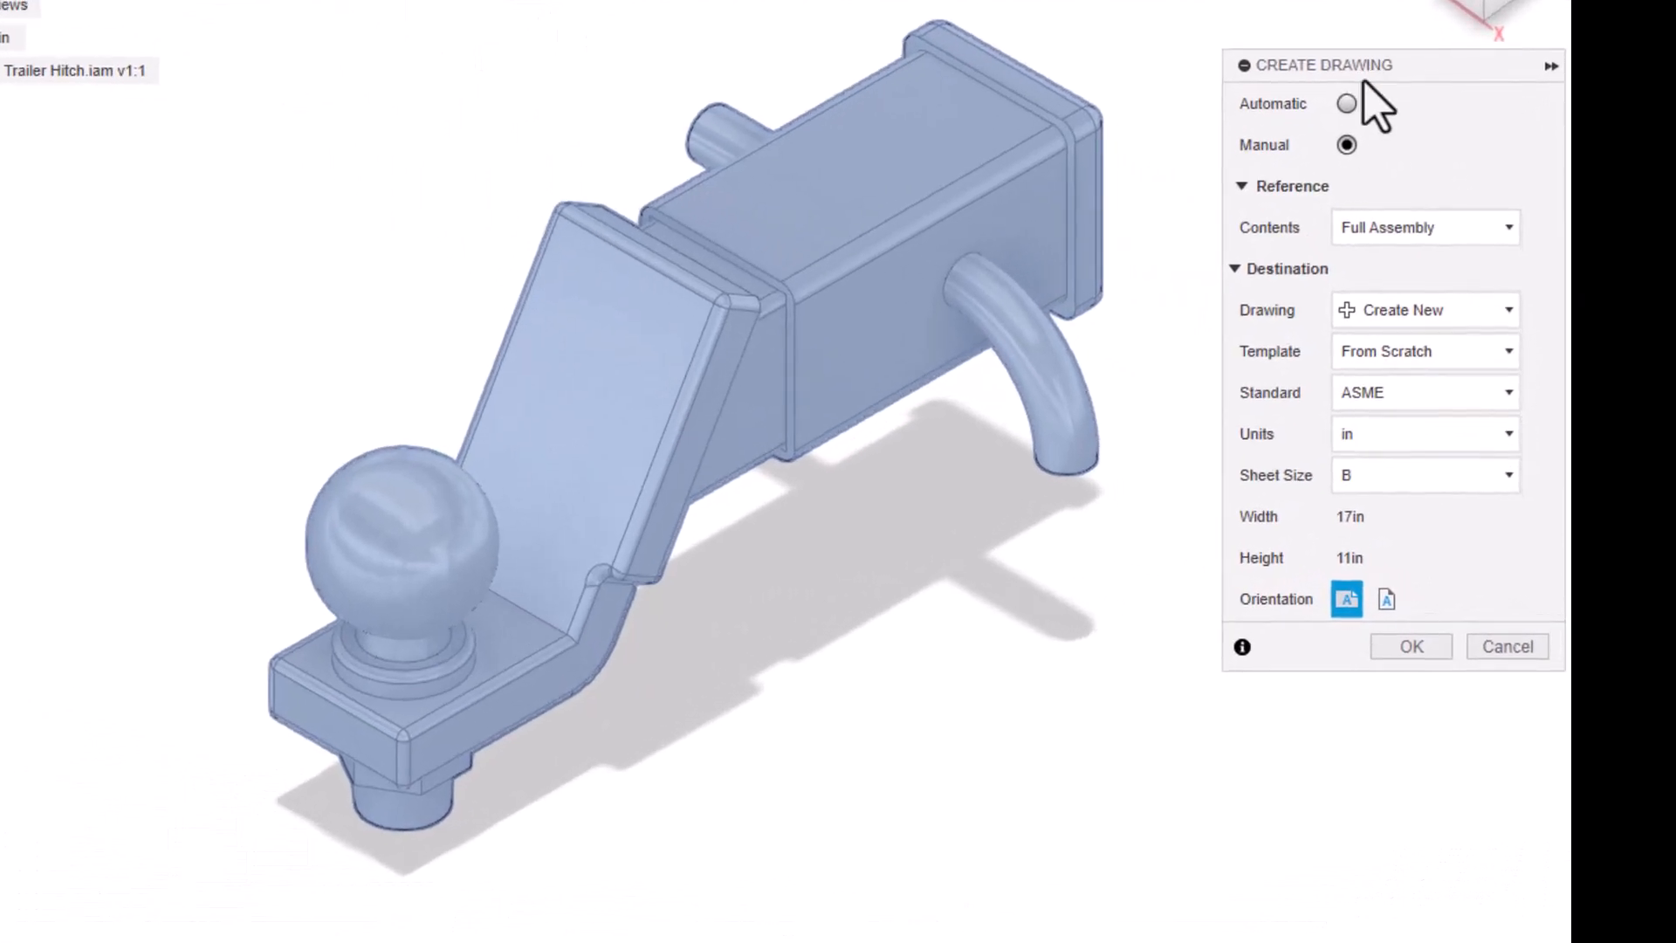
left_click(1346, 103)
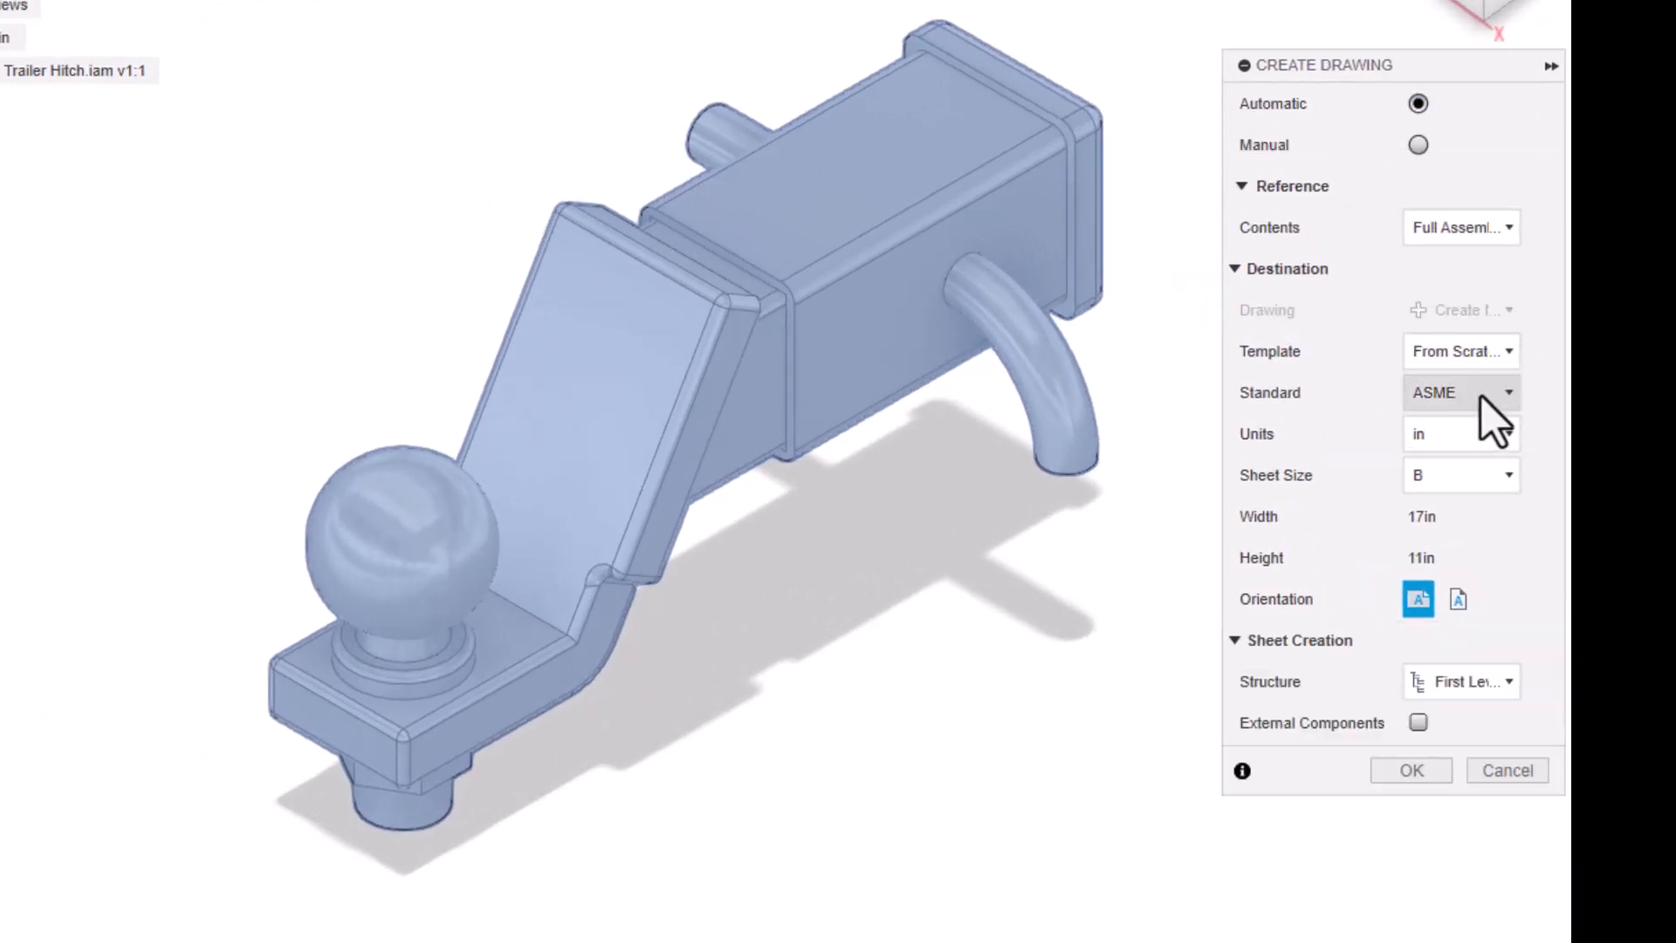
mouse_move(1341, 459)
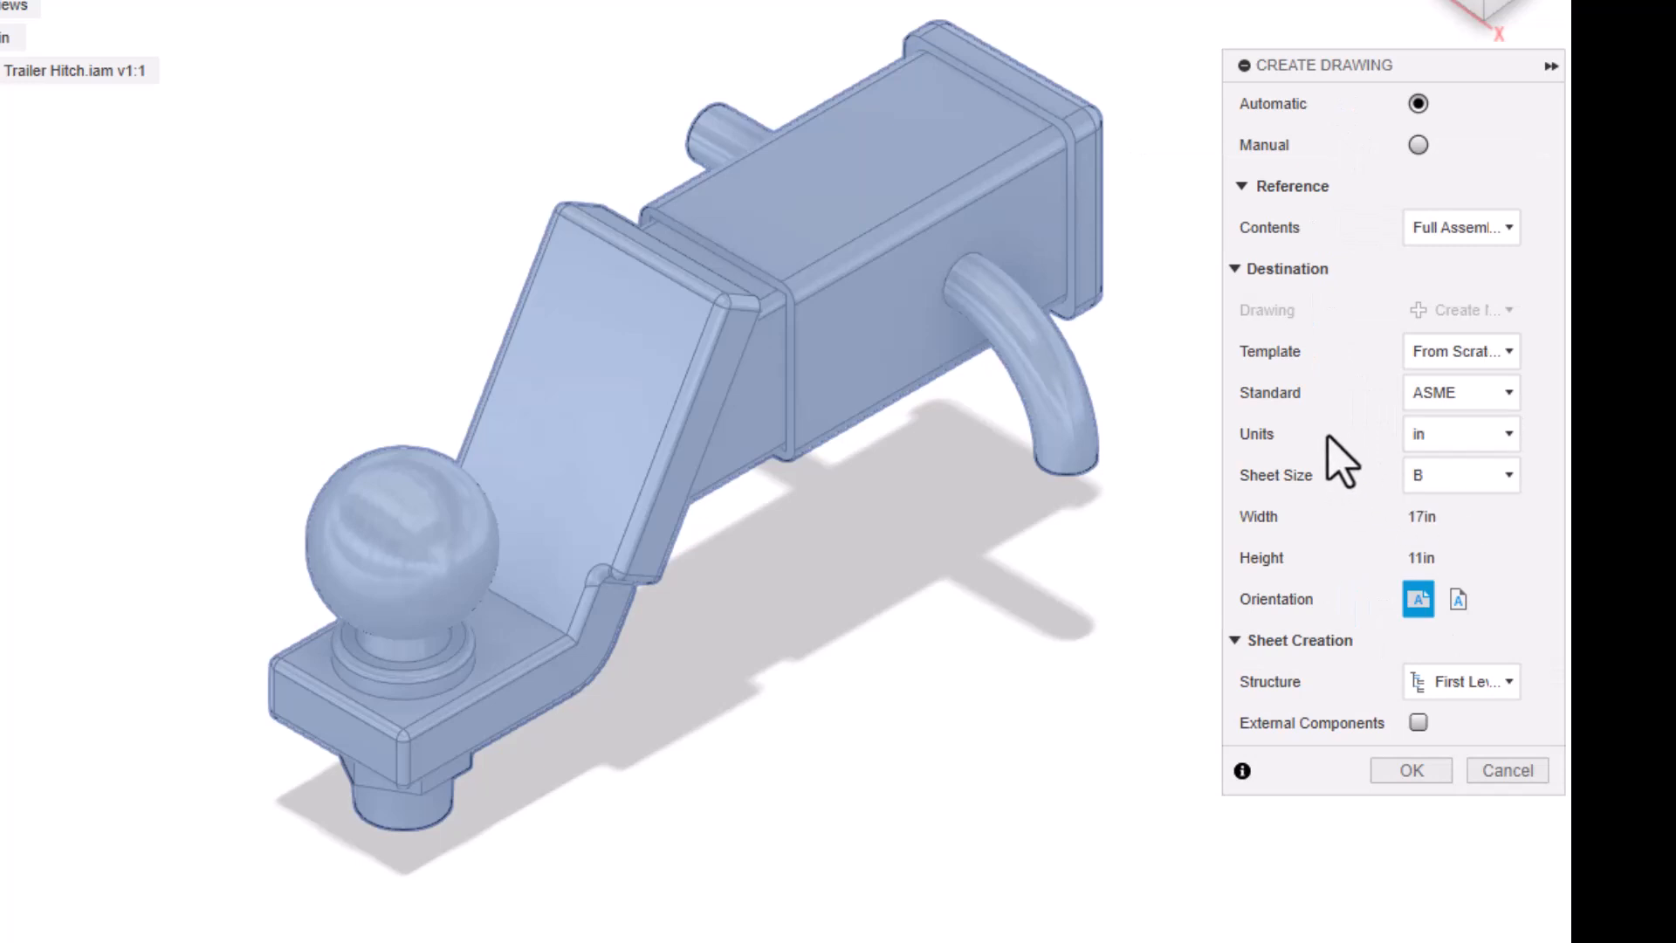
mouse_move(1534, 726)
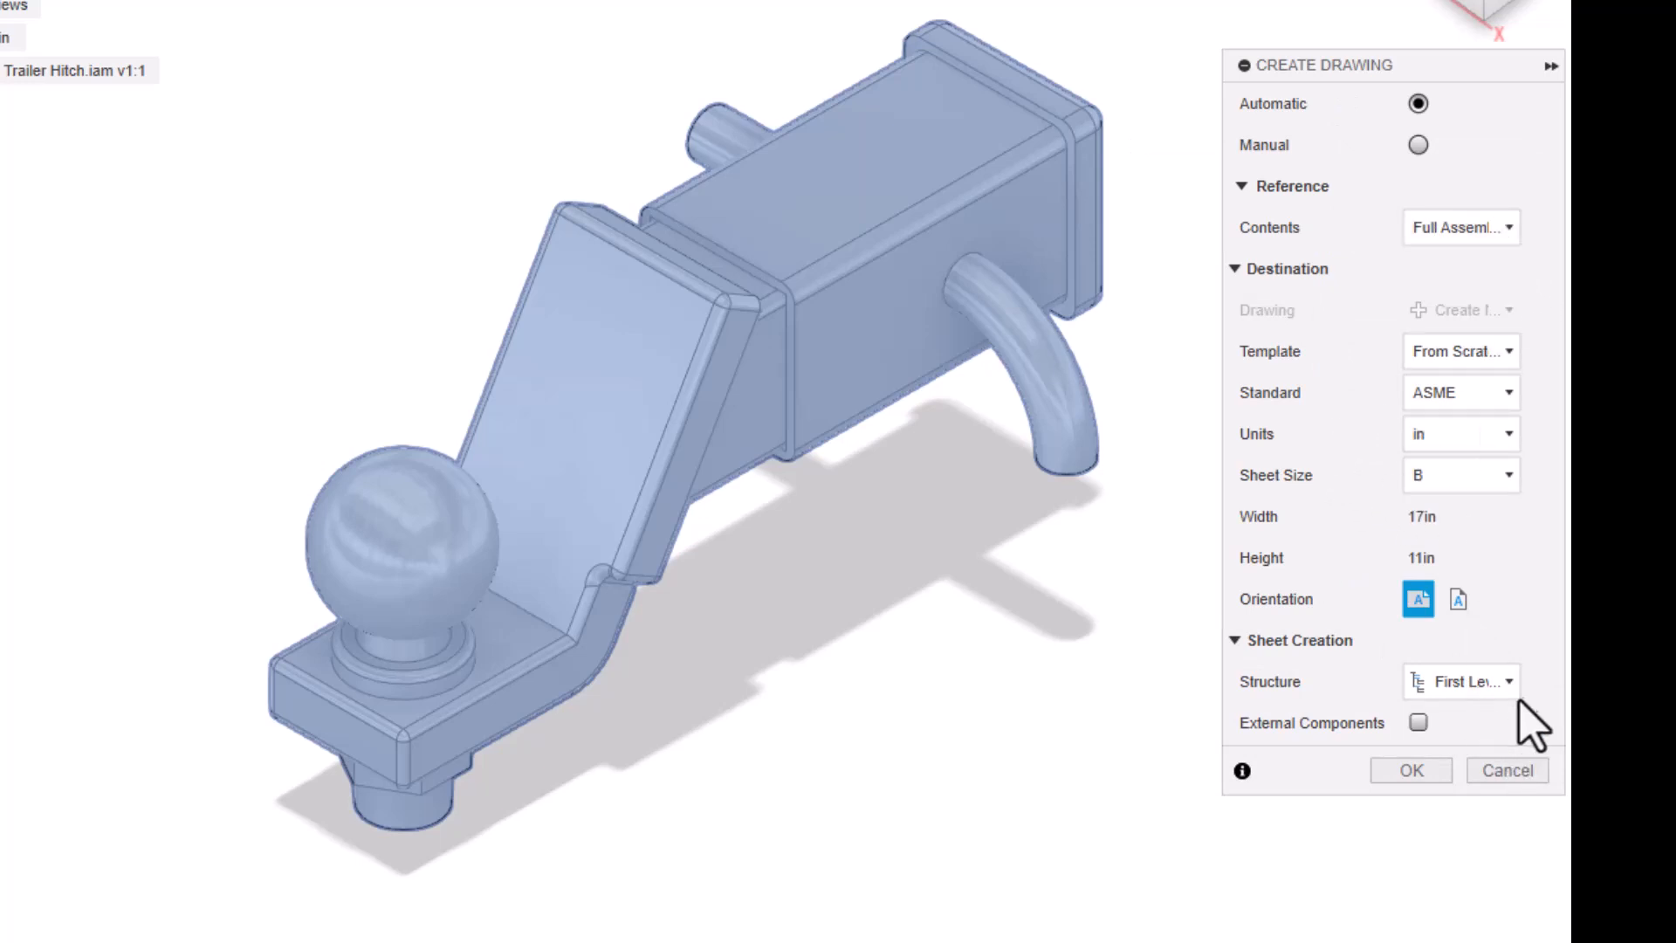
left_click(1462, 681)
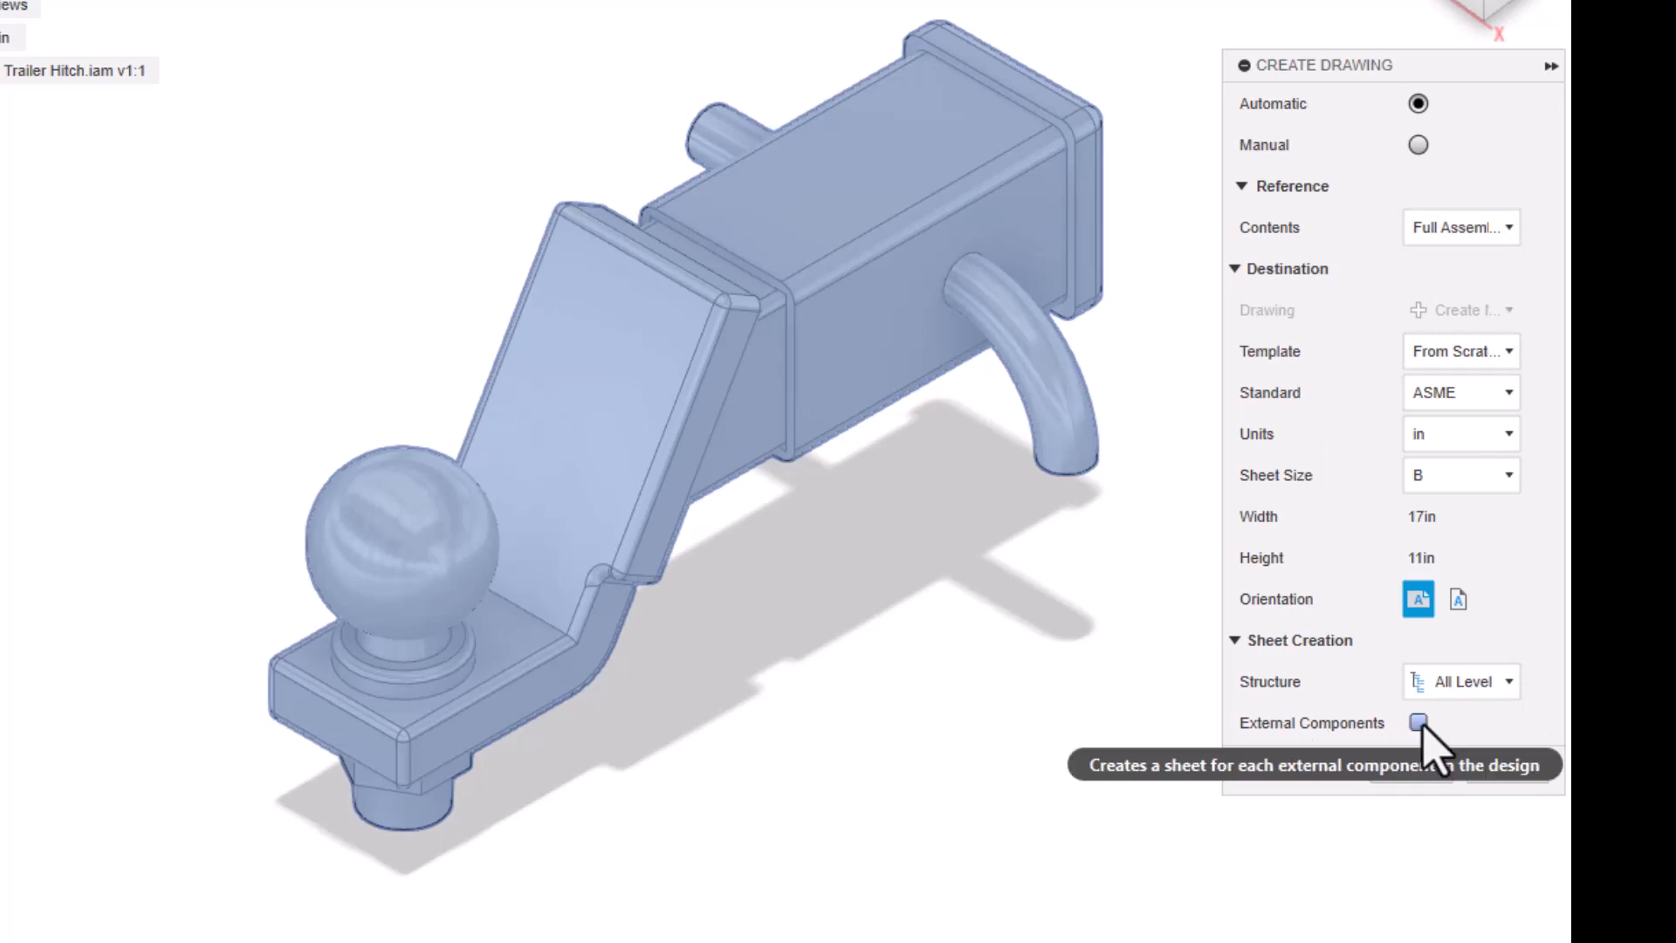
left_click(1418, 723)
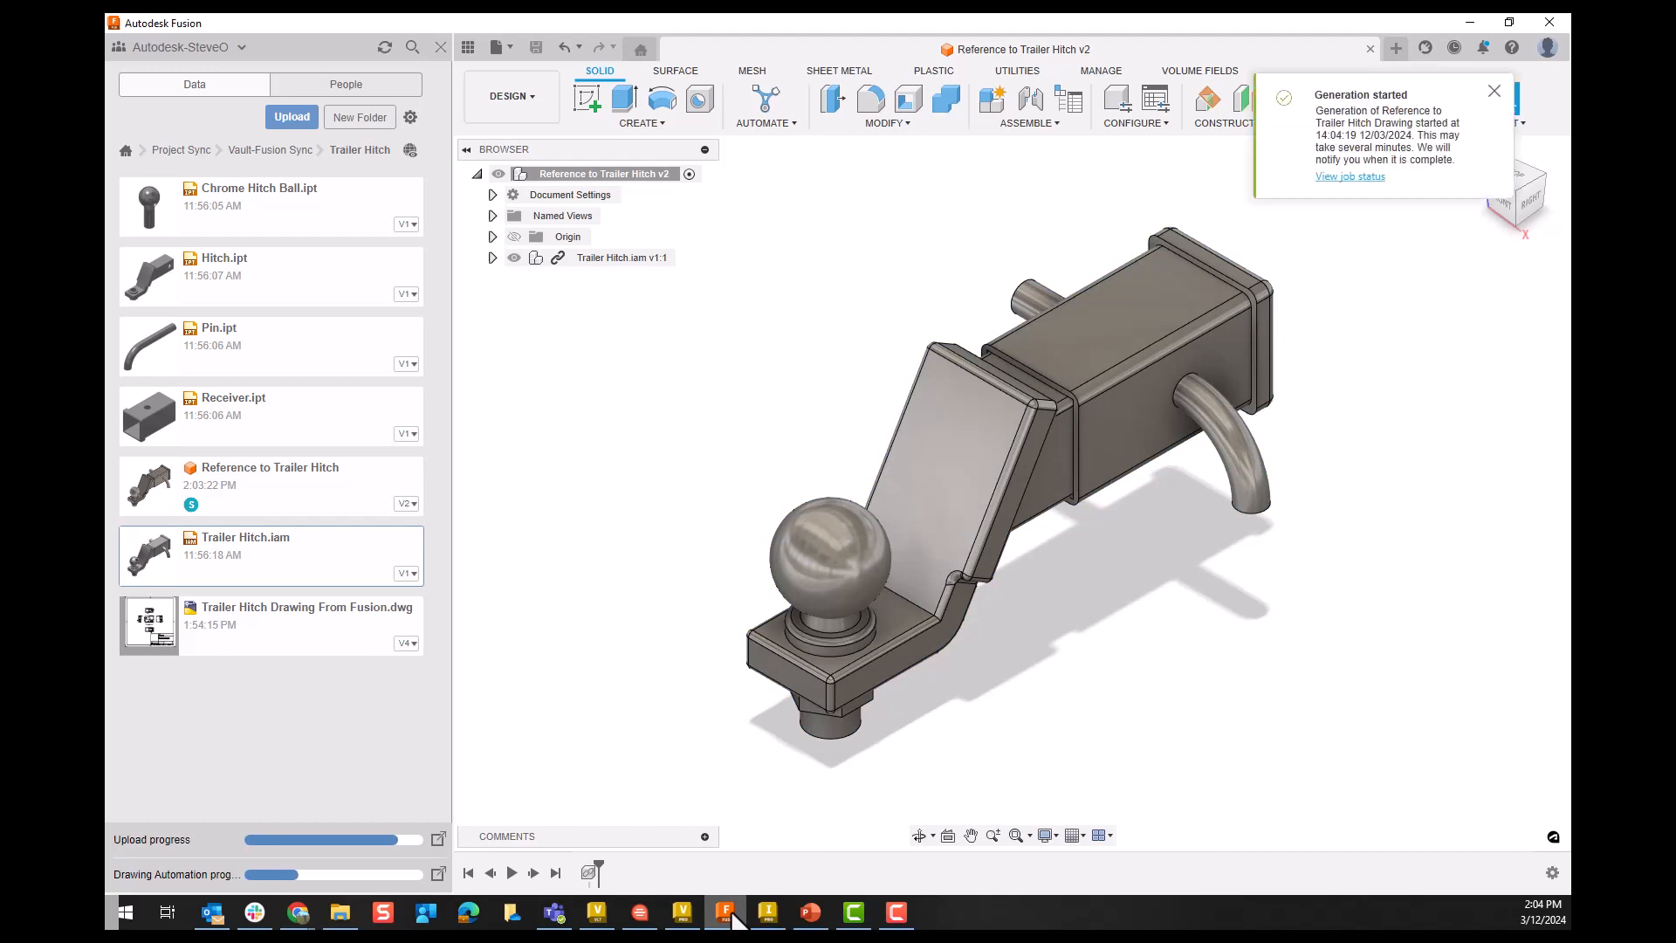
mouse_move(1454, 150)
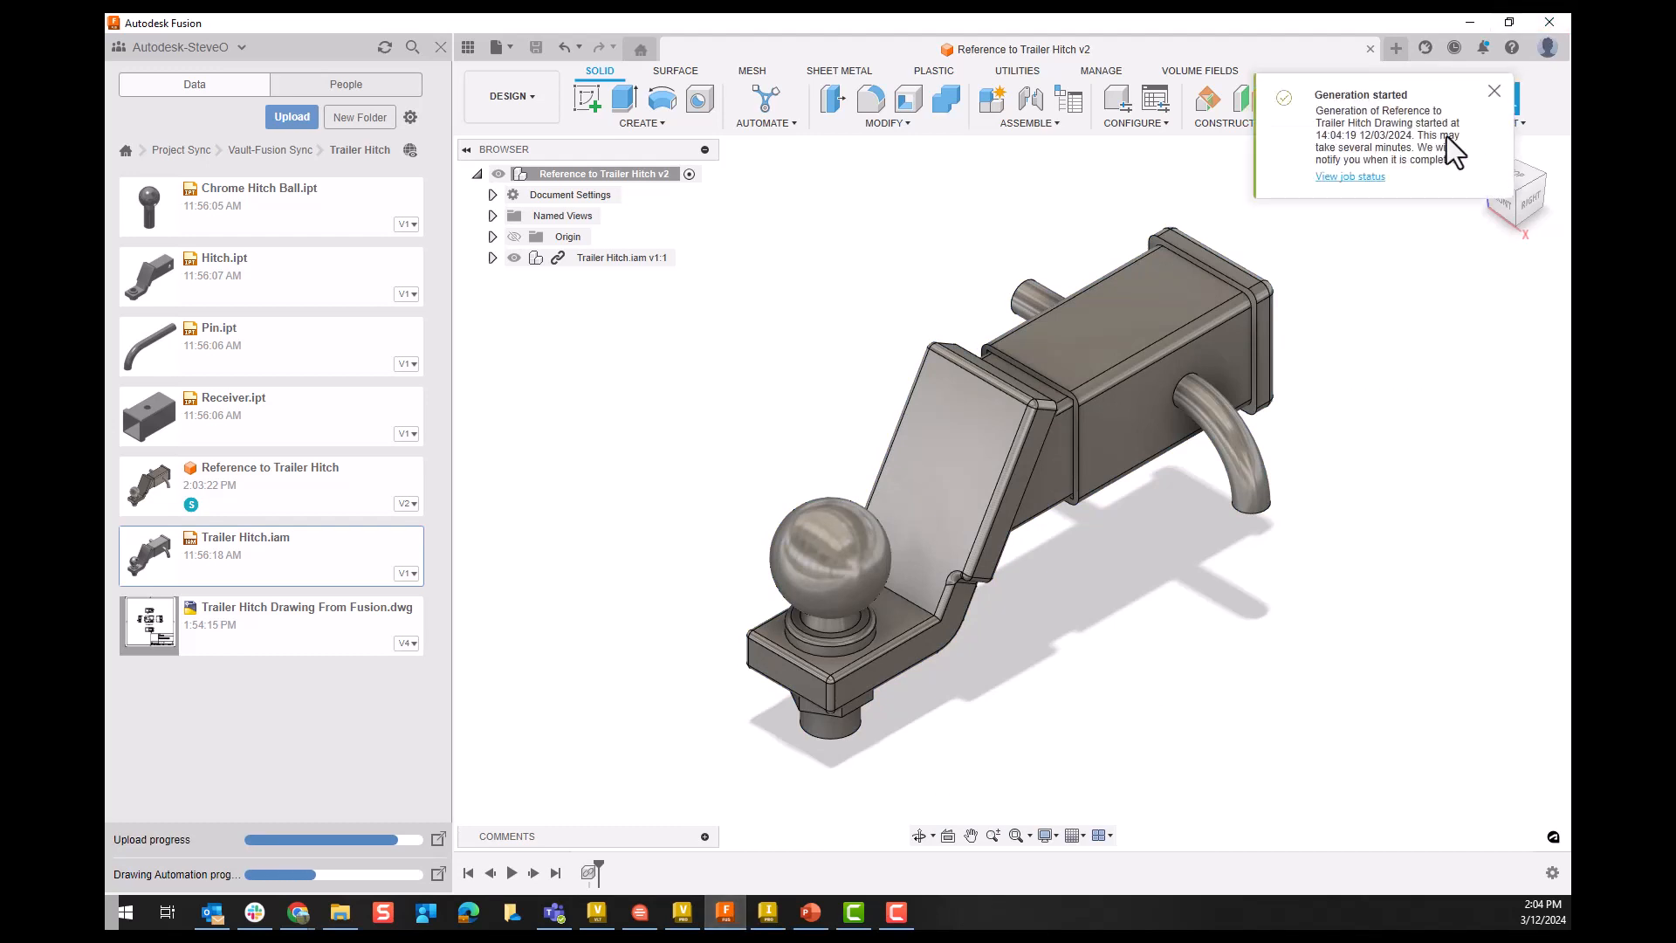
Step: Check the drawing generation job status and open the finished drawing for review
left_click(1349, 176)
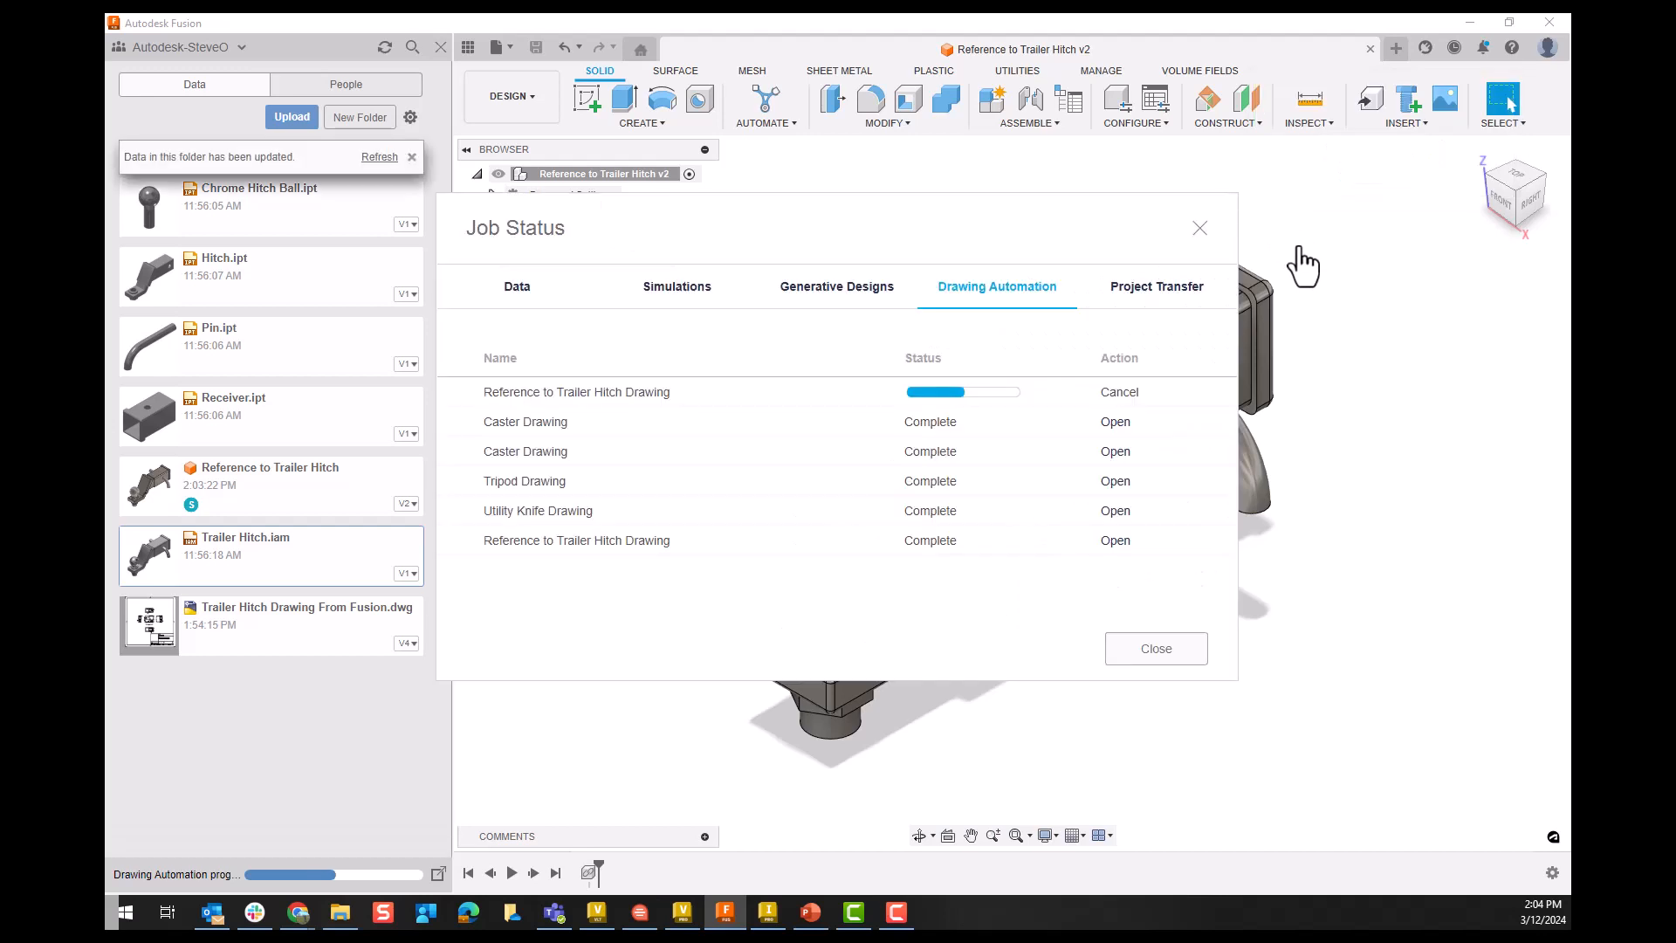
mouse_move(1307, 262)
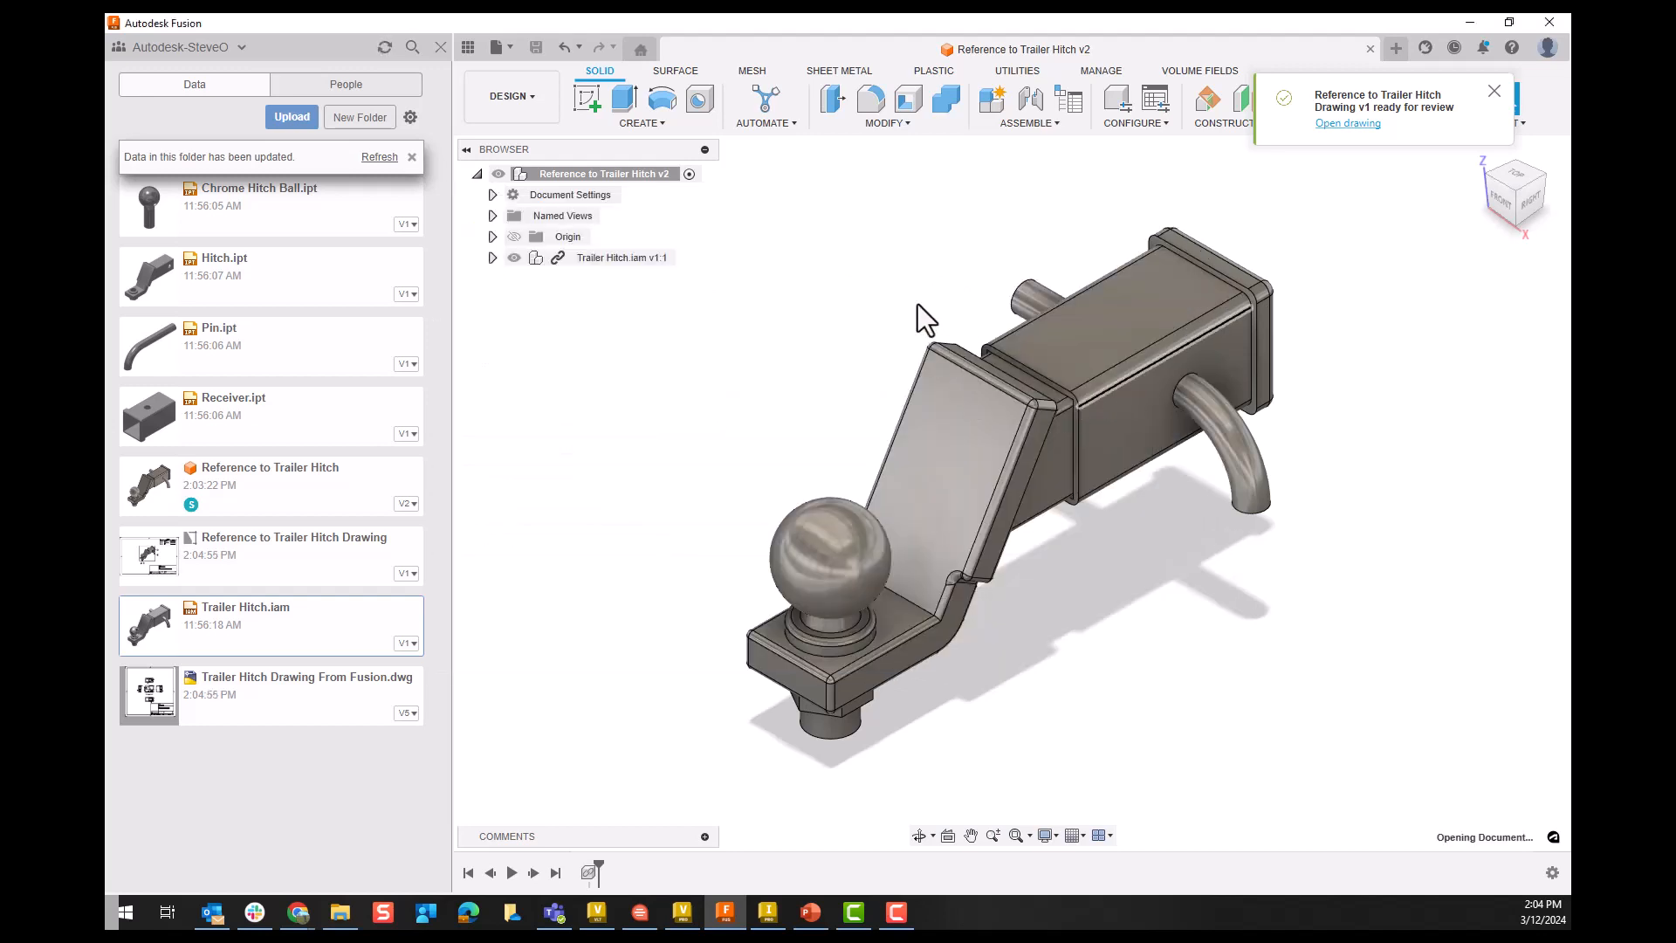
left_click(1346, 122)
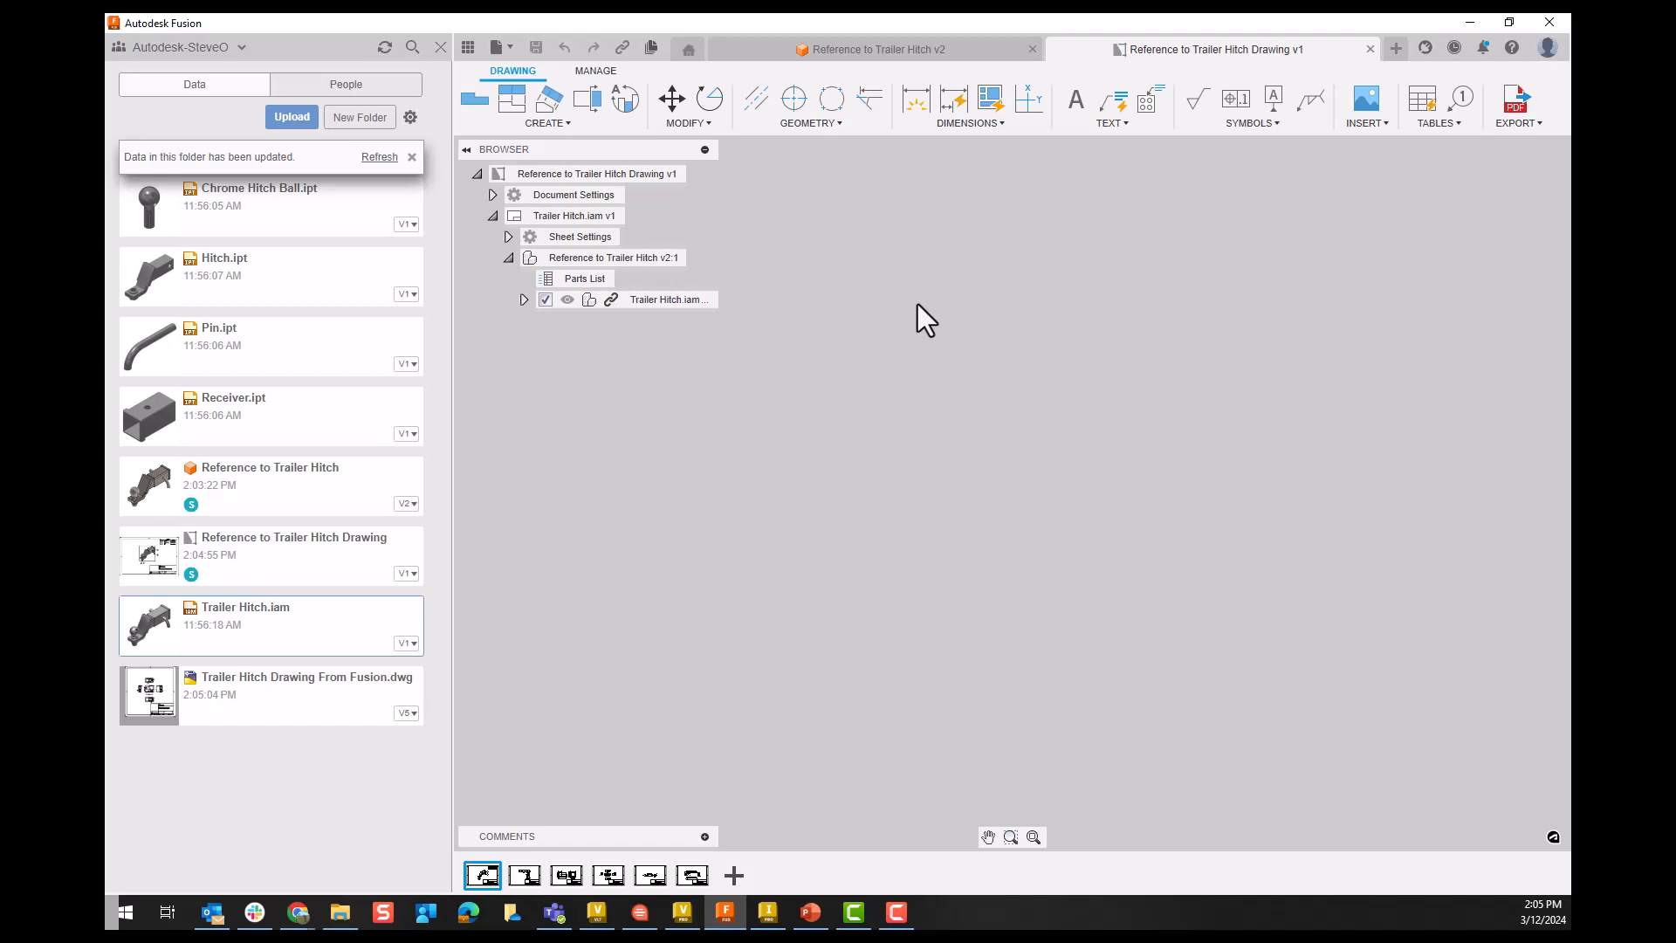
left_click(525, 874)
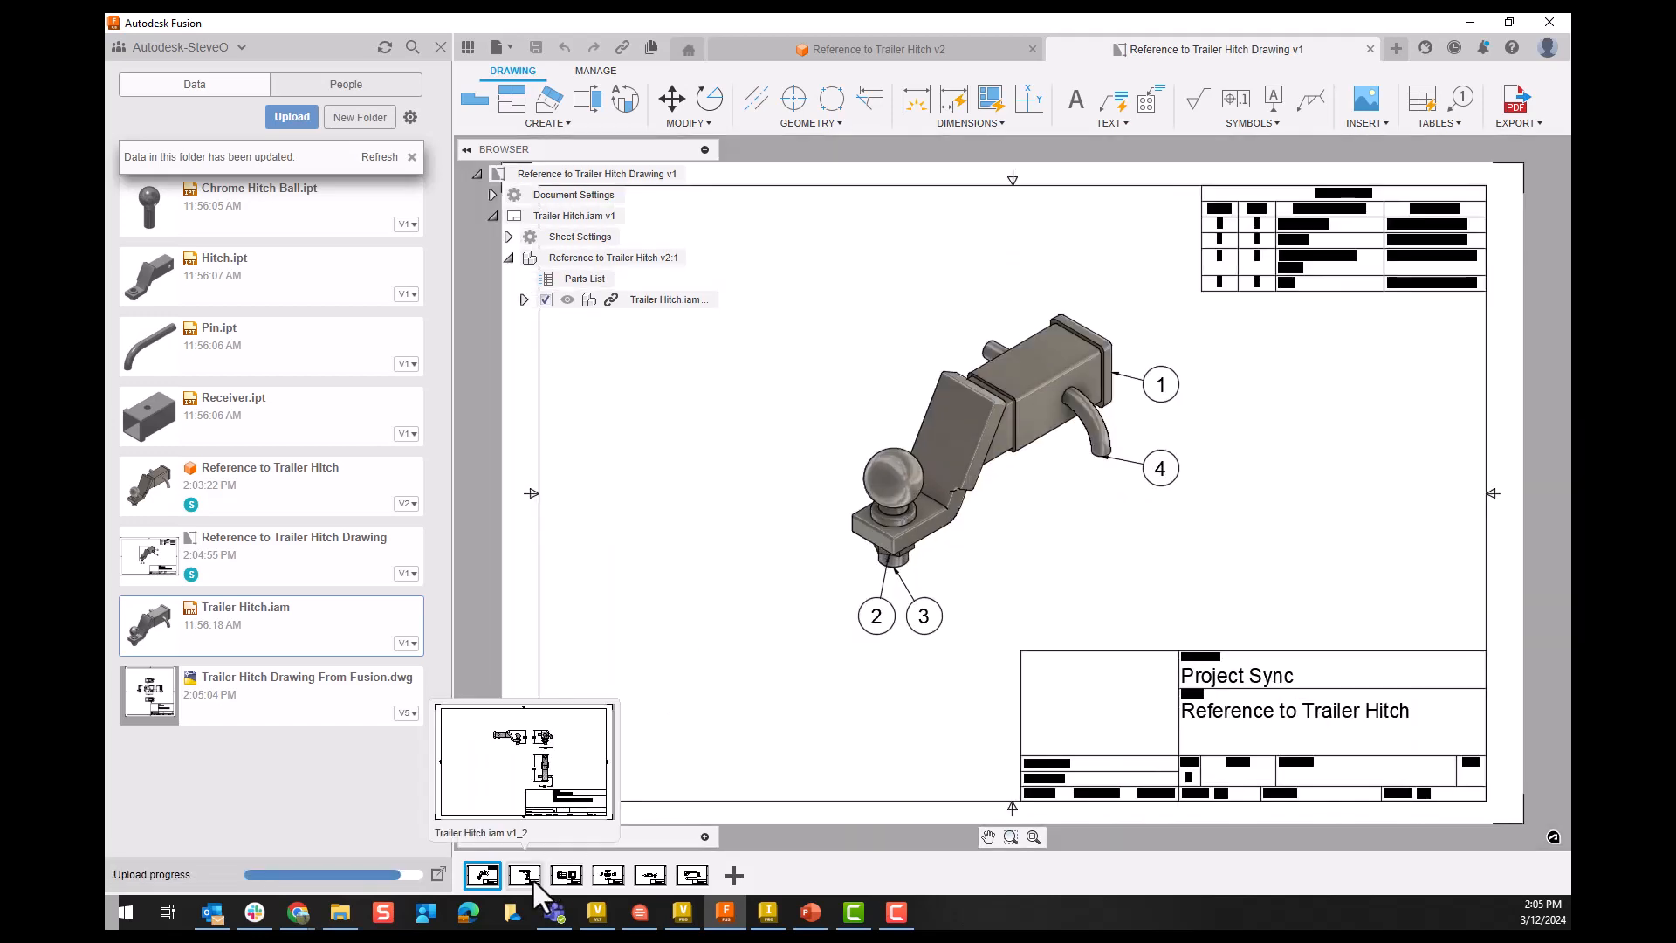
left_click(524, 874)
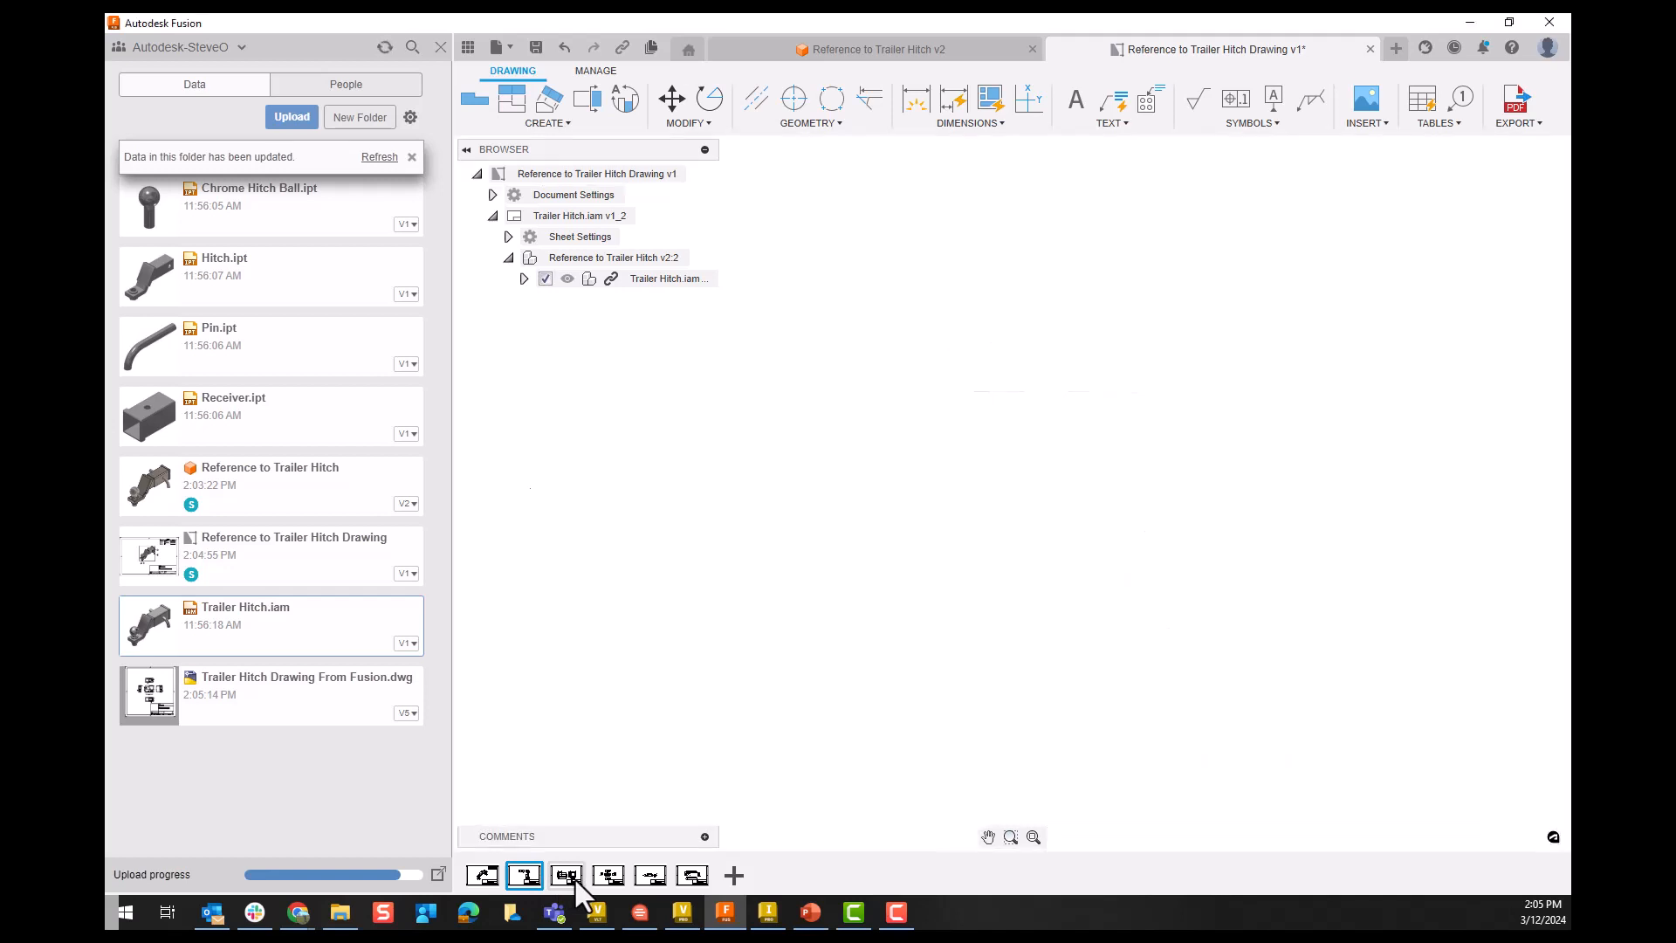
left_click(566, 875)
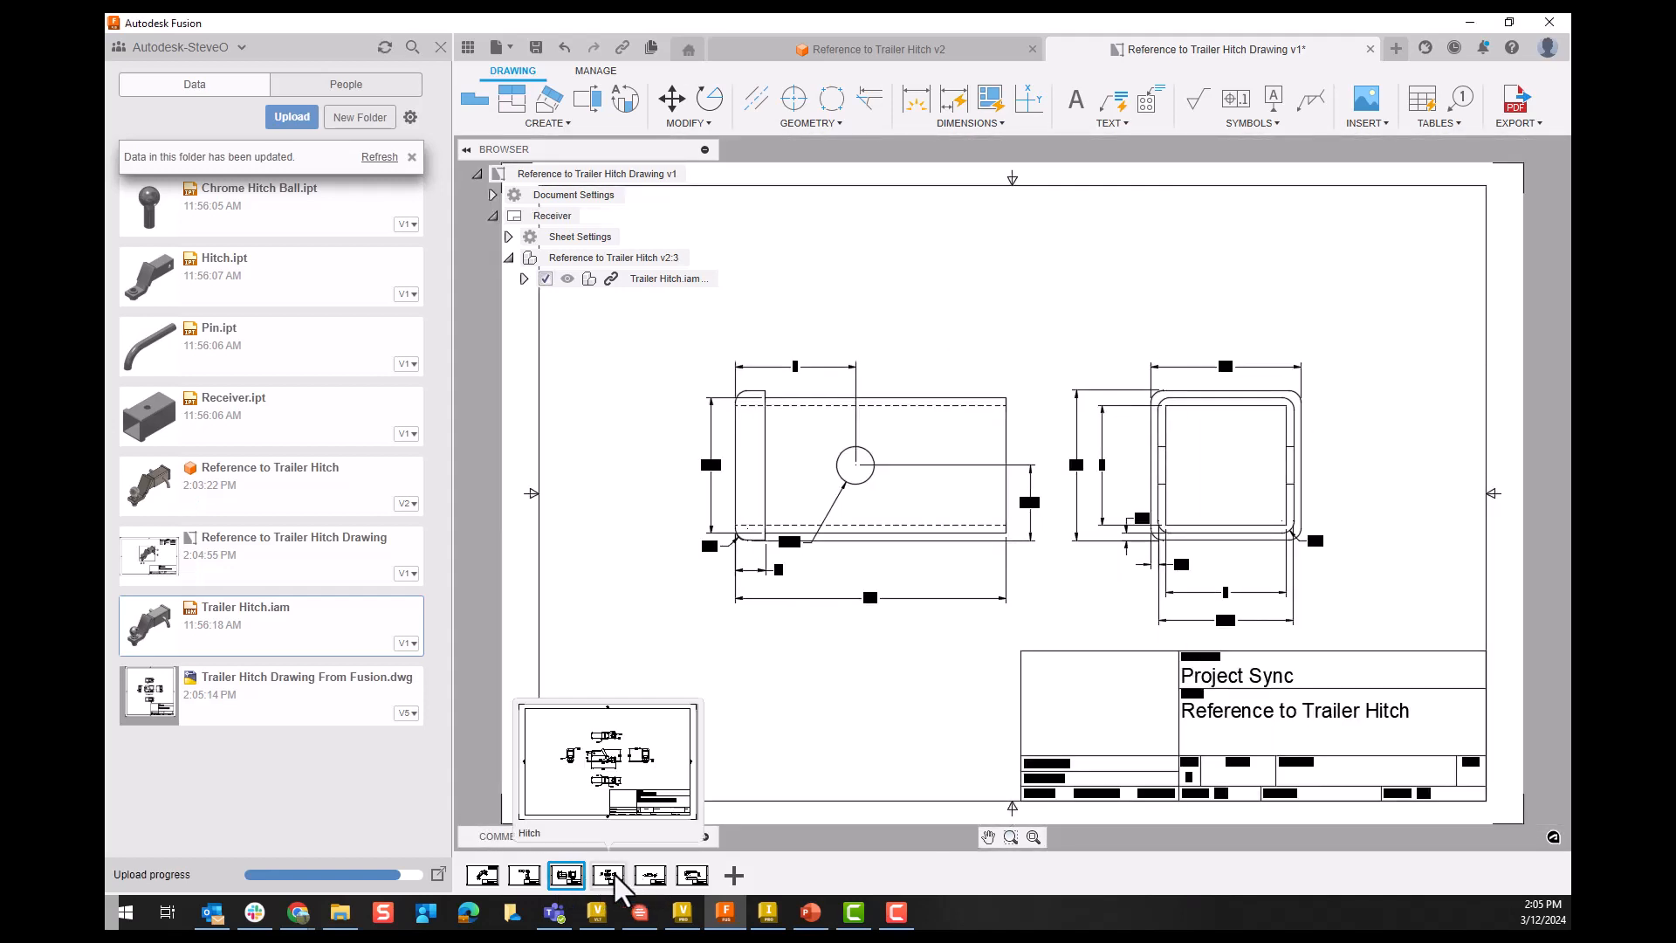
left_click(608, 875)
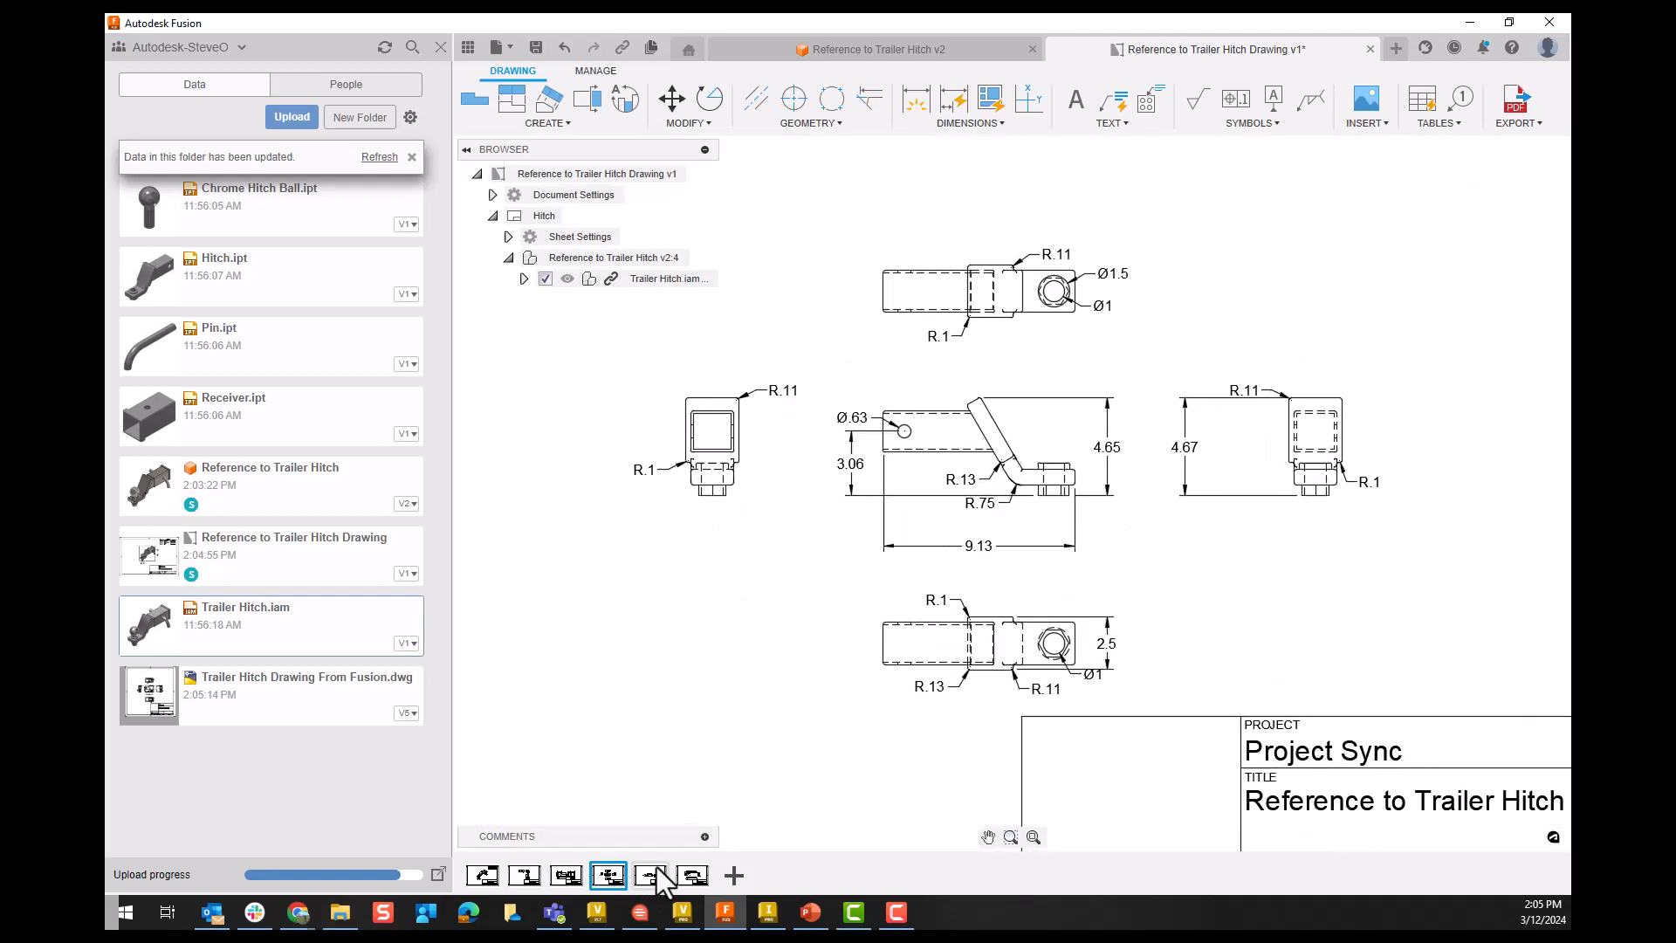
left_click(649, 875)
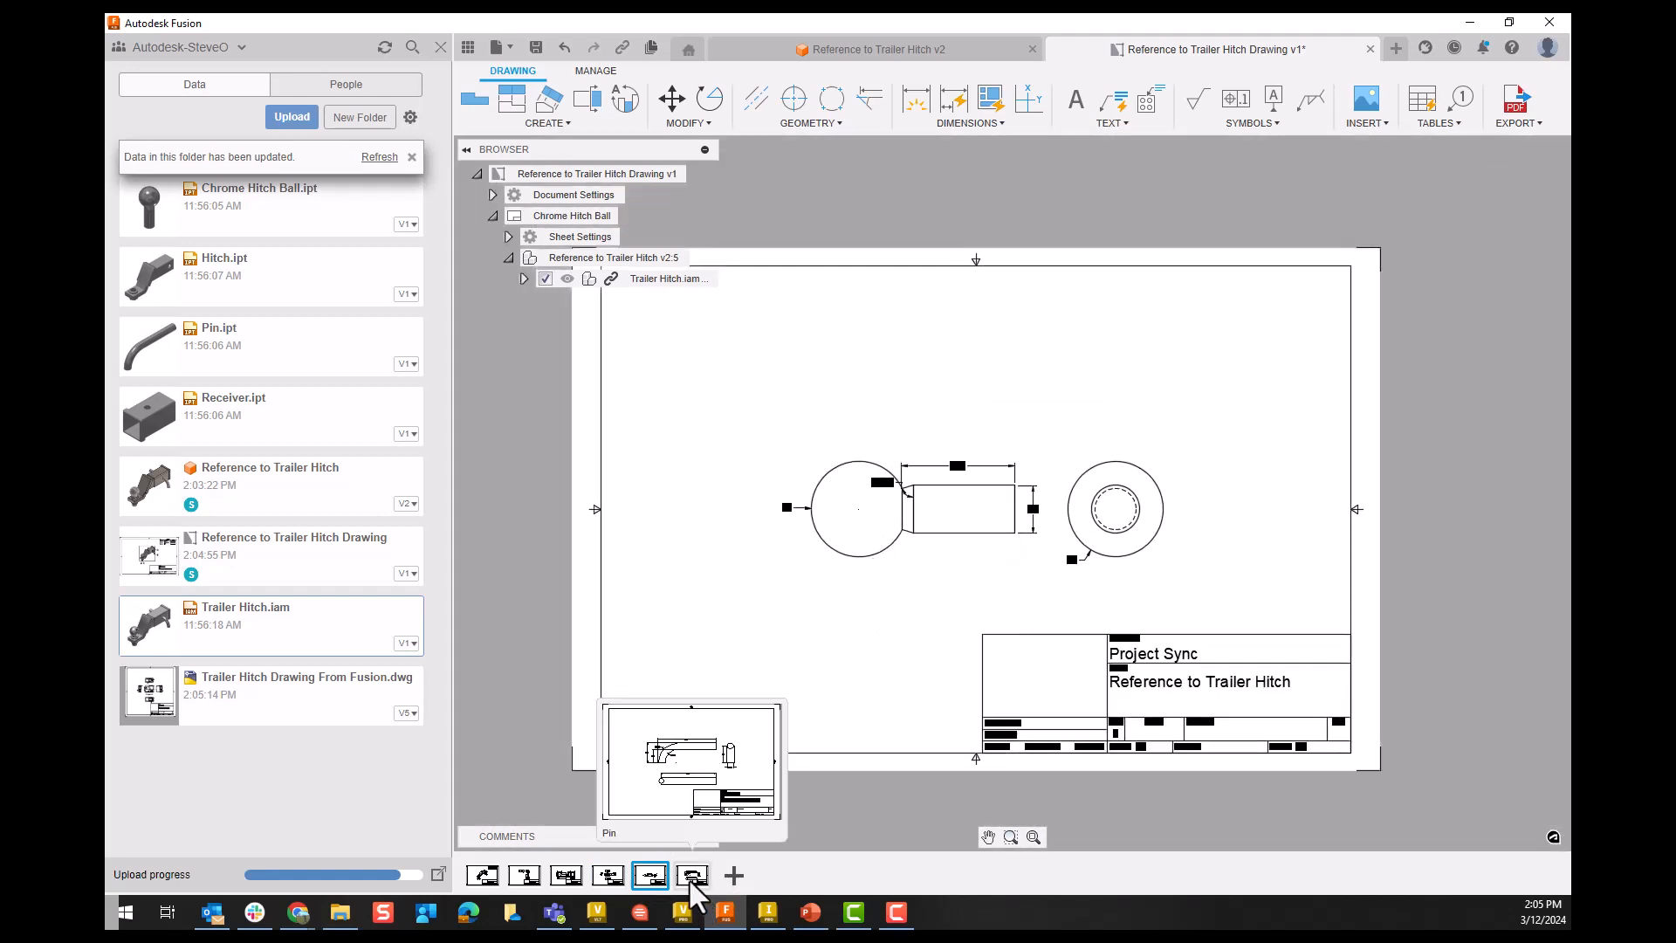
left_click(691, 875)
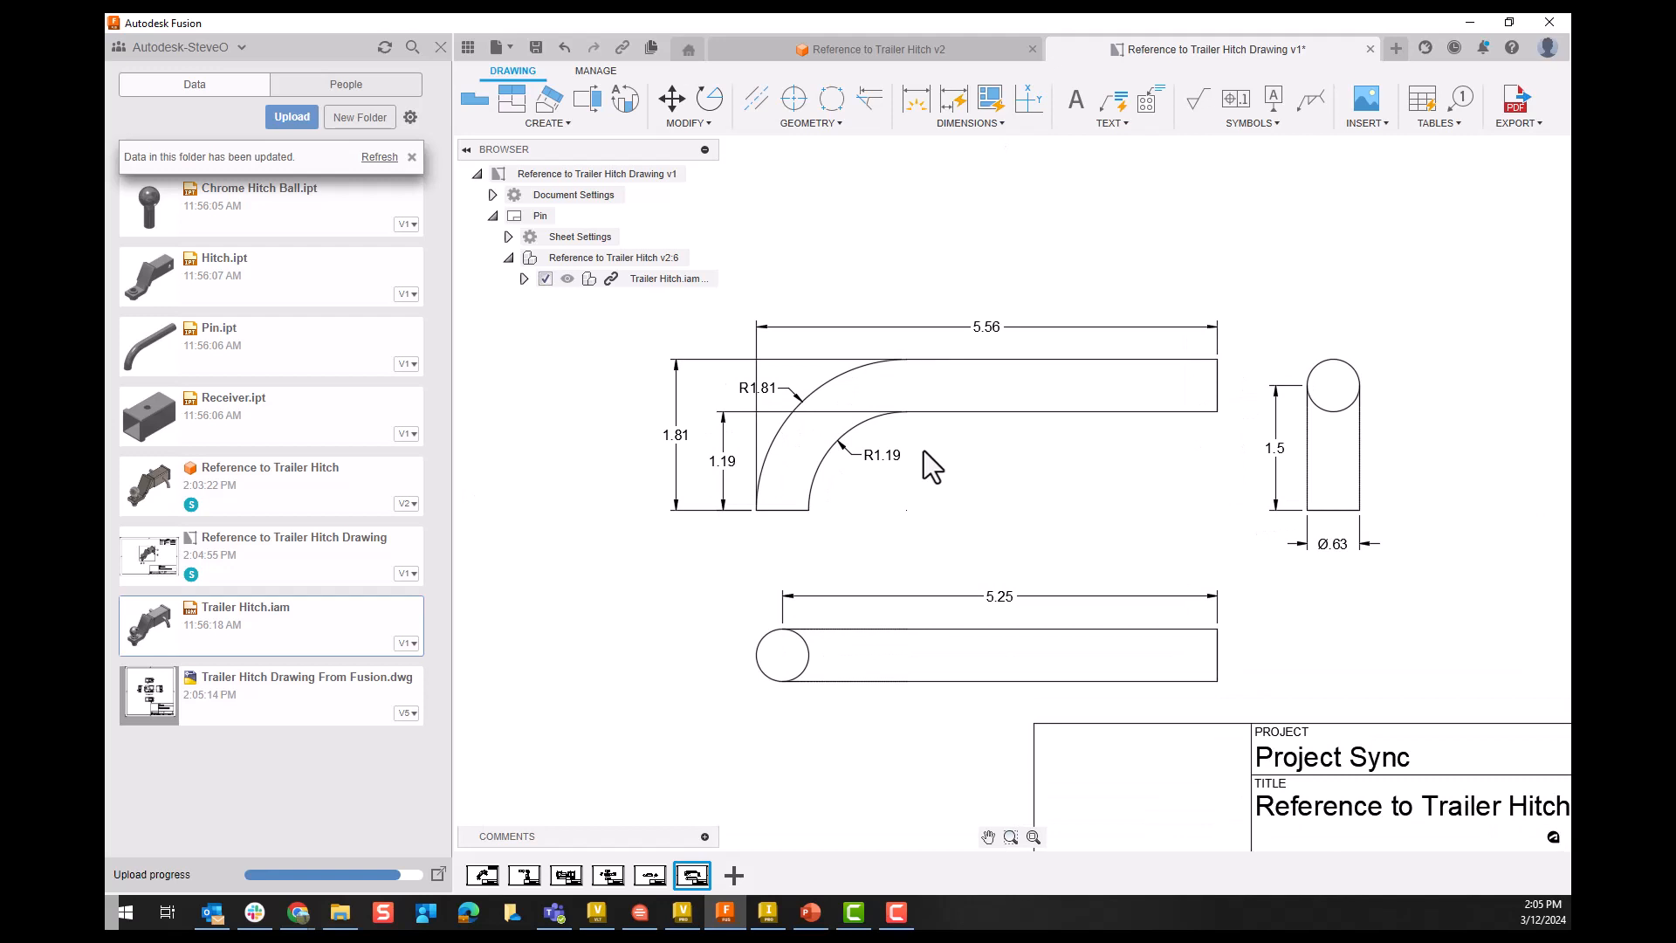
left_click(524, 874)
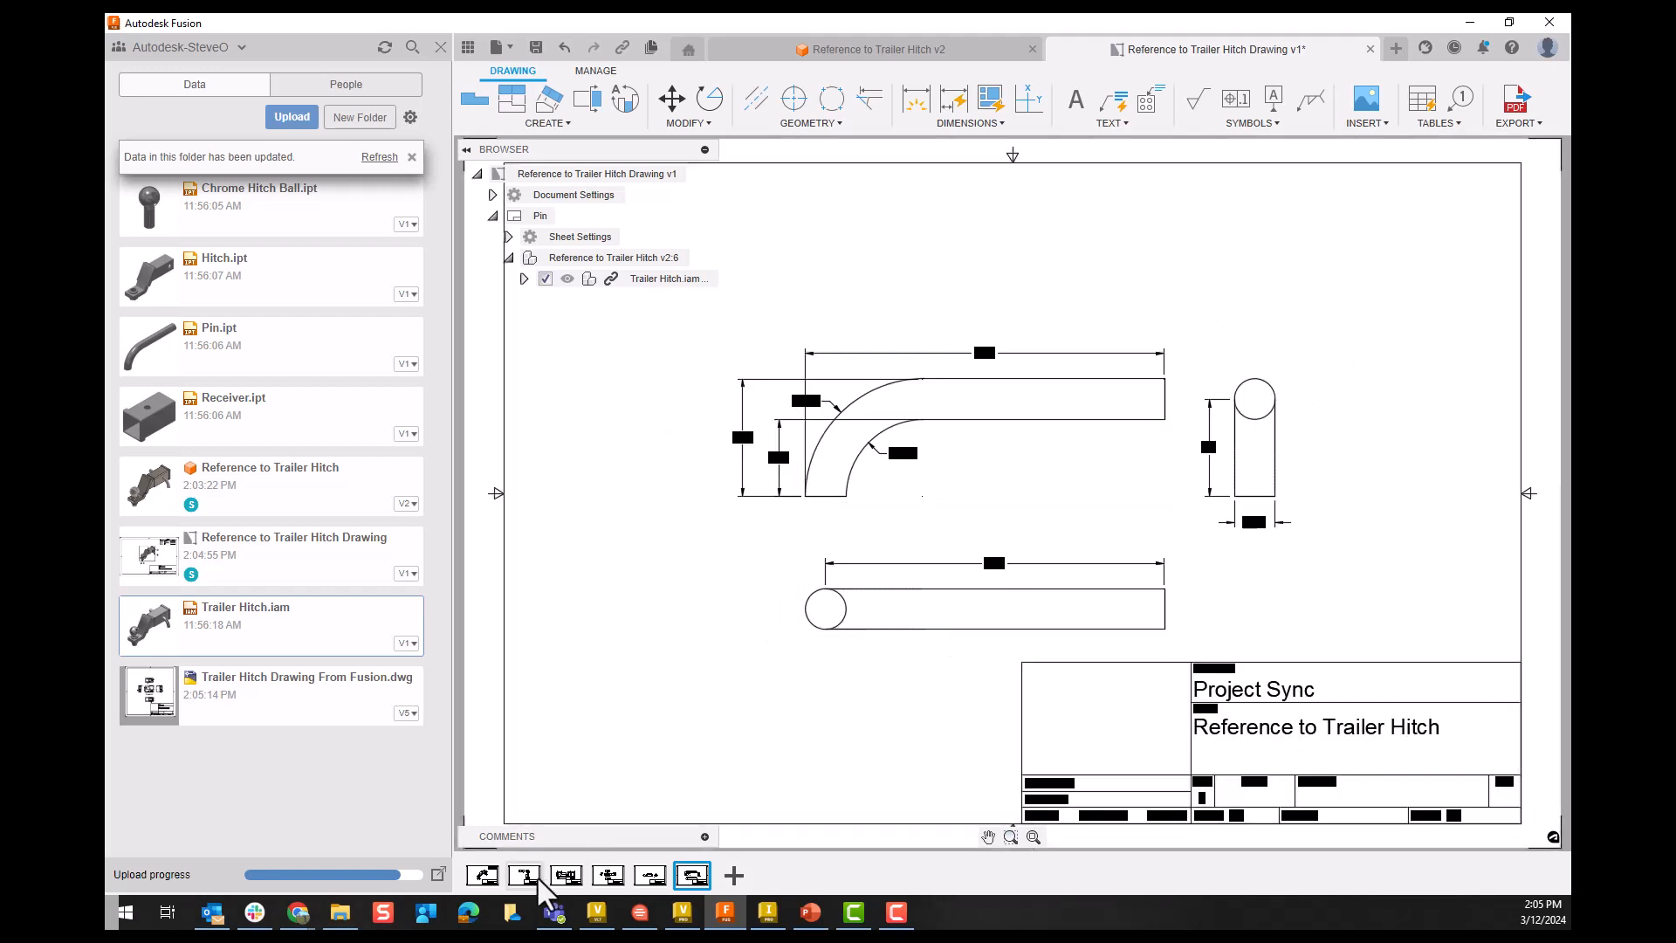
left_click(482, 875)
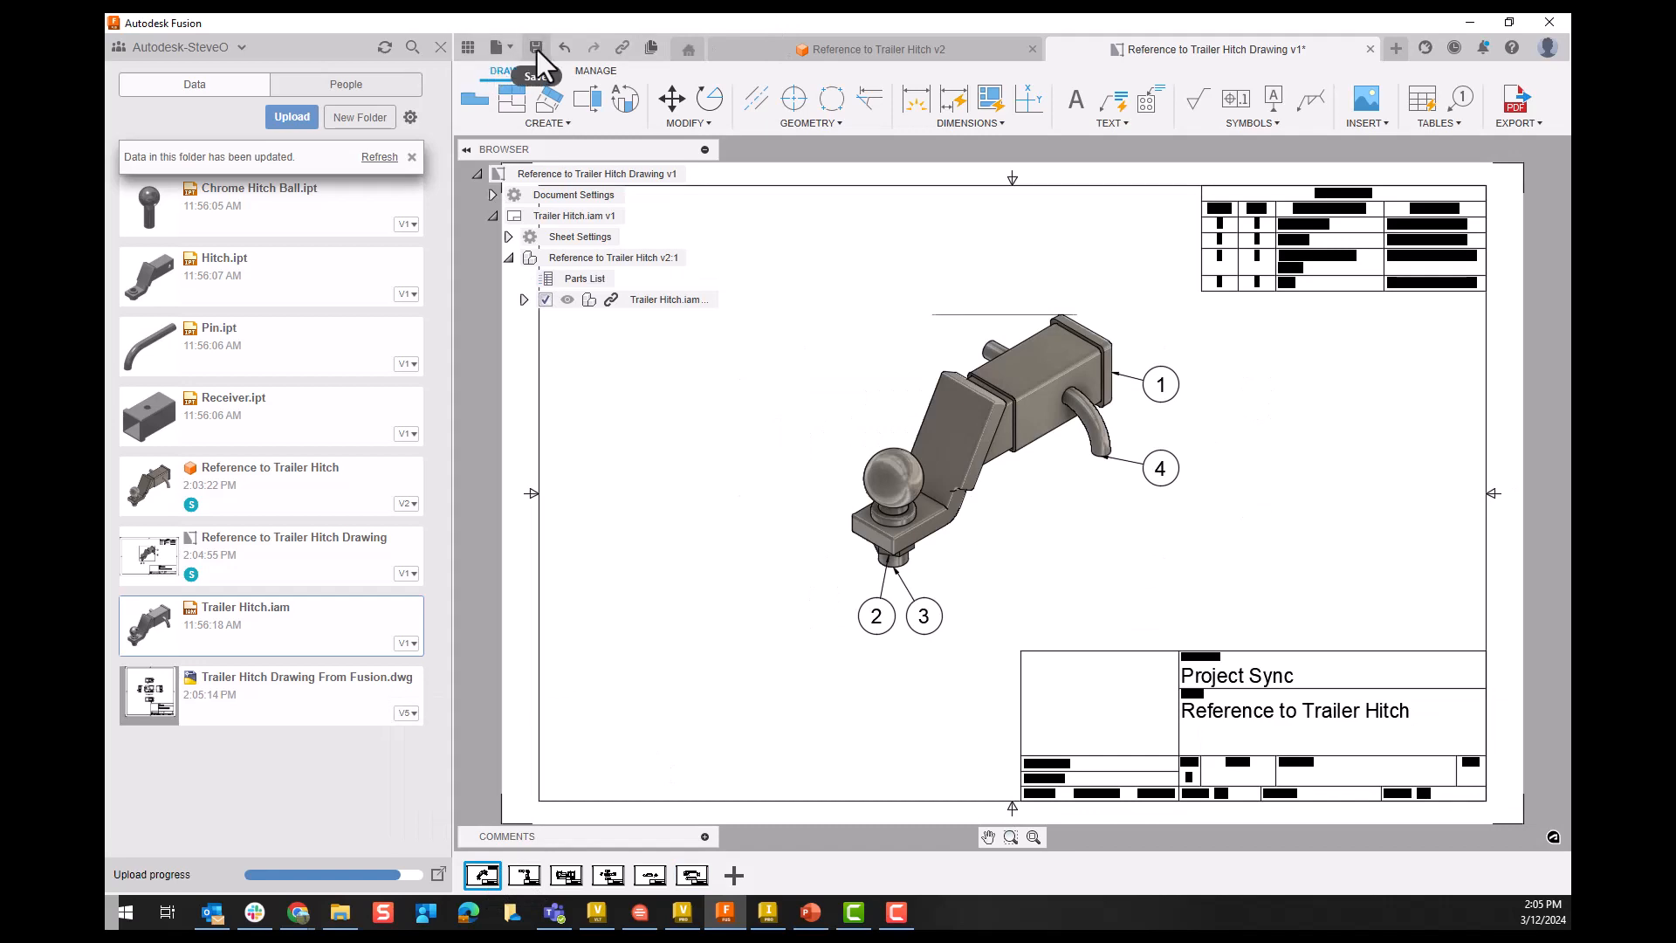
Step: Save the drawing as version 5 with the default 'User Saved' description
left_click(536, 49)
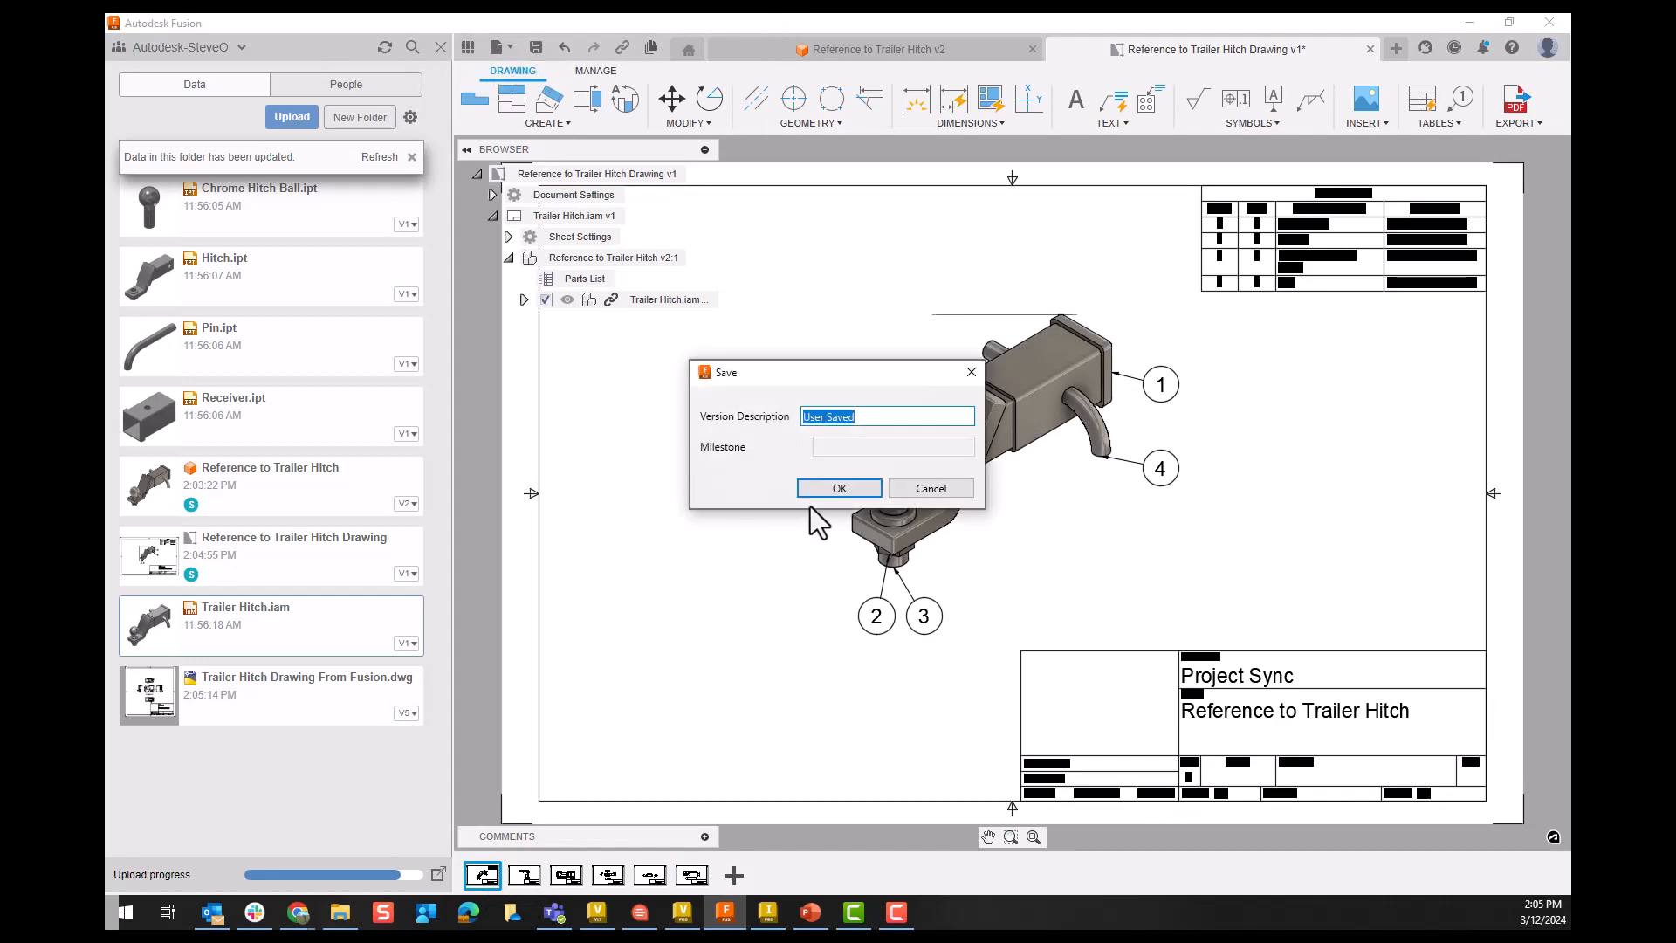
left_click(839, 487)
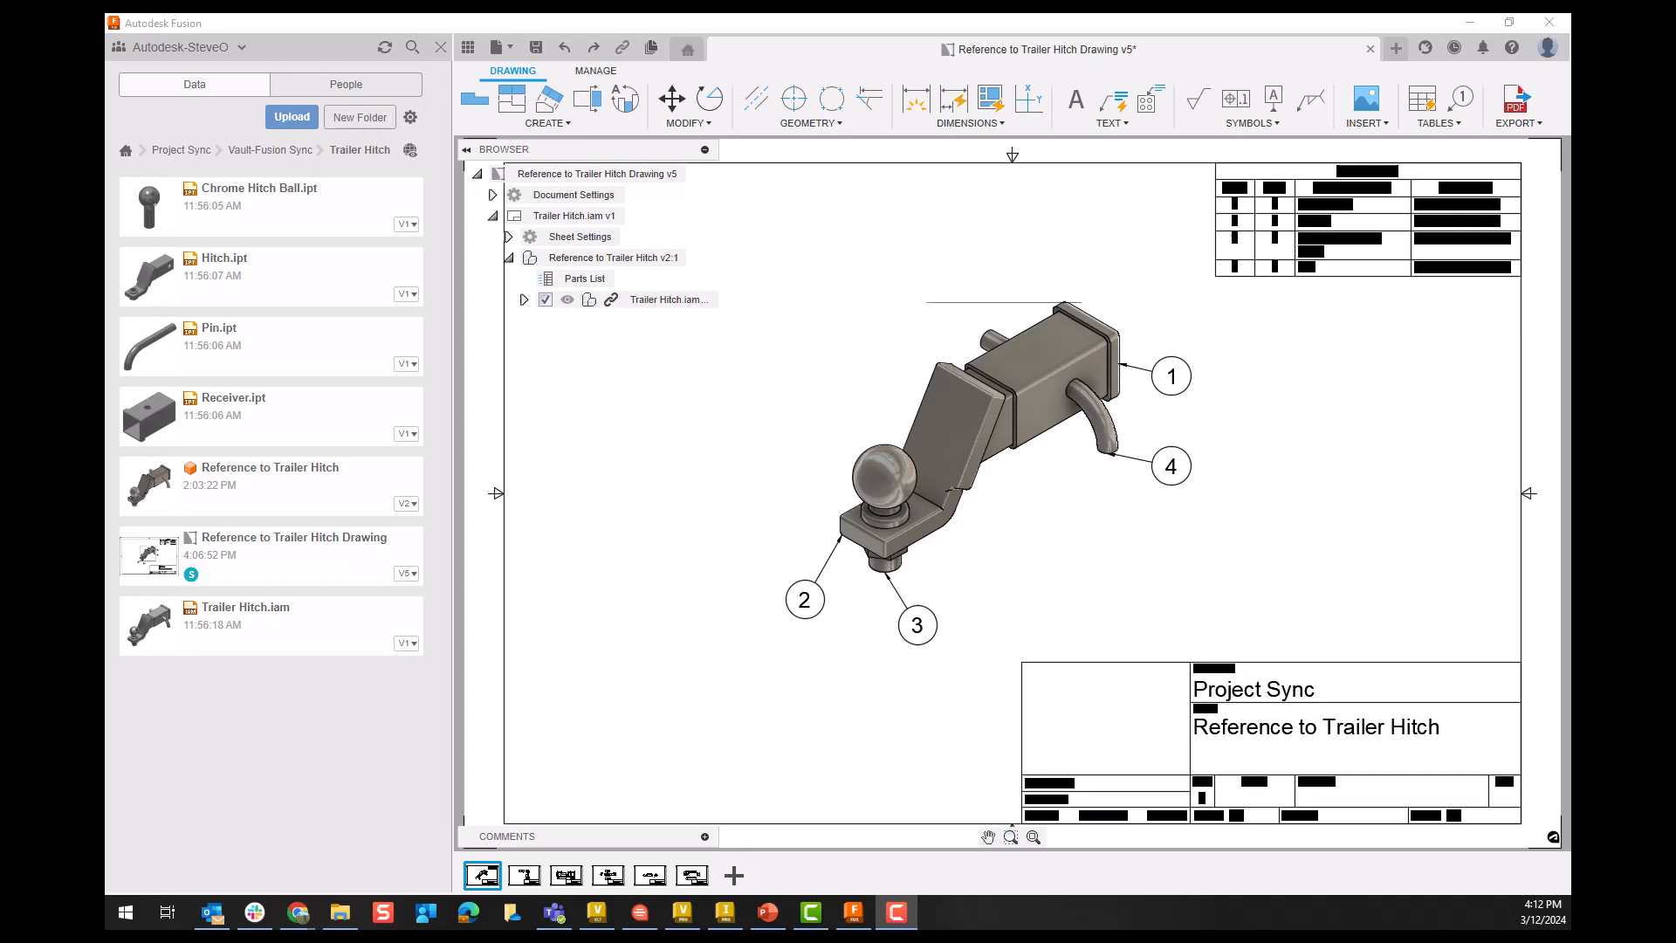
mouse_move(1515, 120)
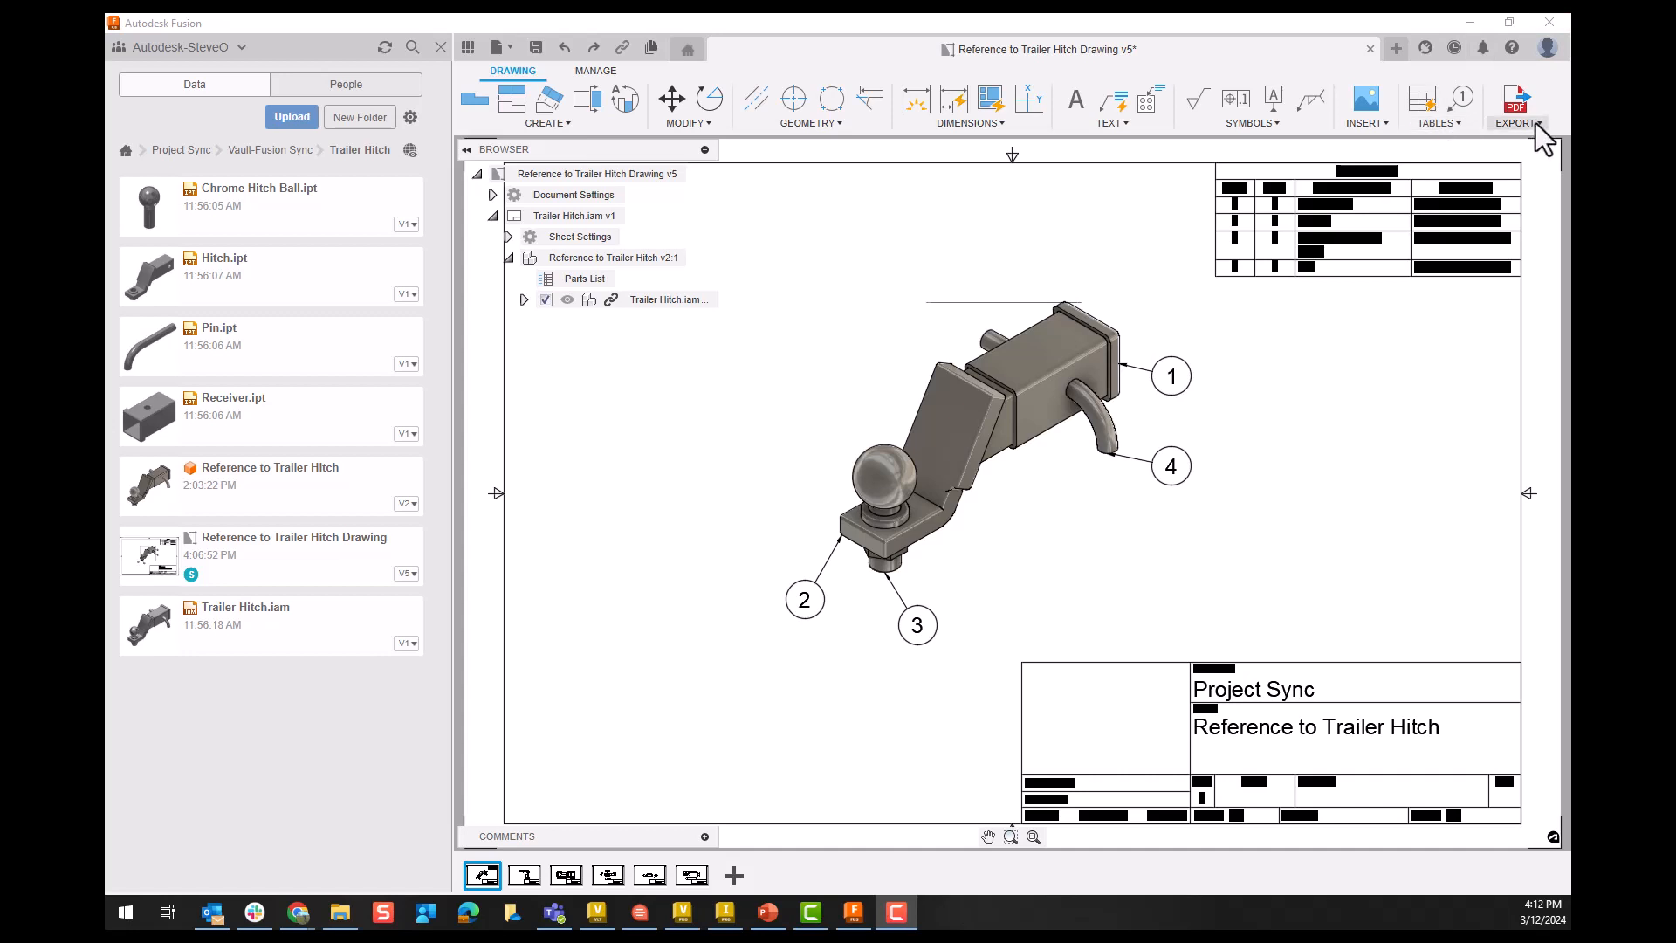
Step: Start a DWG export of the drawing, keeping the AutoCAD DWG format
left_click(1515, 105)
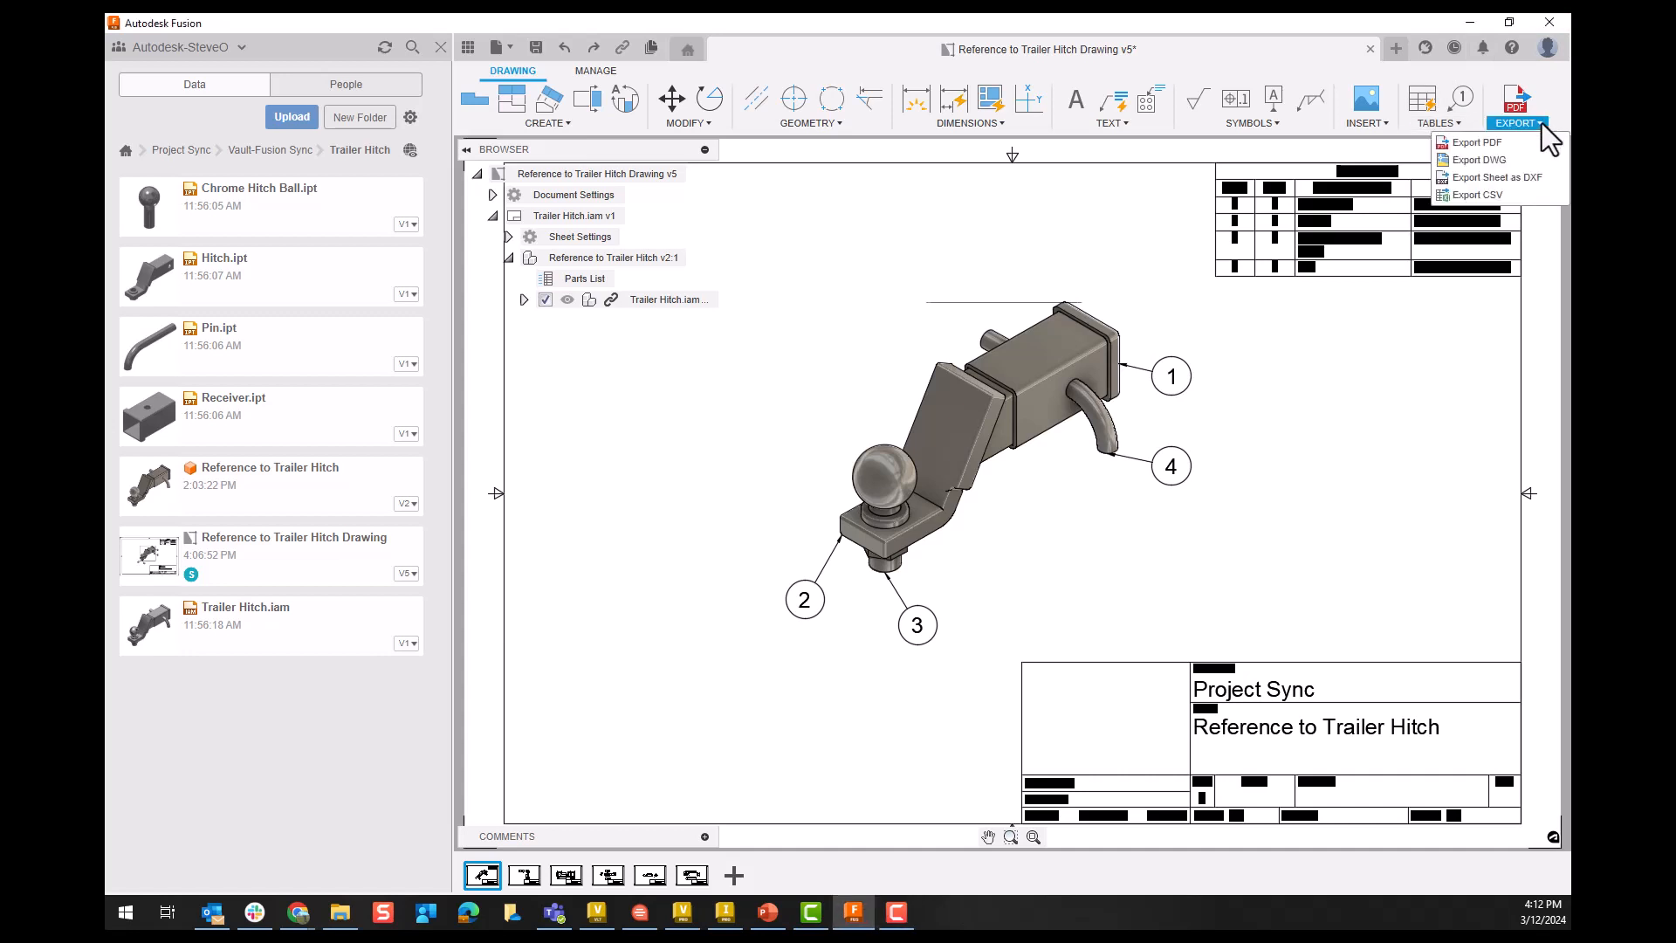
mouse_move(1480, 159)
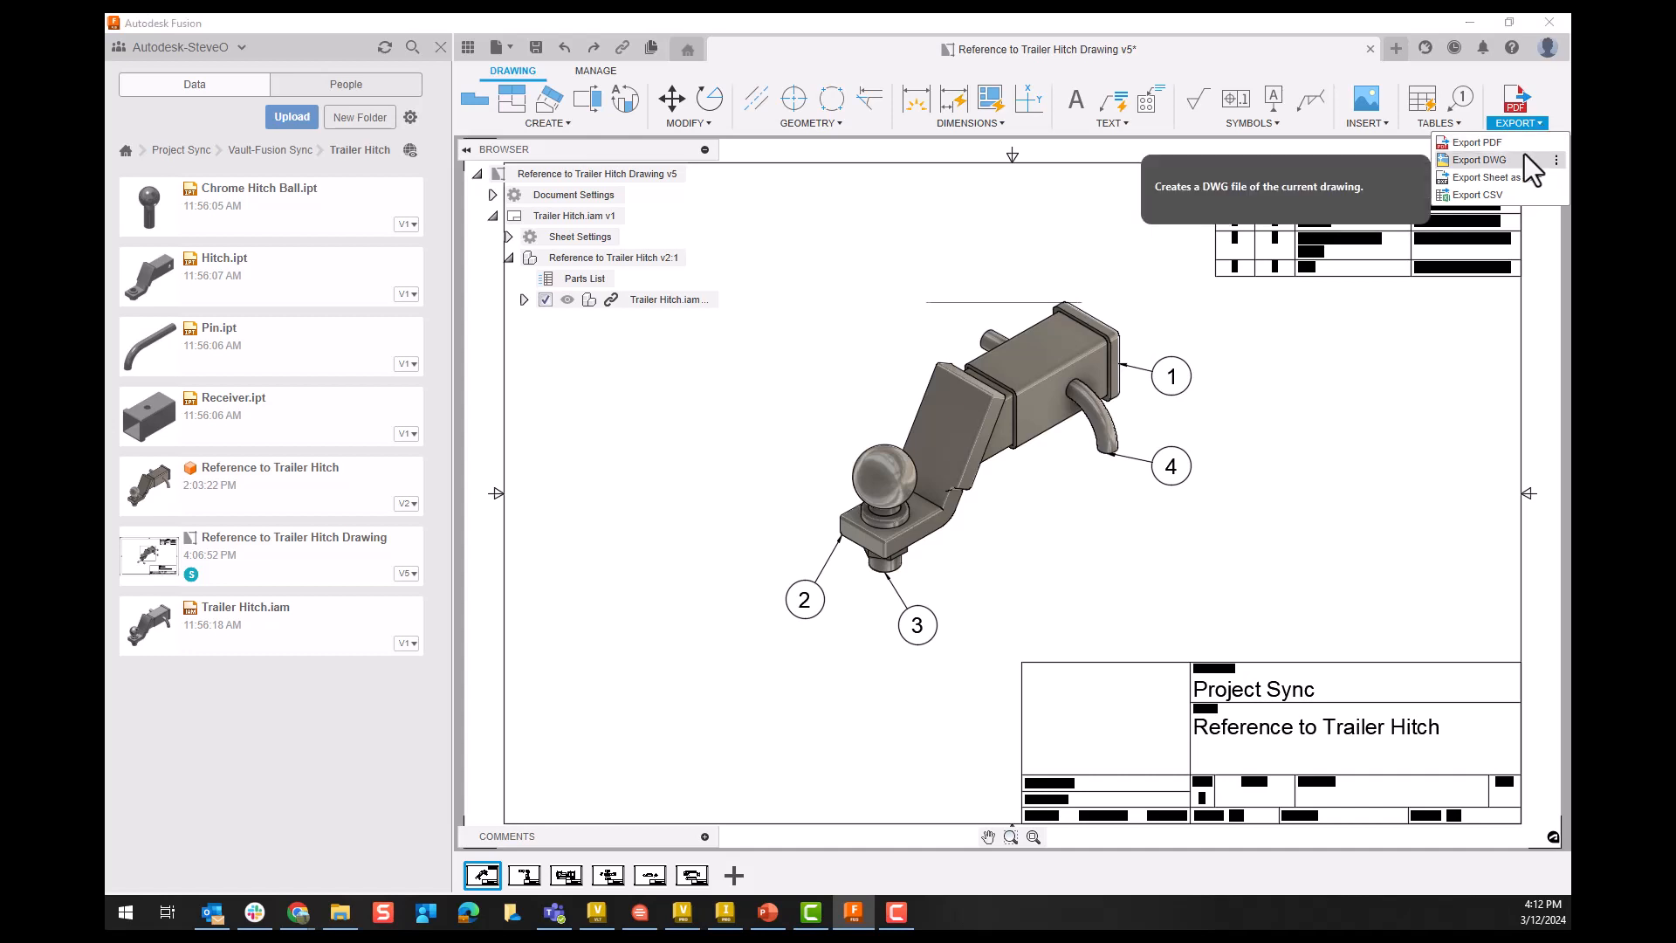
left_click(1478, 159)
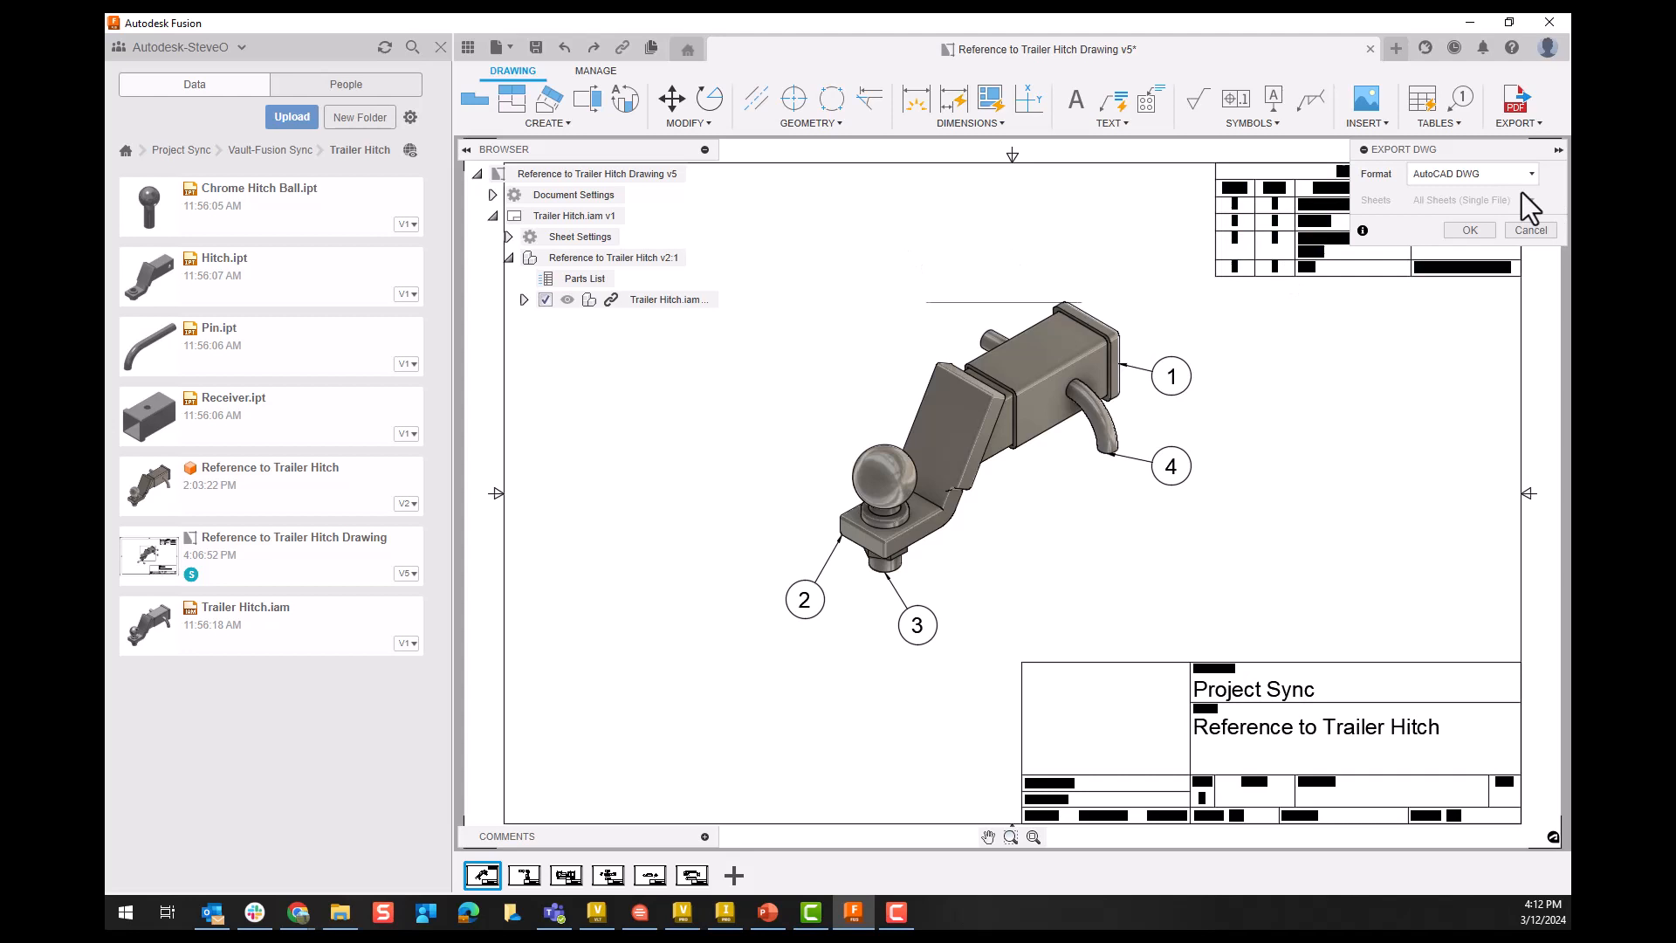
left_click(1470, 172)
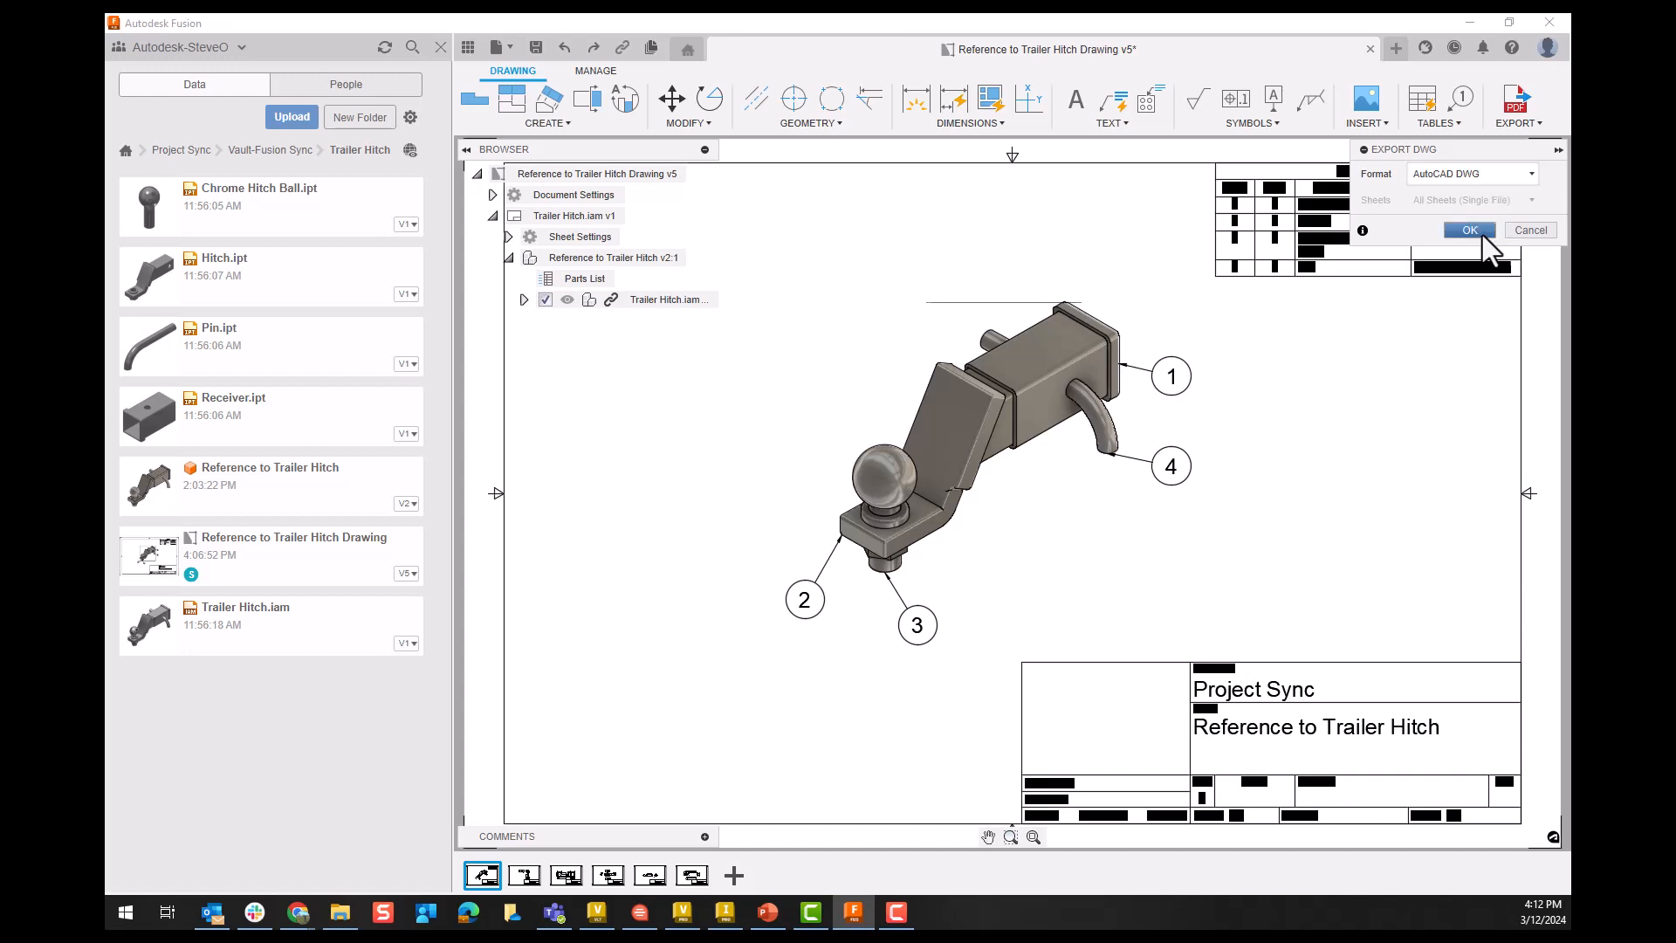
left_click(1469, 229)
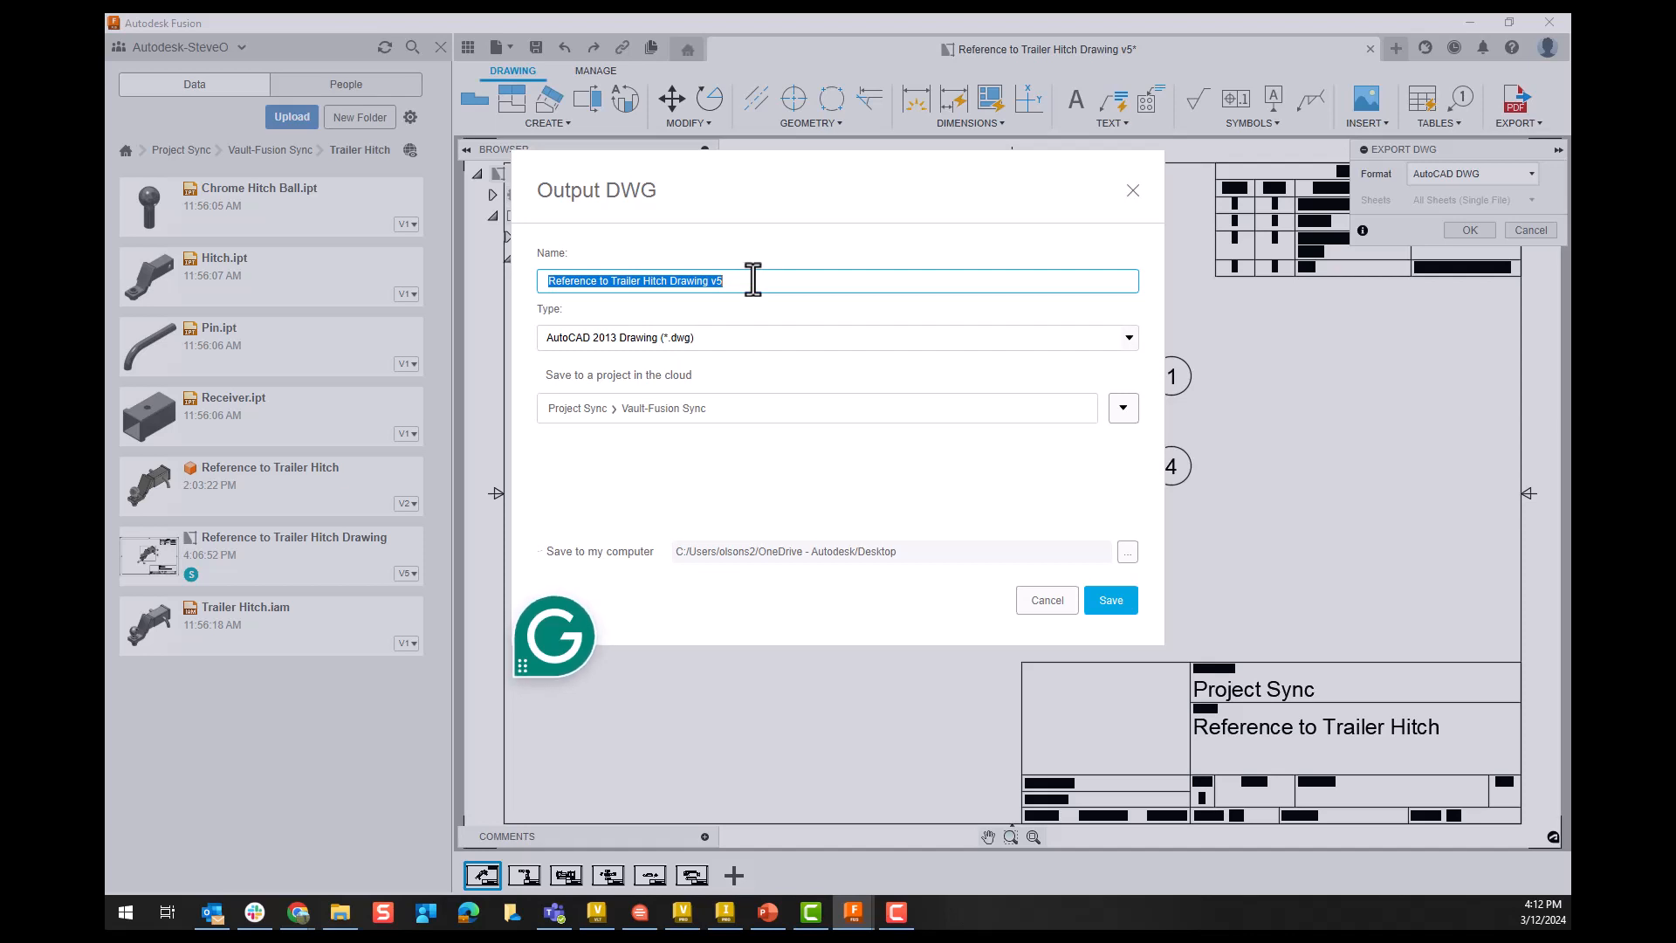
Step: Name the export 'Trailer Hitch Drawing Demo' with type AutoCAD 2013 Drawing (*.dwg)
type("Tr")
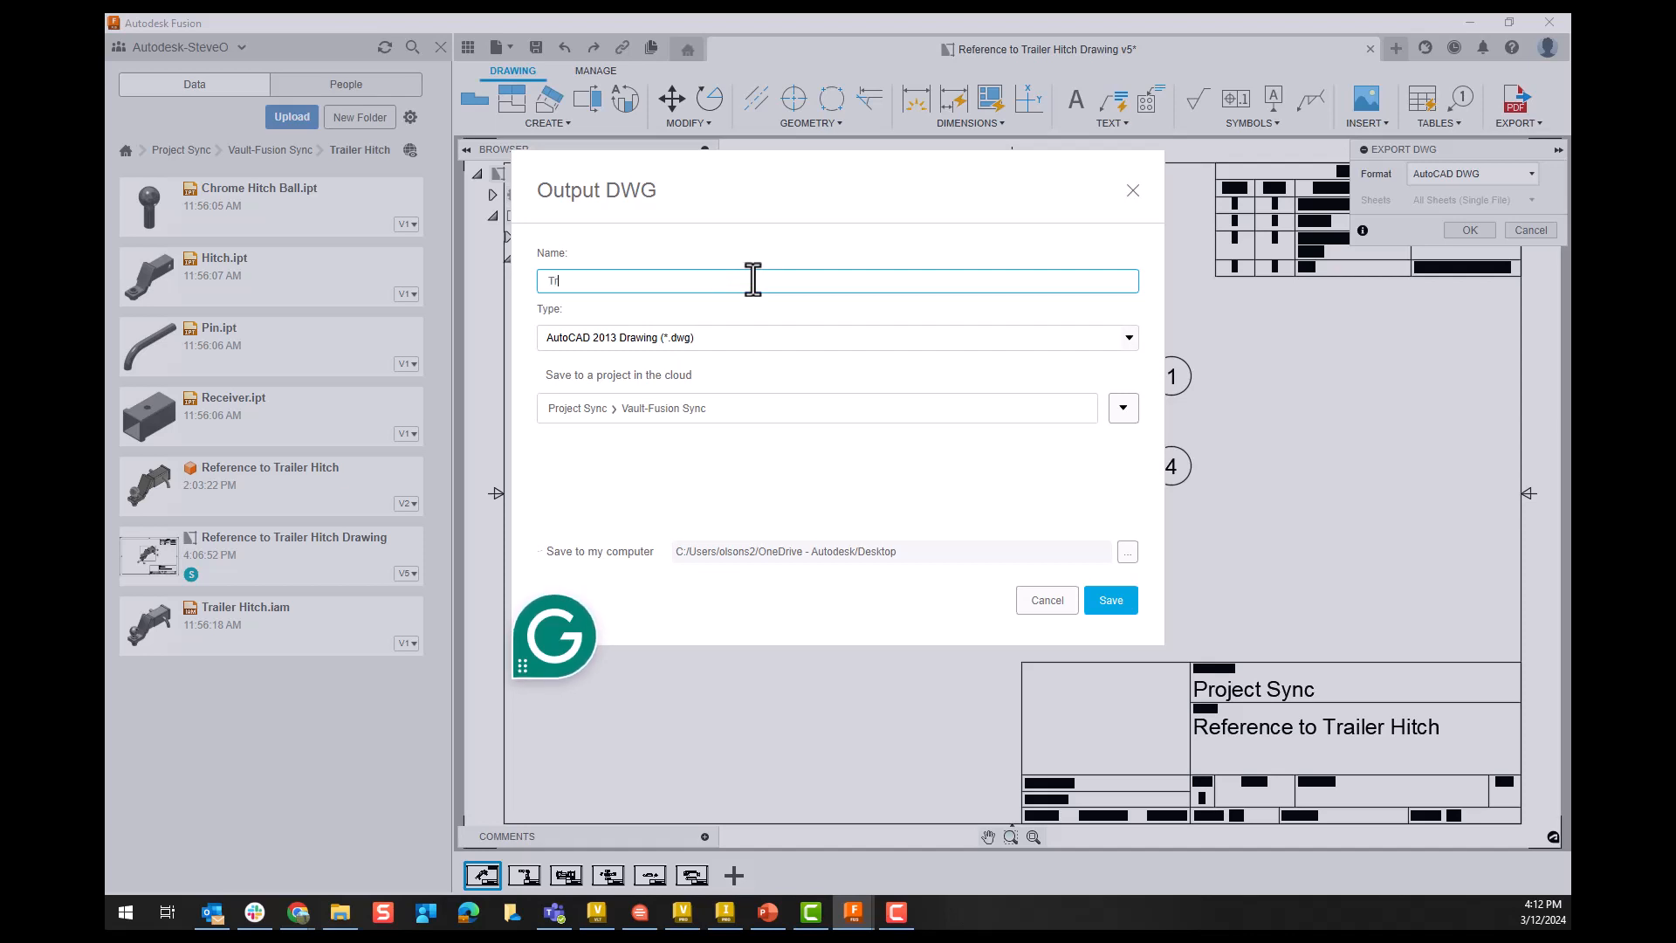
type("Trailer Hitch Drawing Demo")
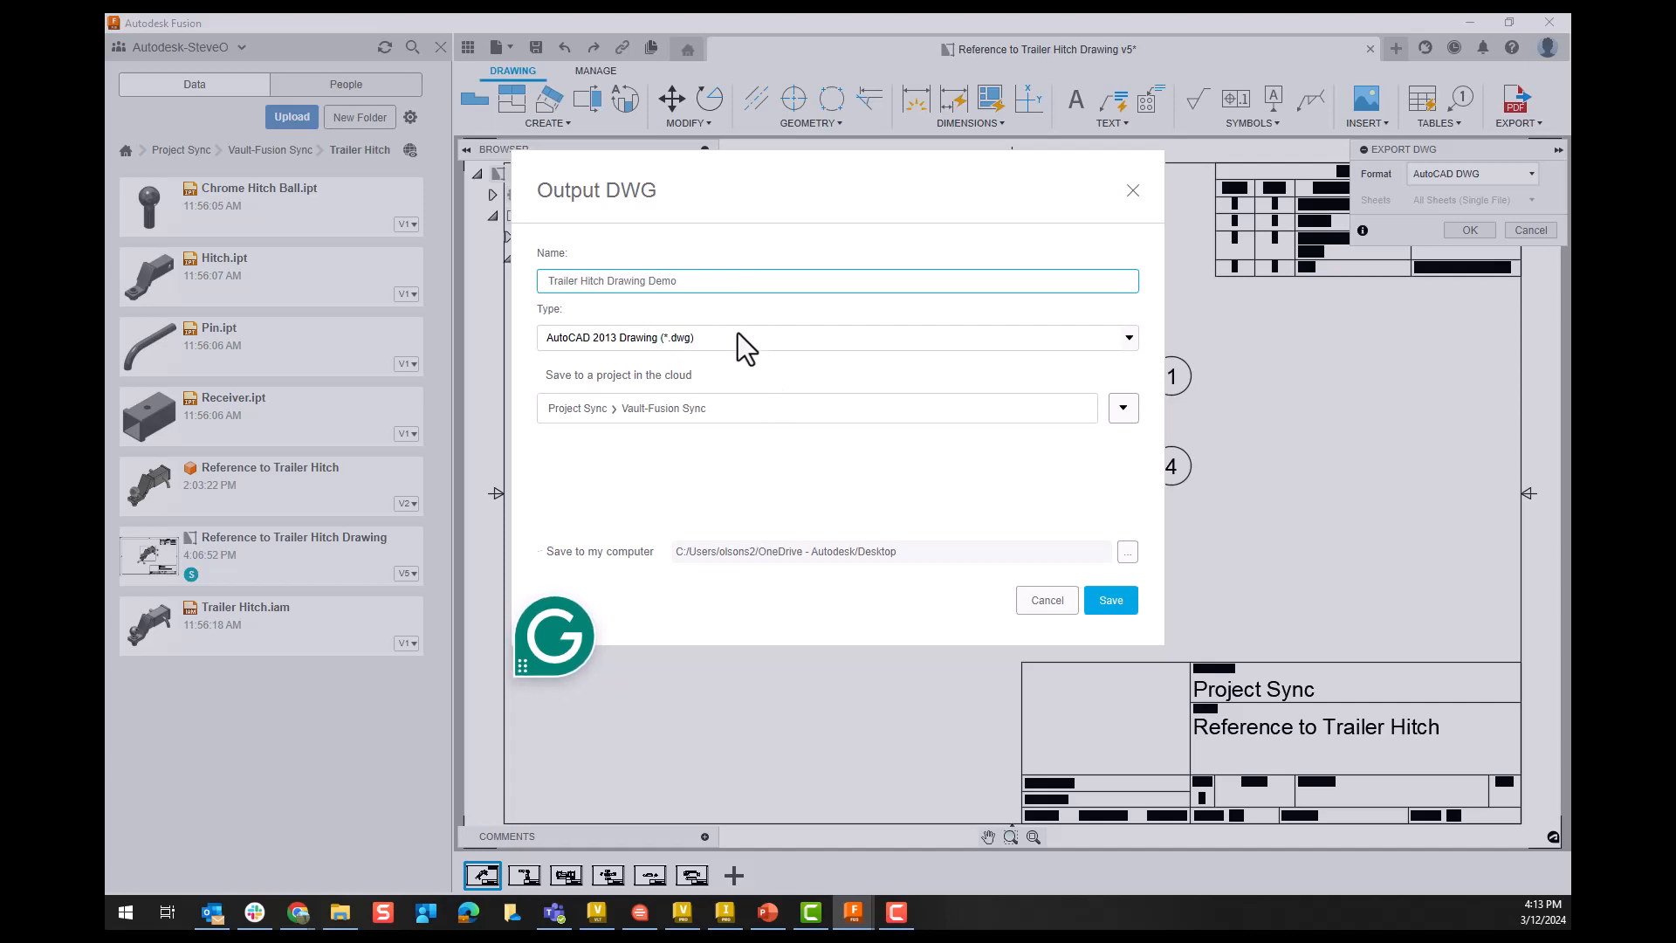
left_click(837, 337)
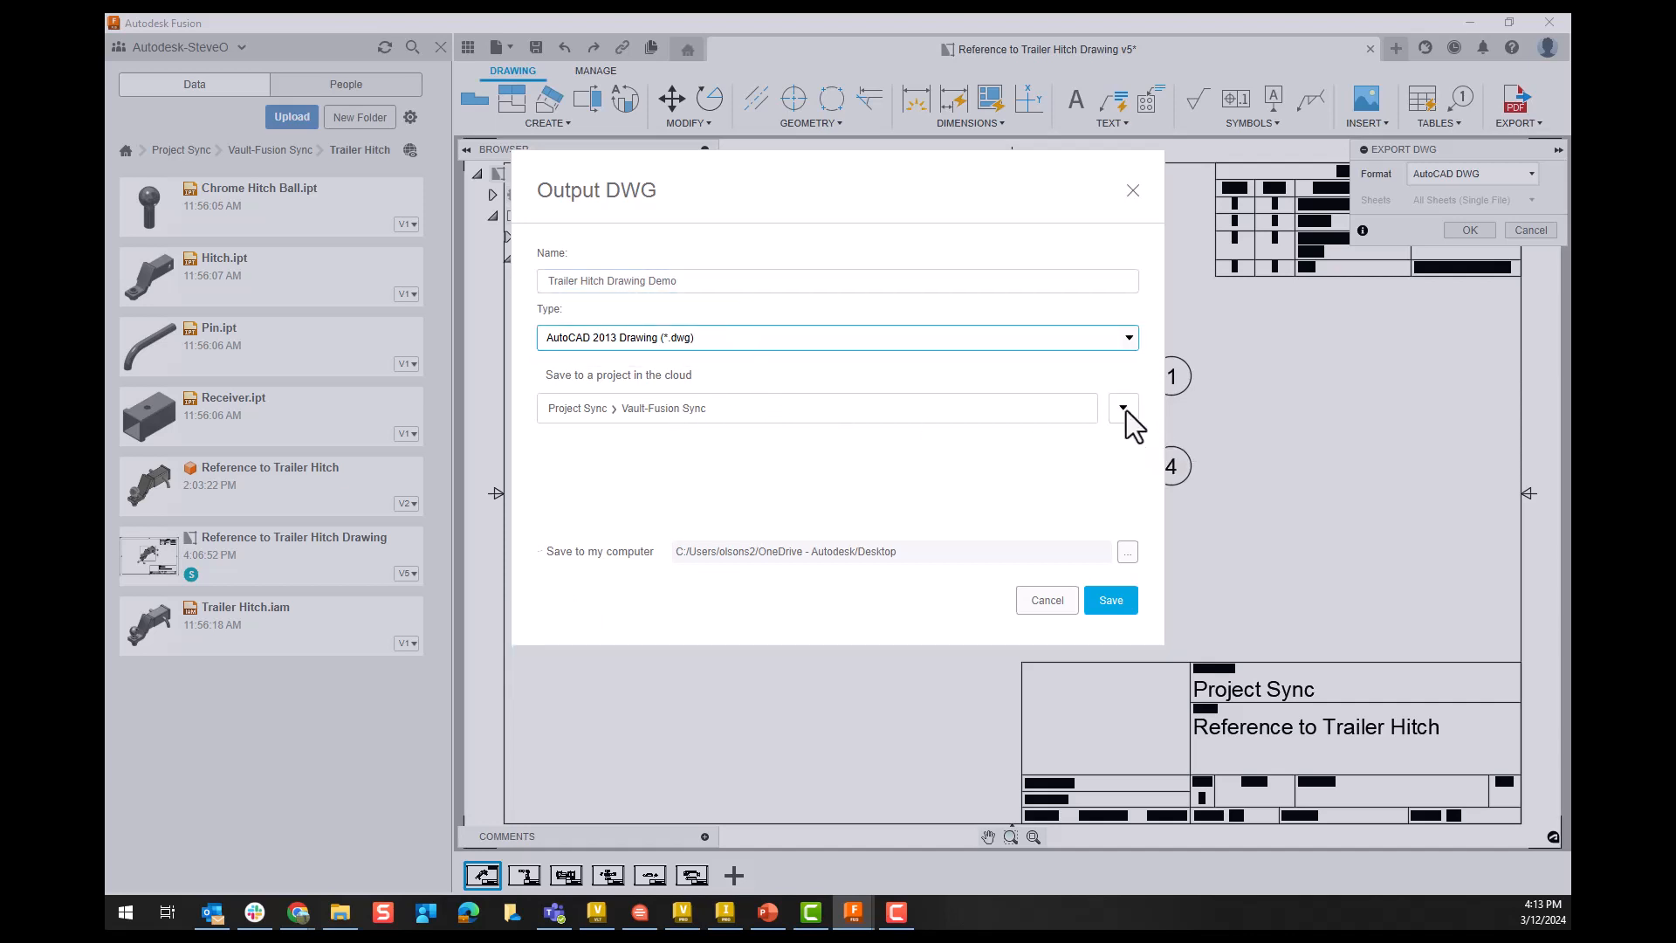
Step: Save the DWG export into the Trailer Hitch folder of the Vault-Fusion Sync cloud project
left_click(1122, 407)
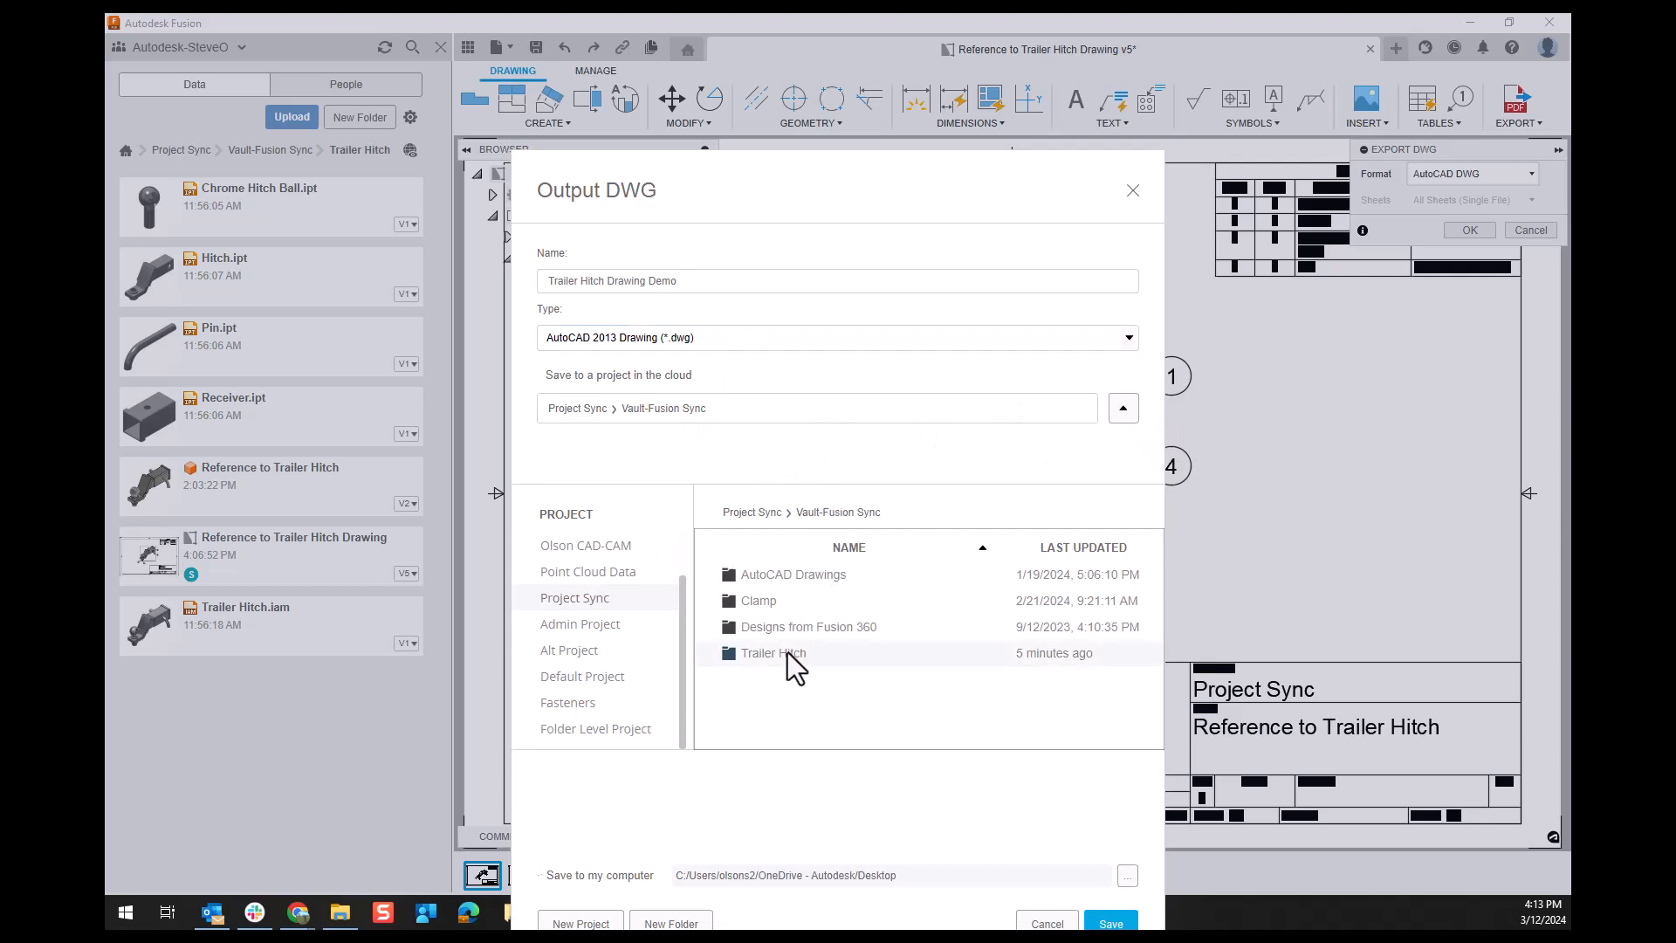
double_click(772, 653)
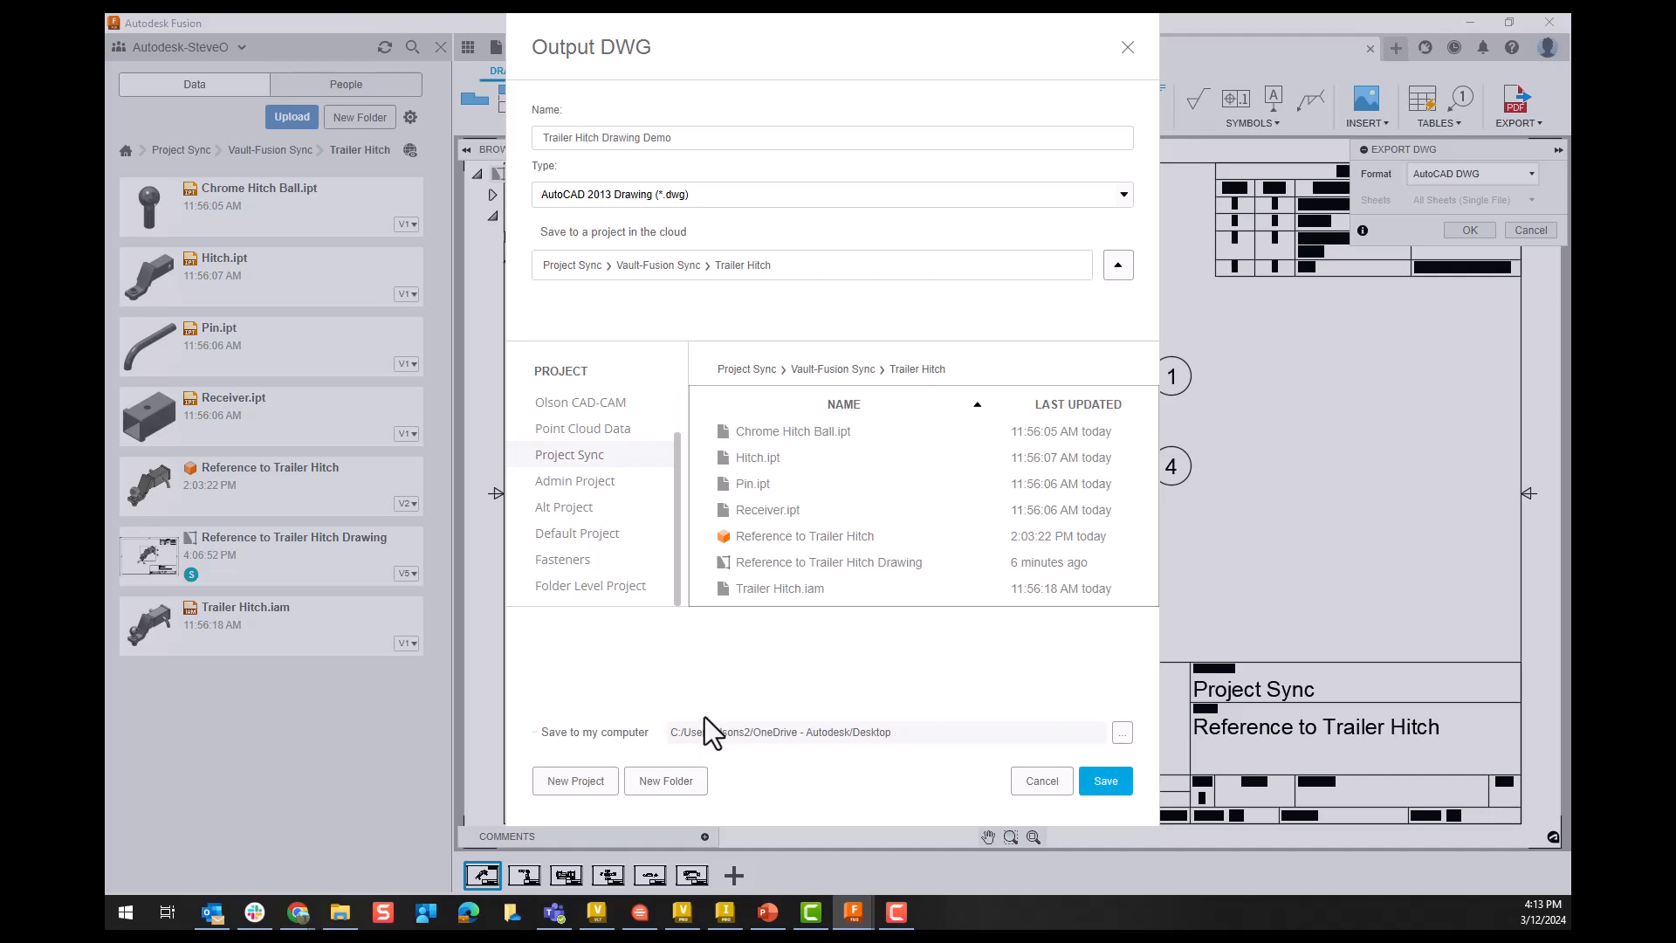
mouse_move(726, 693)
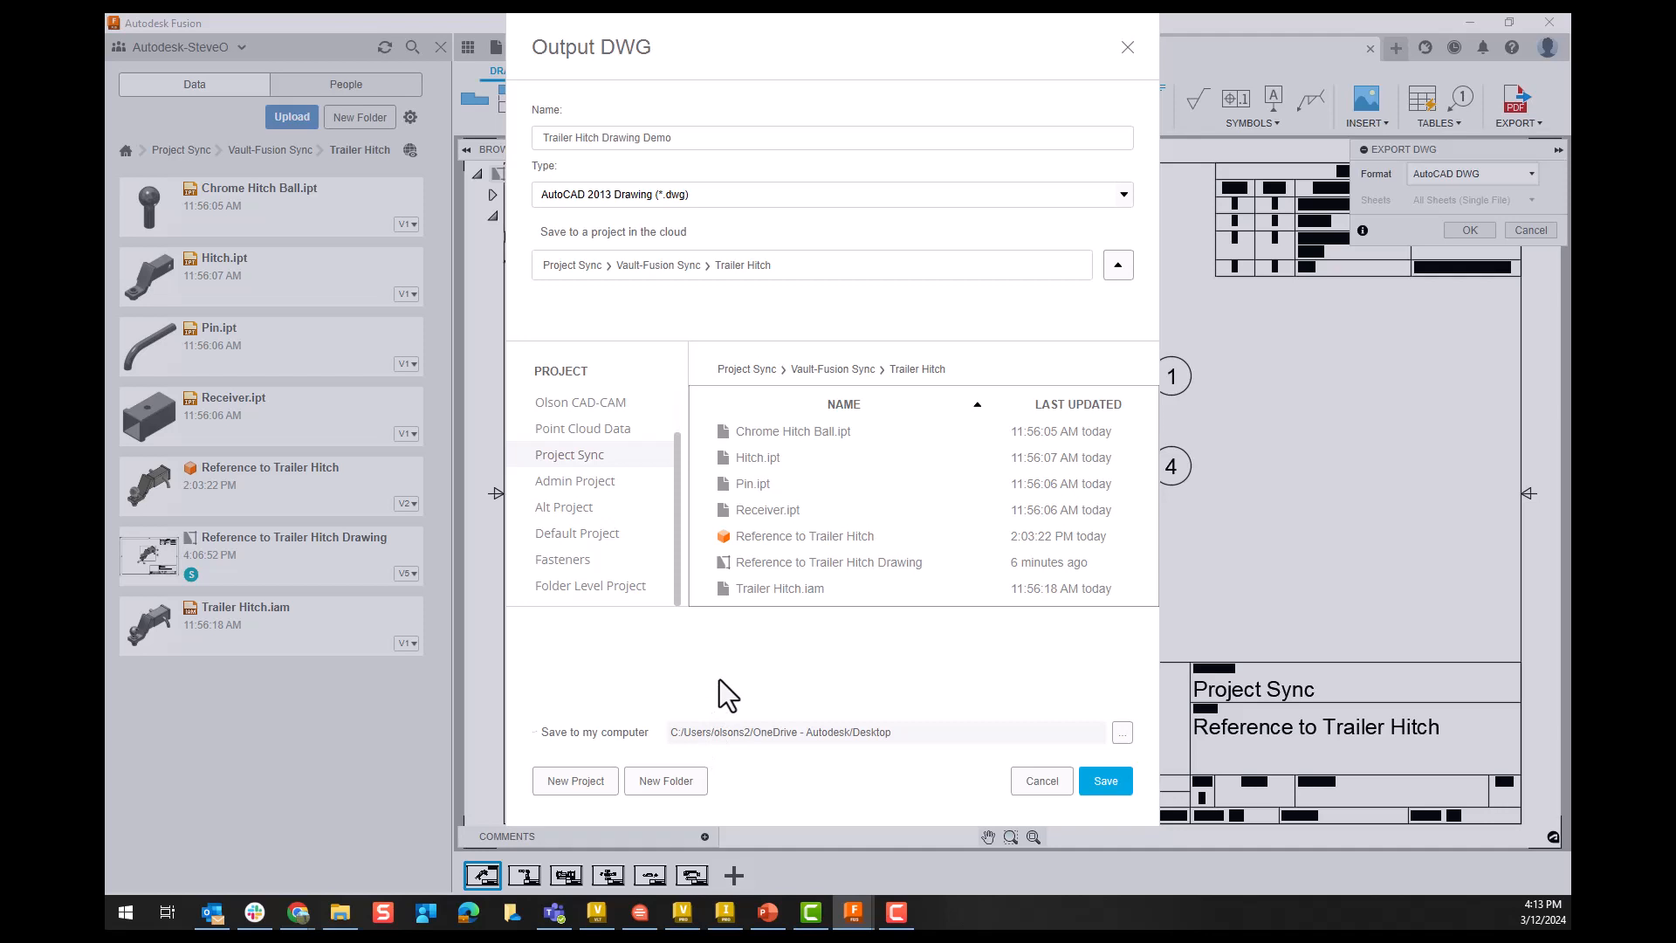
mouse_move(1105, 780)
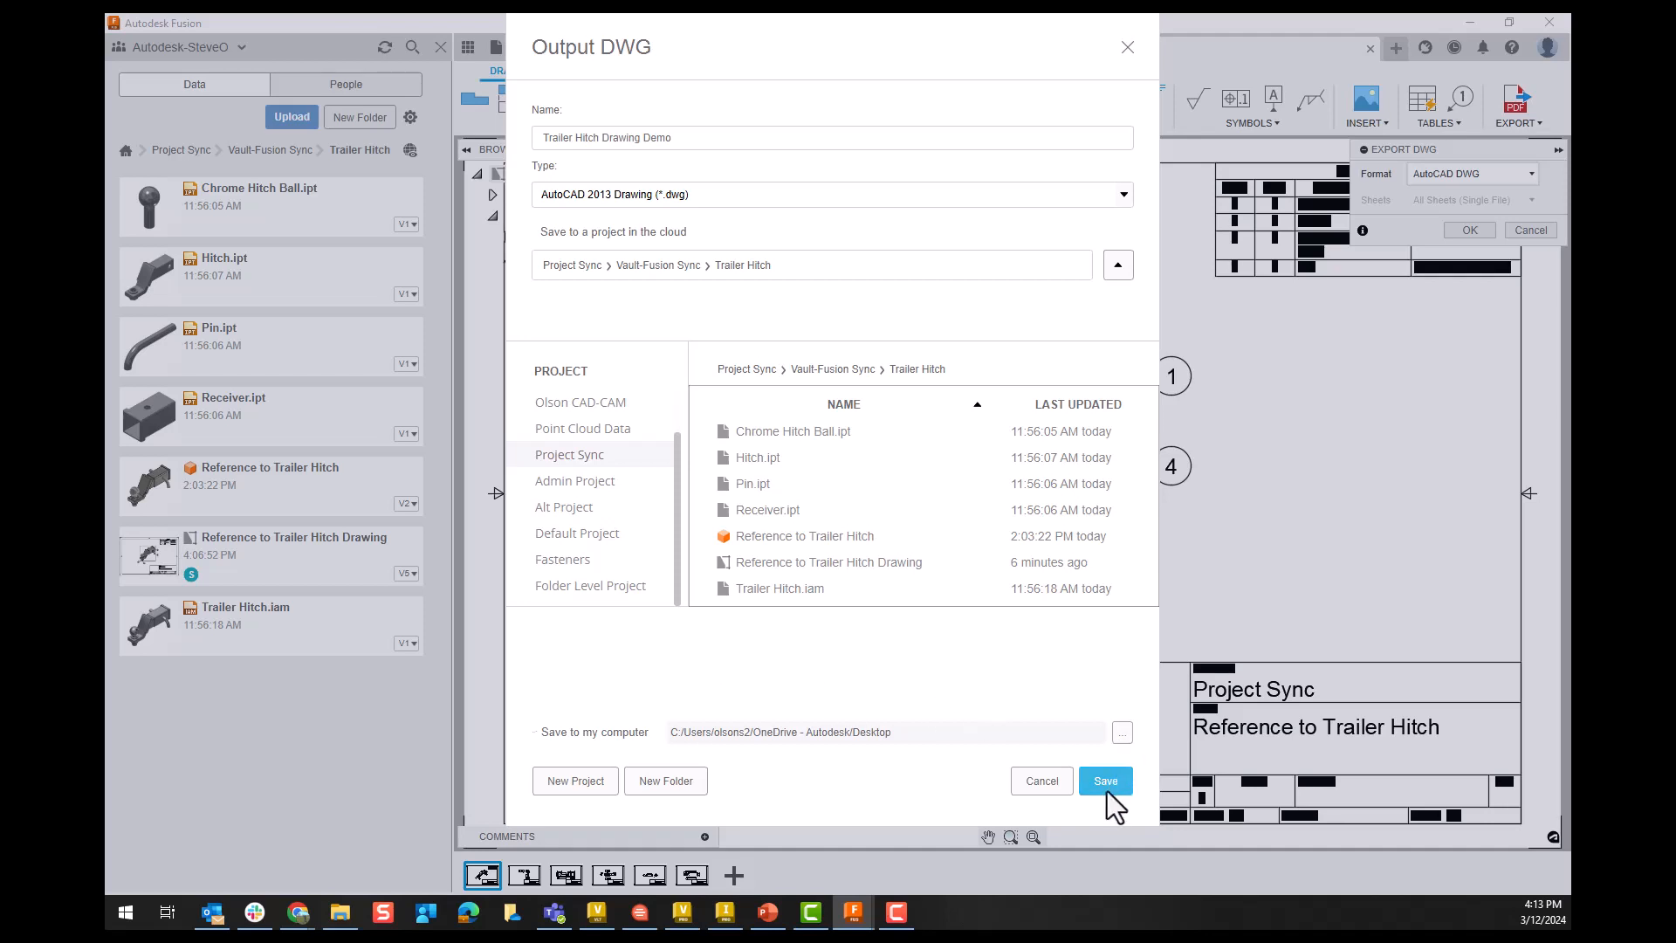
left_click(1104, 780)
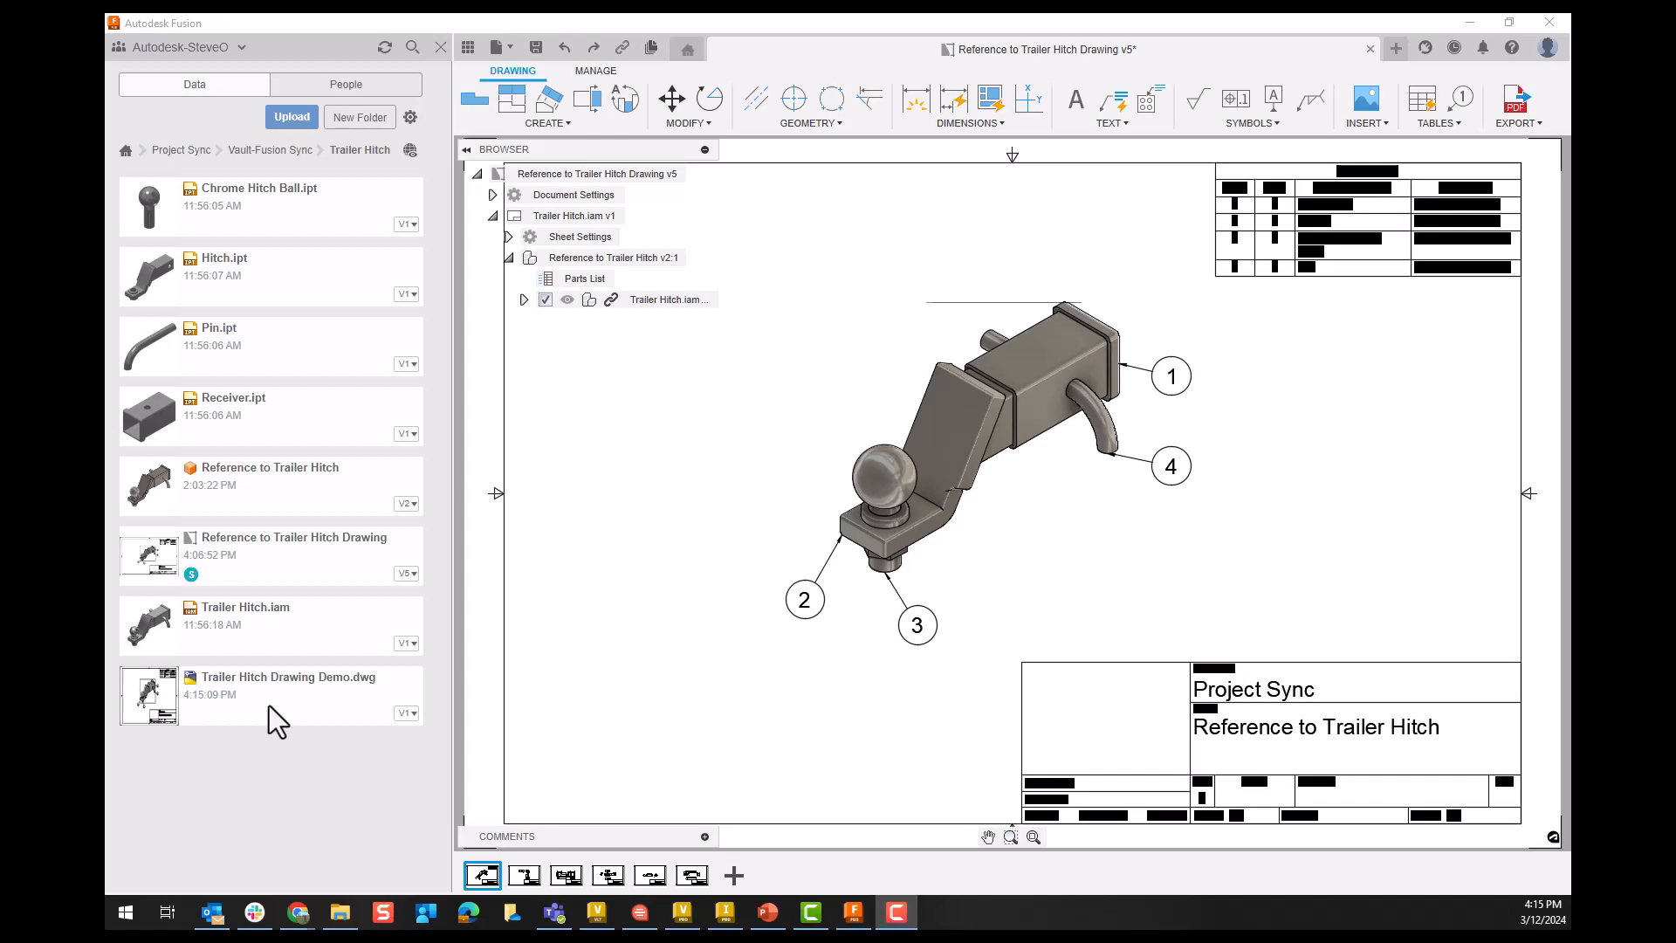
mouse_move(695, 293)
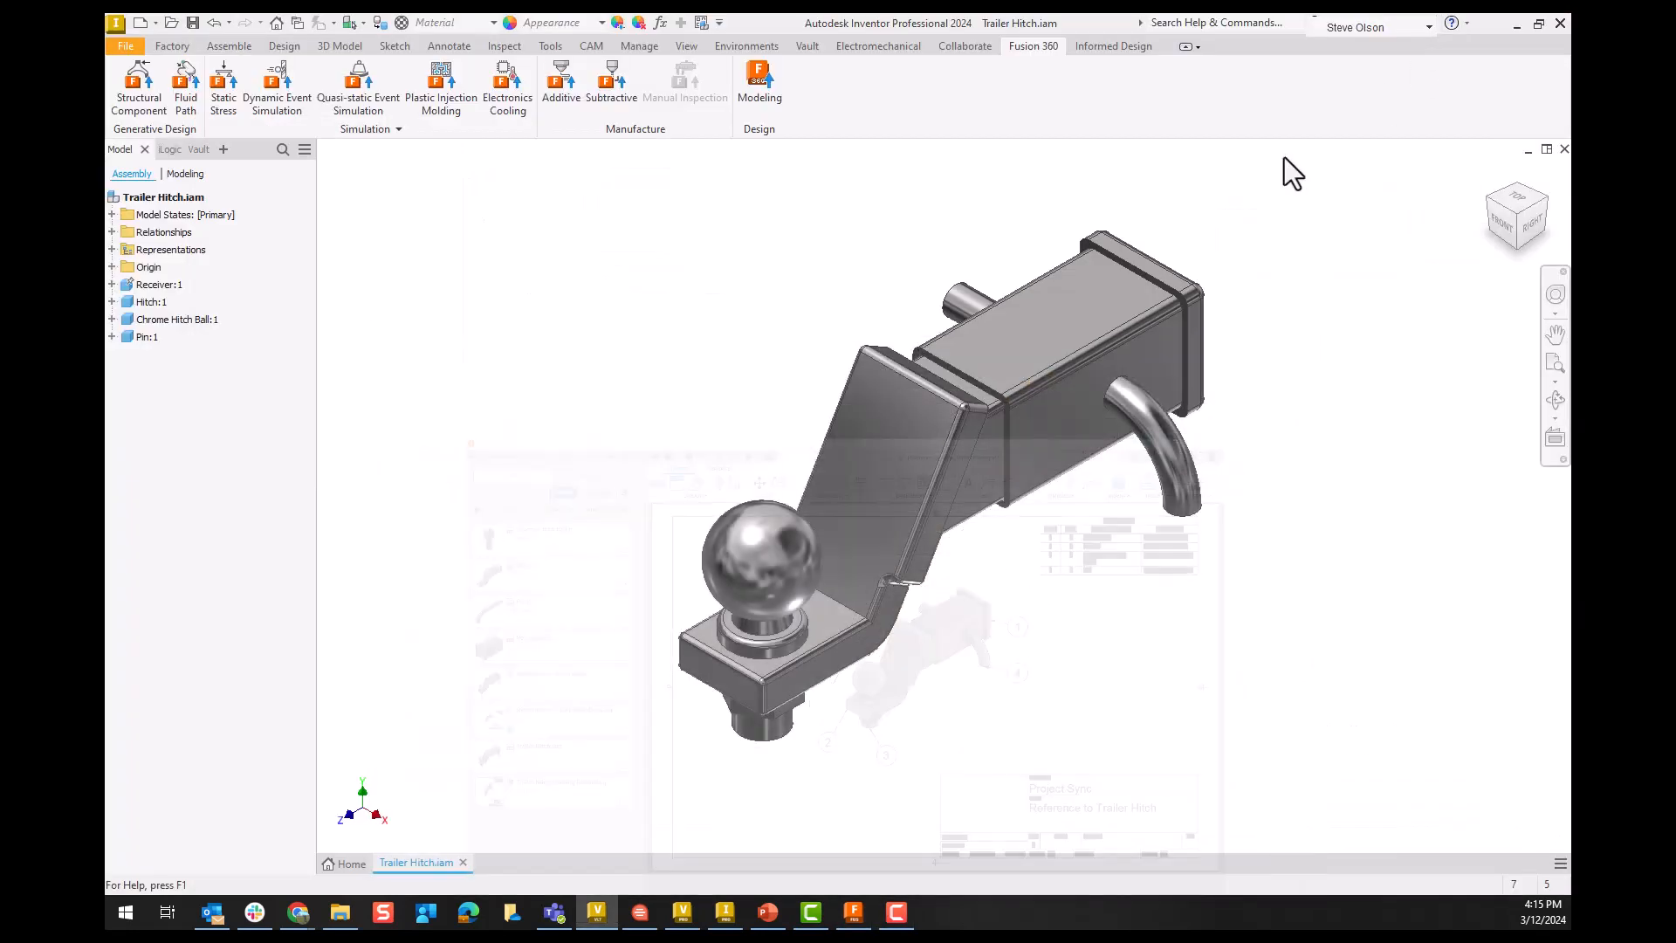
Step: Switch to the Vault client and start Download from Cloud Drive to choose a location
left_click(681, 911)
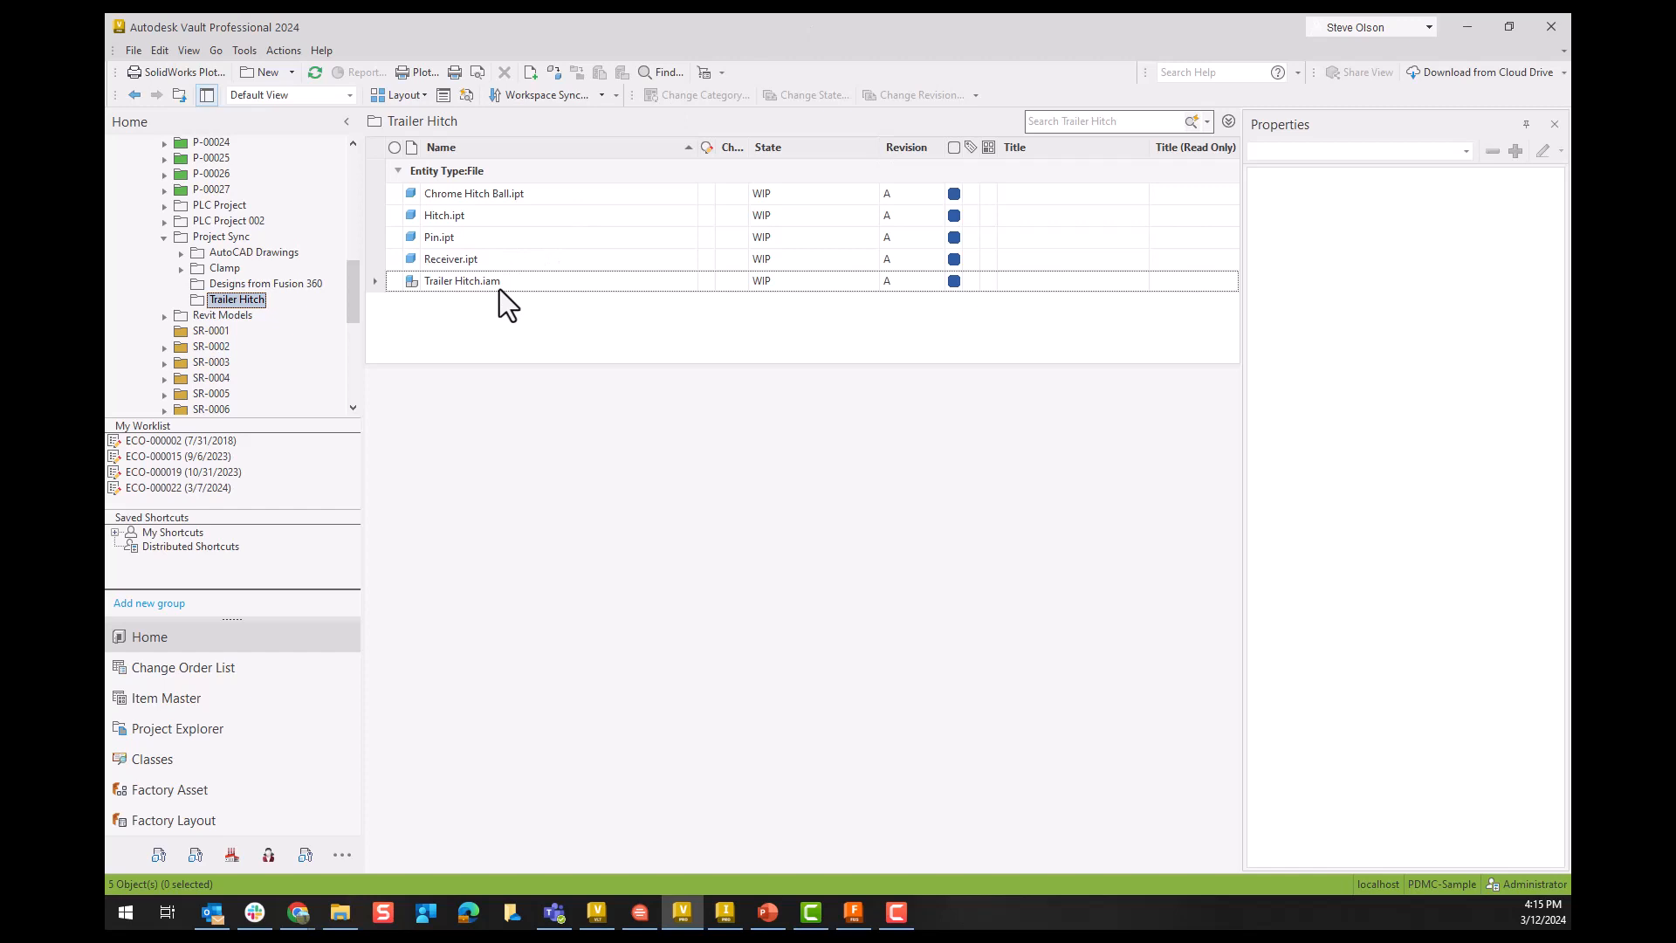
mouse_move(1503, 72)
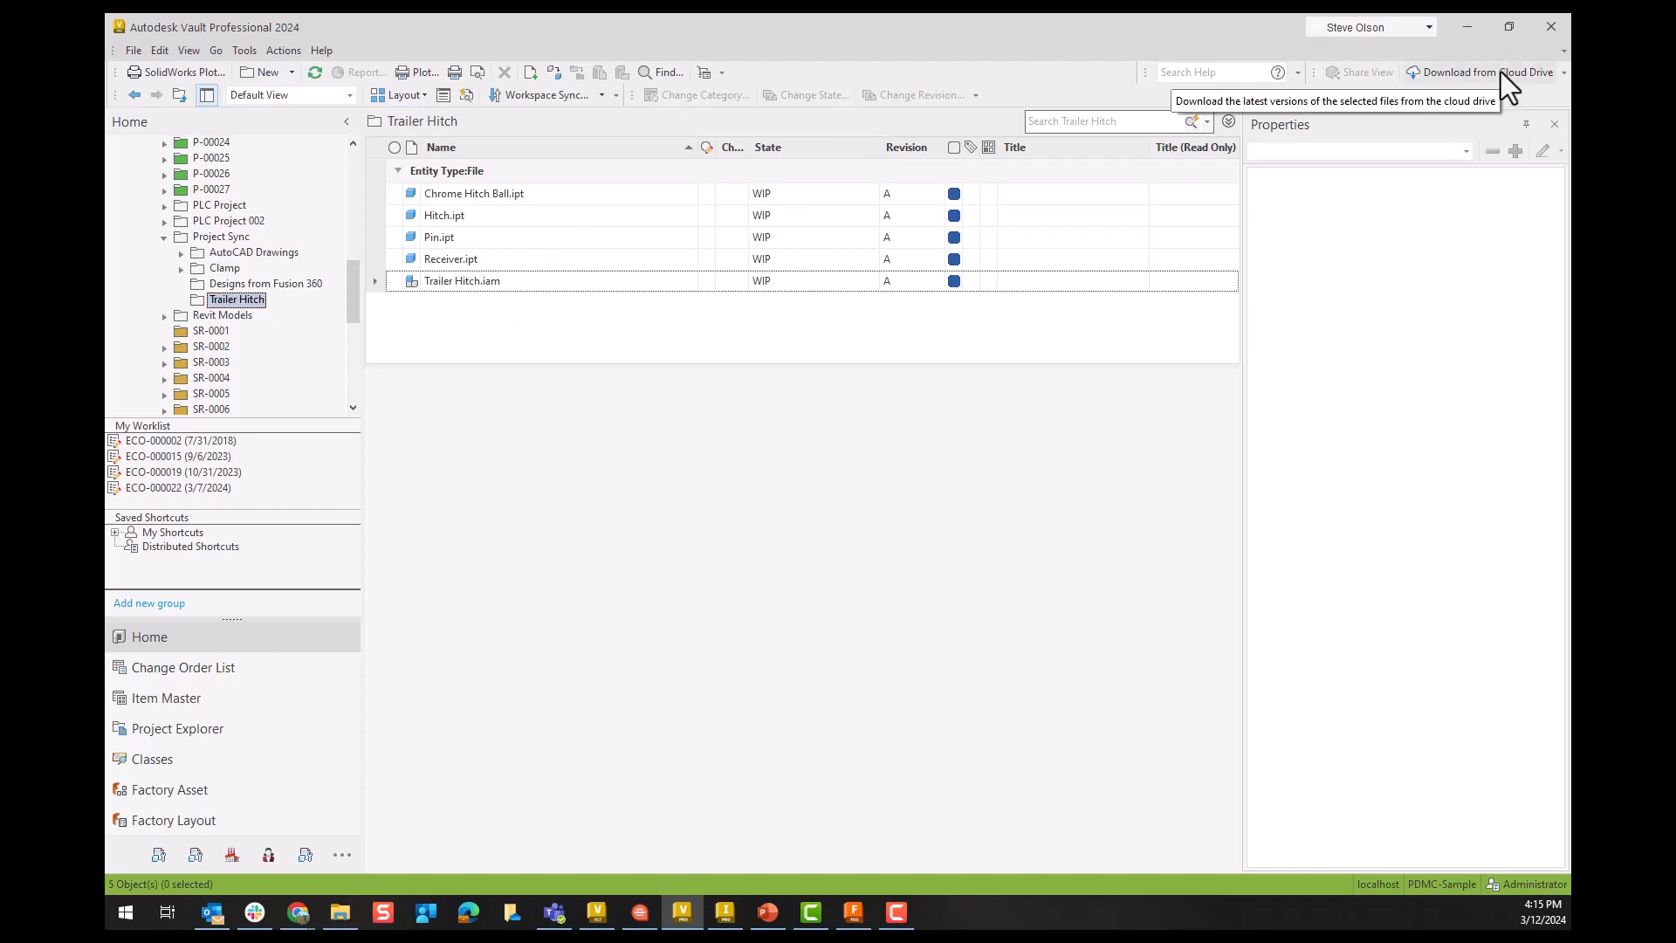
left_click(1484, 72)
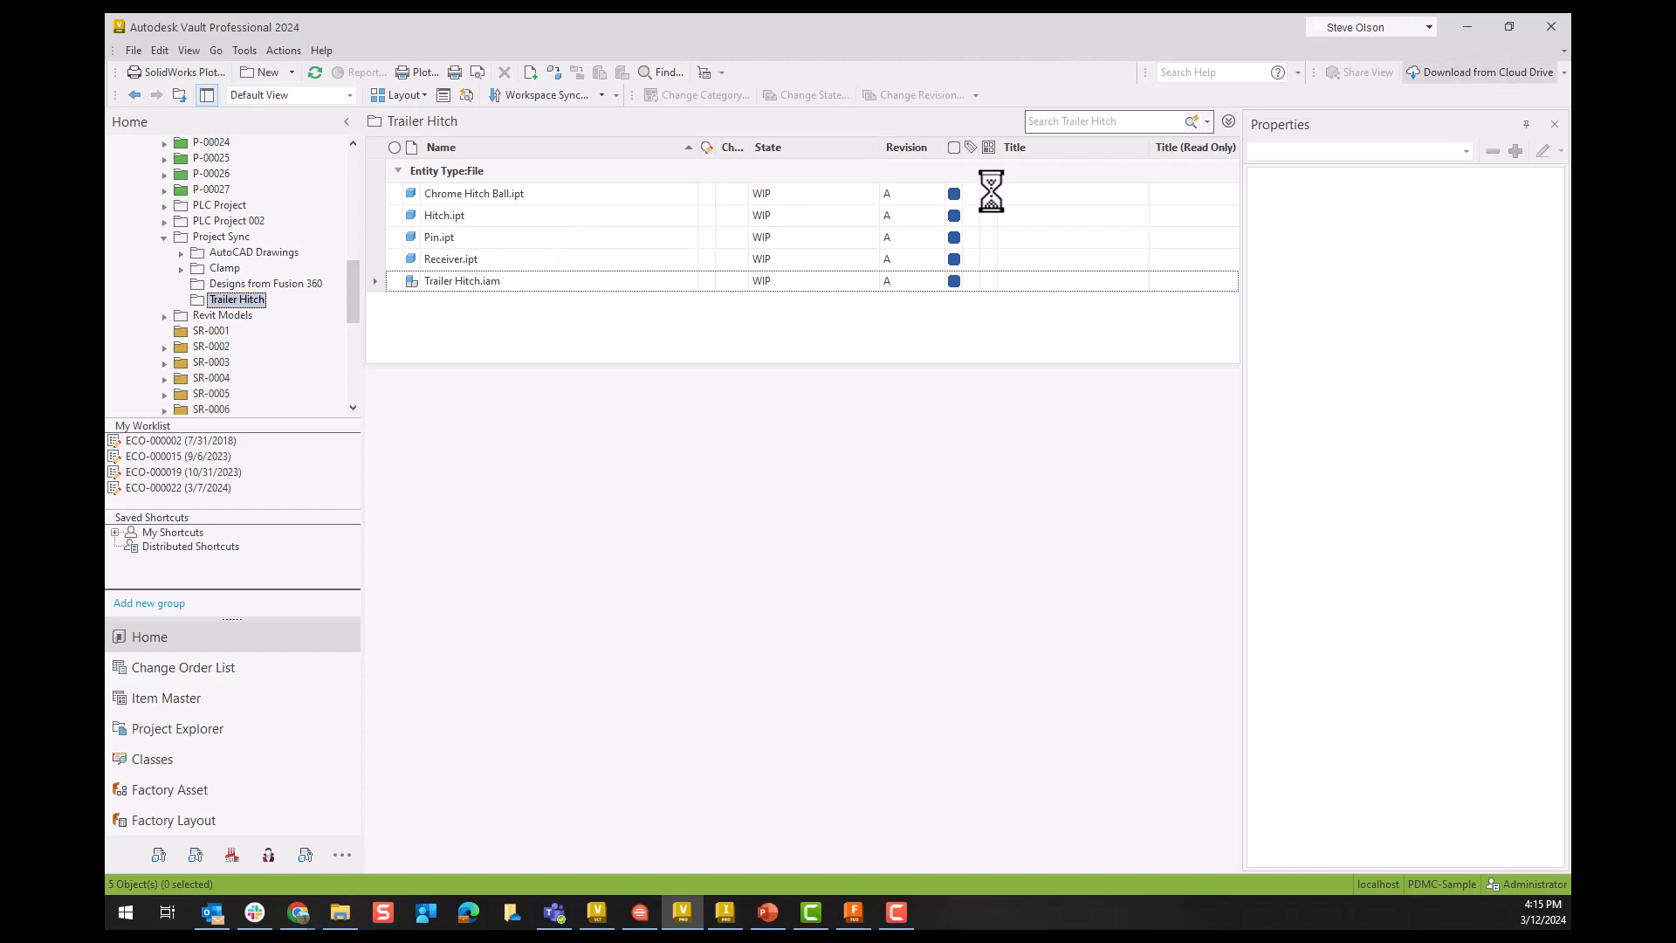
left_click(1487, 72)
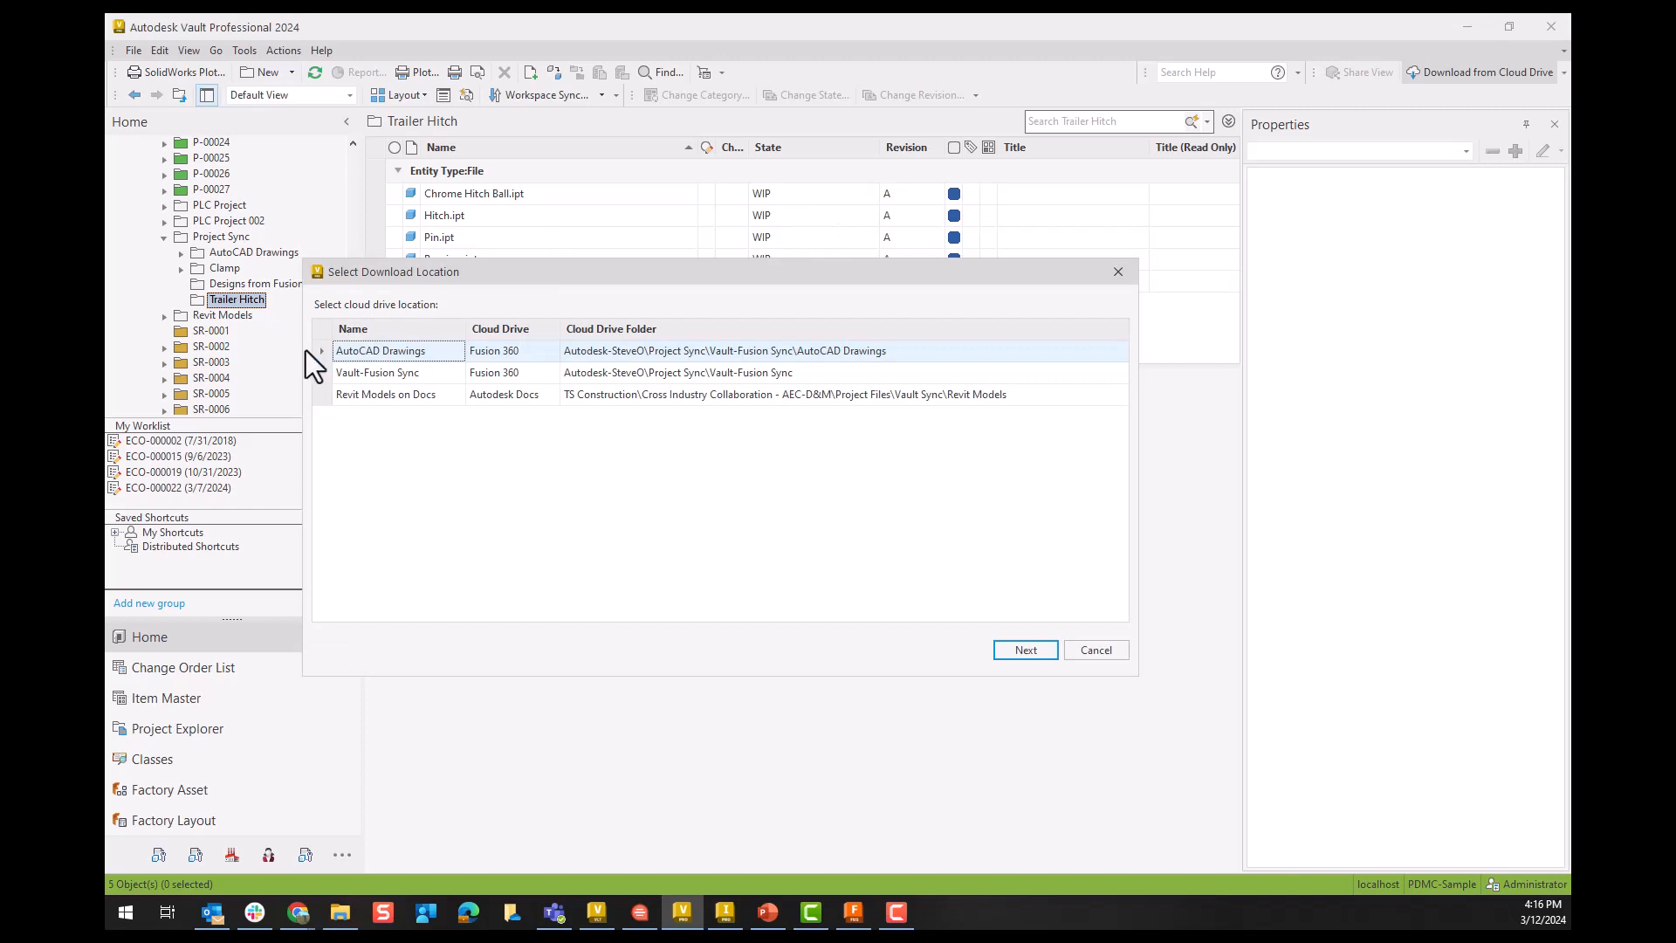
Step: Download Trailer Hitch Drawing Demo.dwg from the Vault-Fusion Sync cloud drive's Trailer Hitch folder
left_click(378, 372)
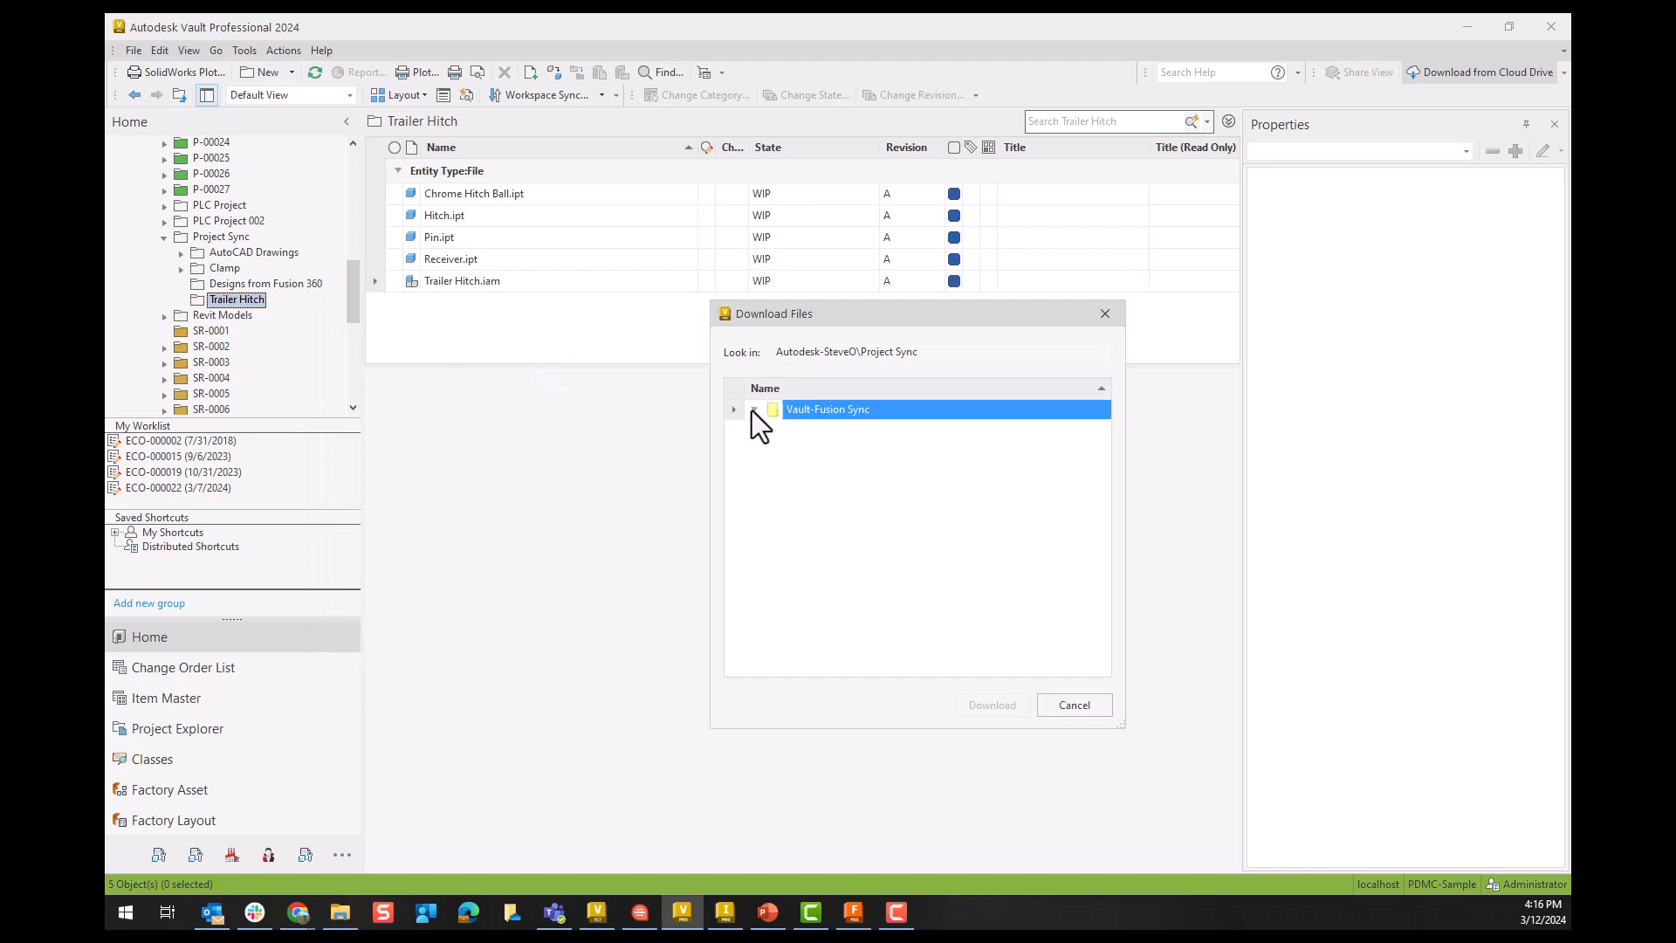
left_click(734, 408)
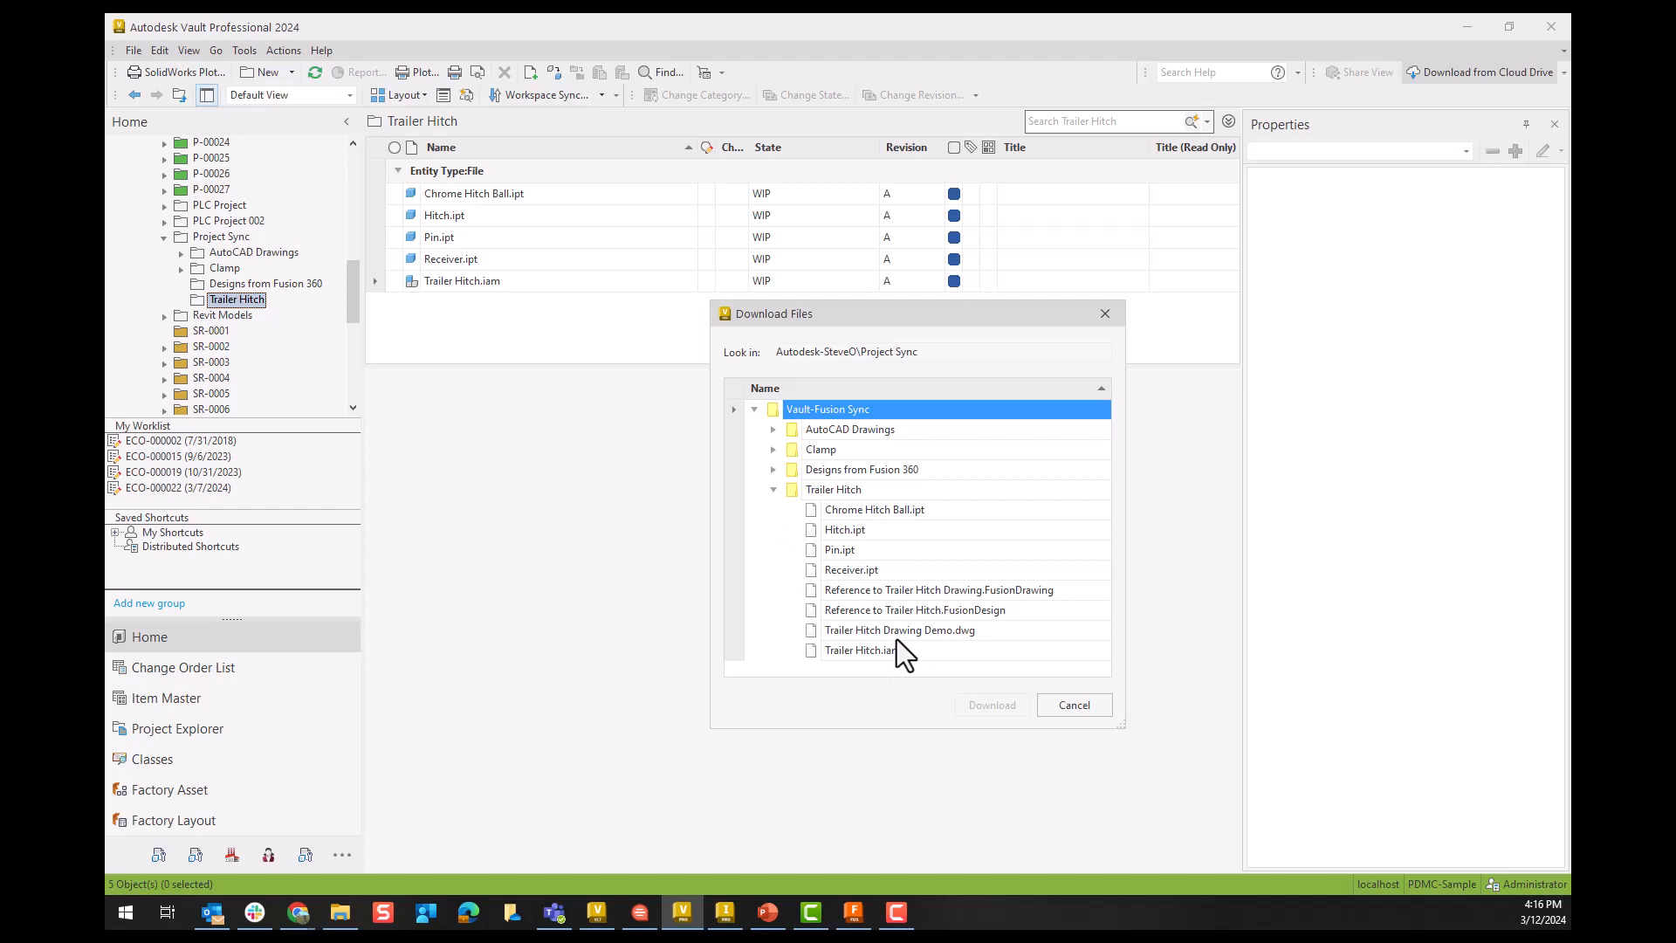
left_click(900, 630)
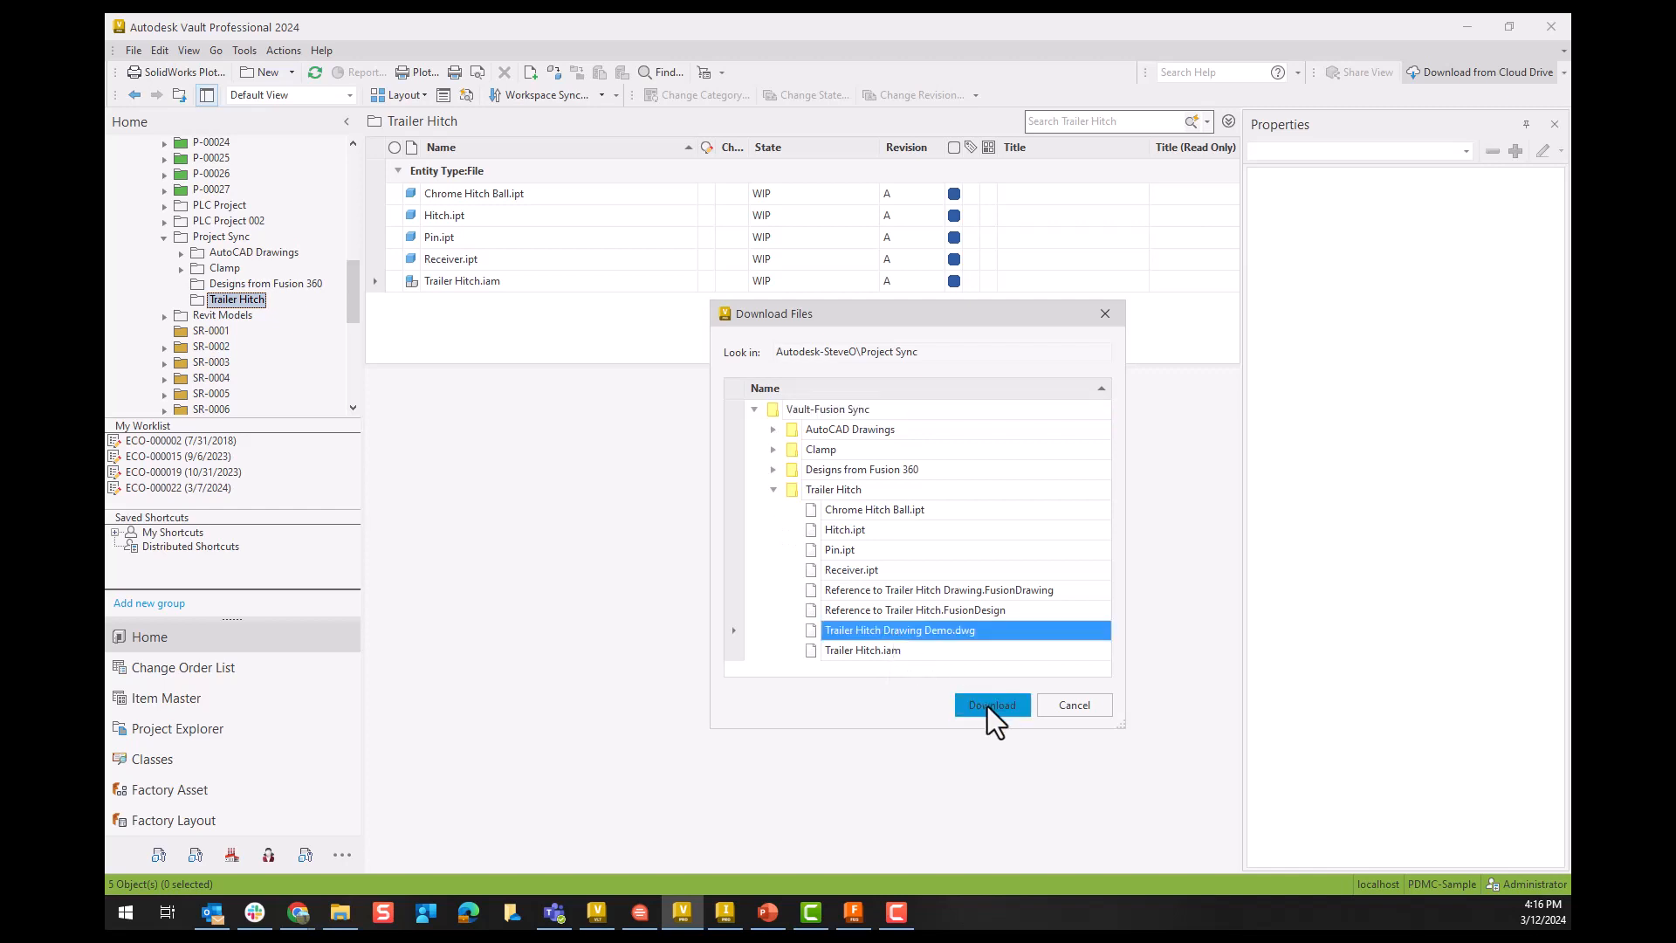
left_click(992, 704)
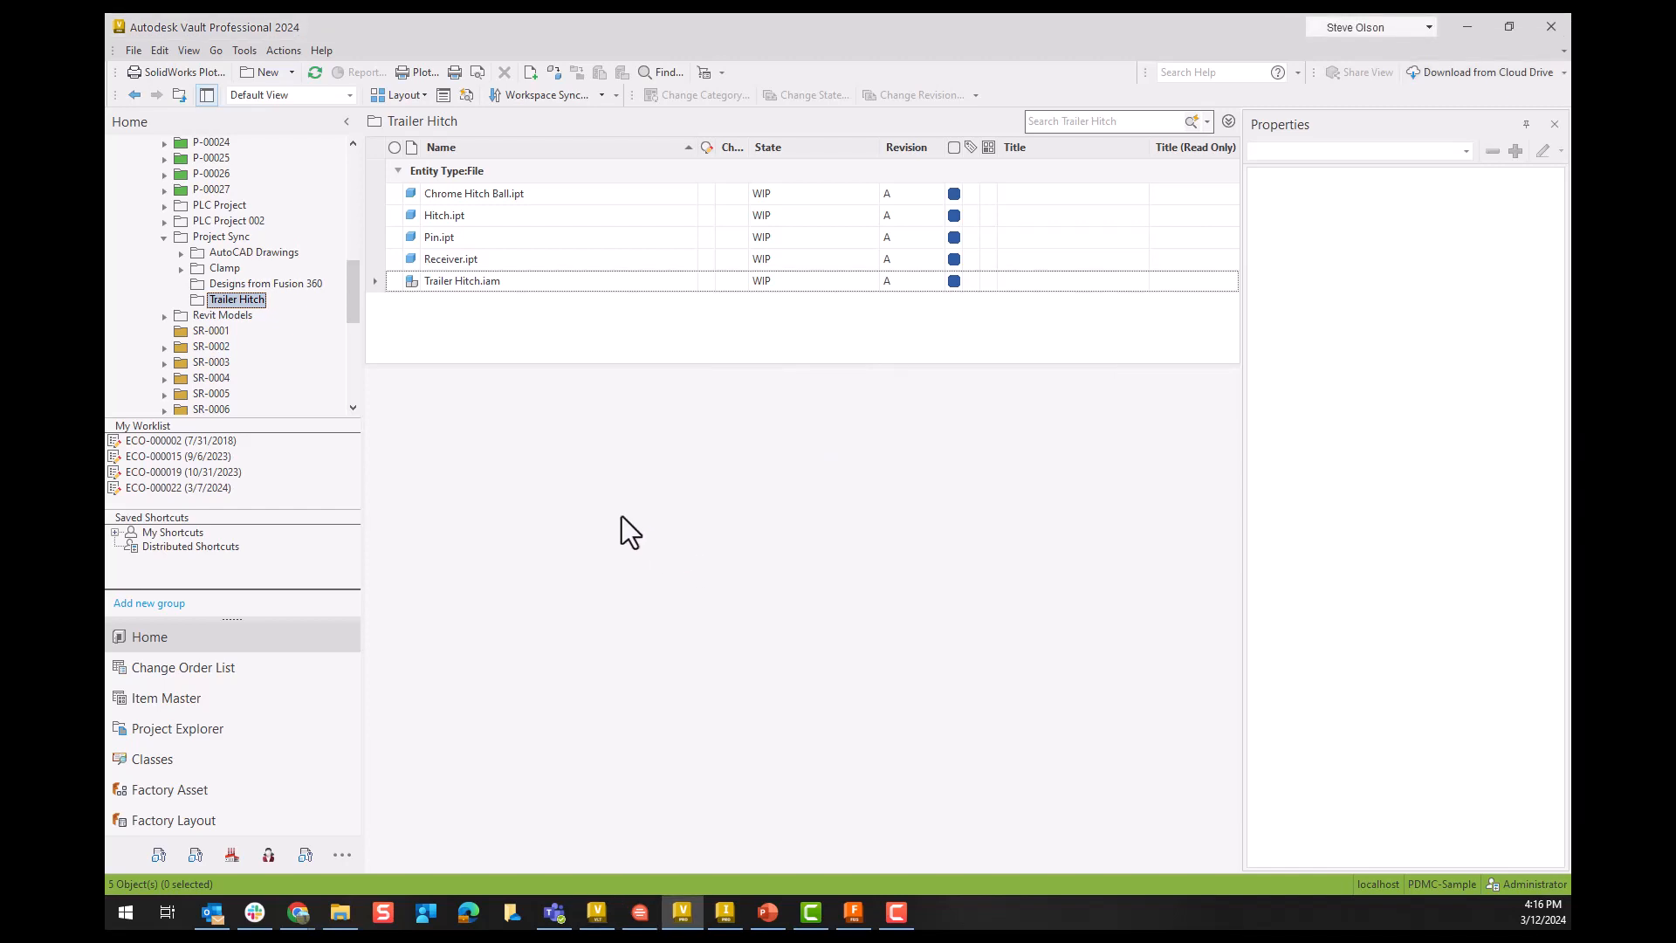
mouse_move(304, 538)
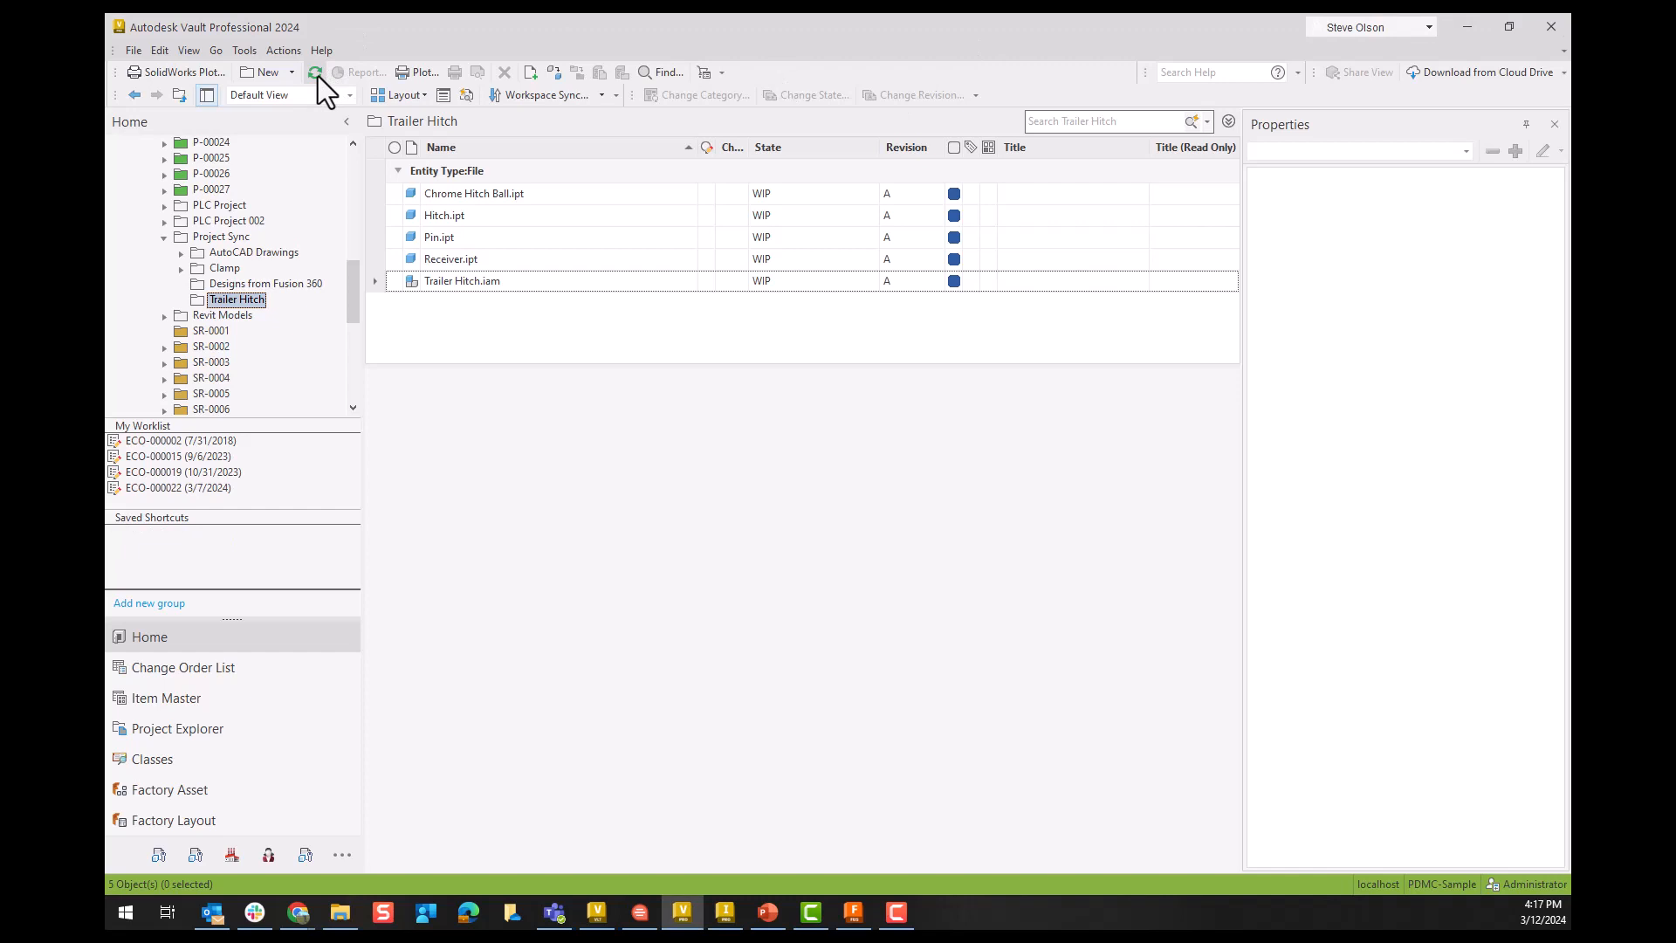
Step: Refresh the Trailer Hitch folder and select Trailer Hitch Drawing Demo.dwg to show its properties
left_click(314, 71)
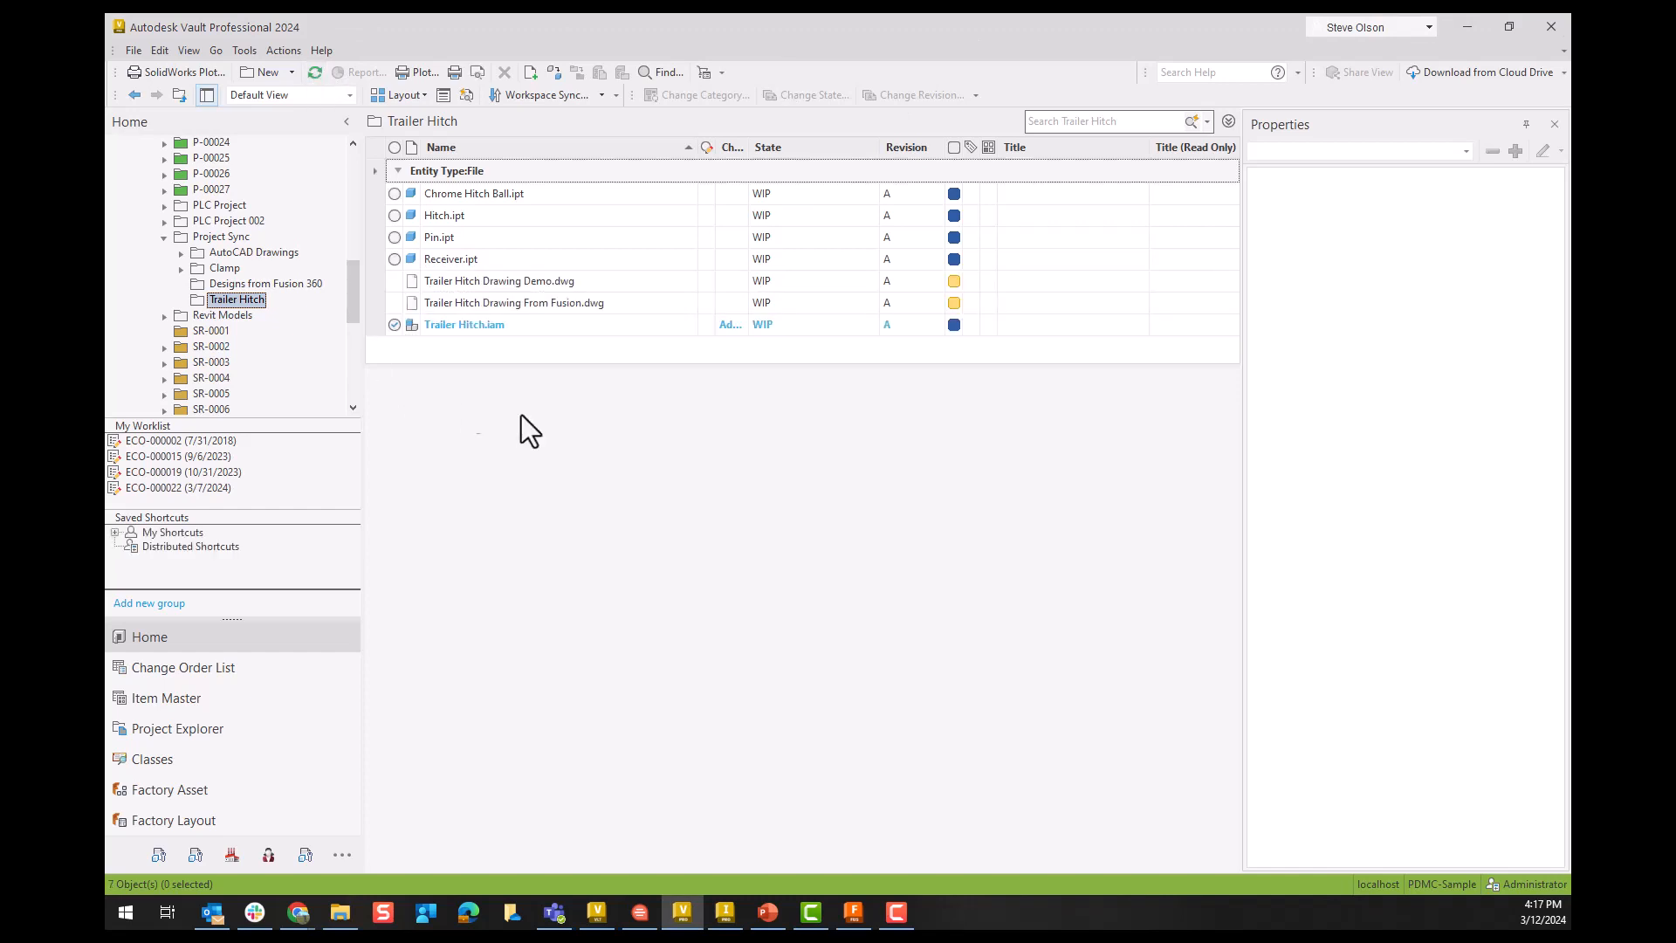
mouse_move(651, 346)
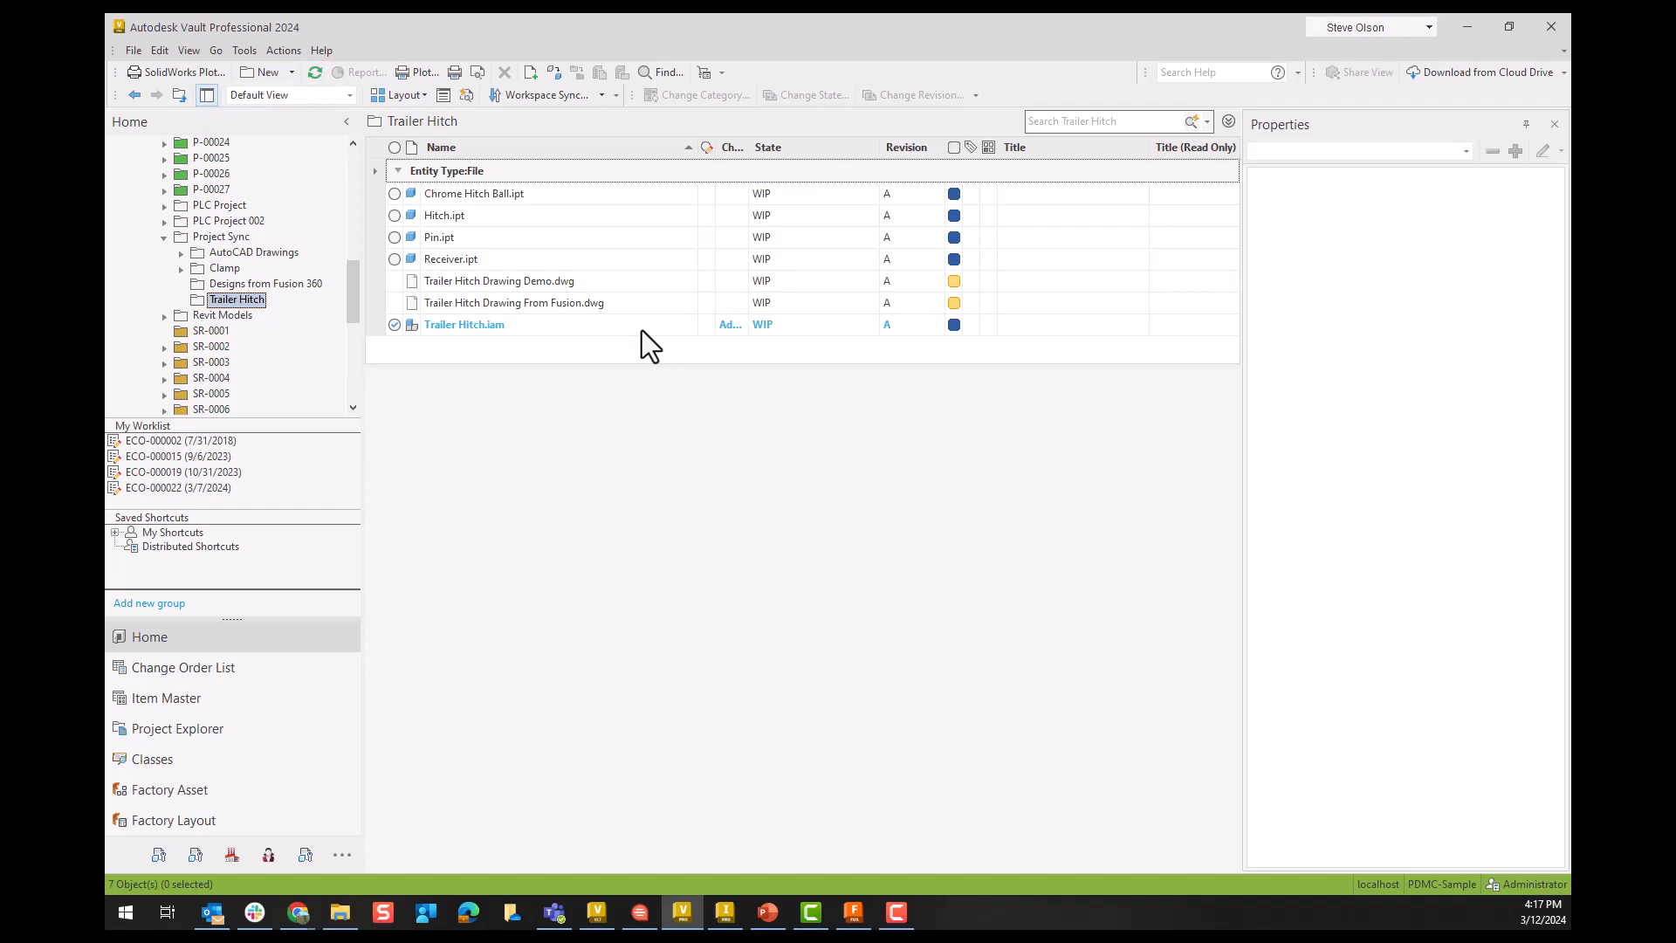
left_click(497, 279)
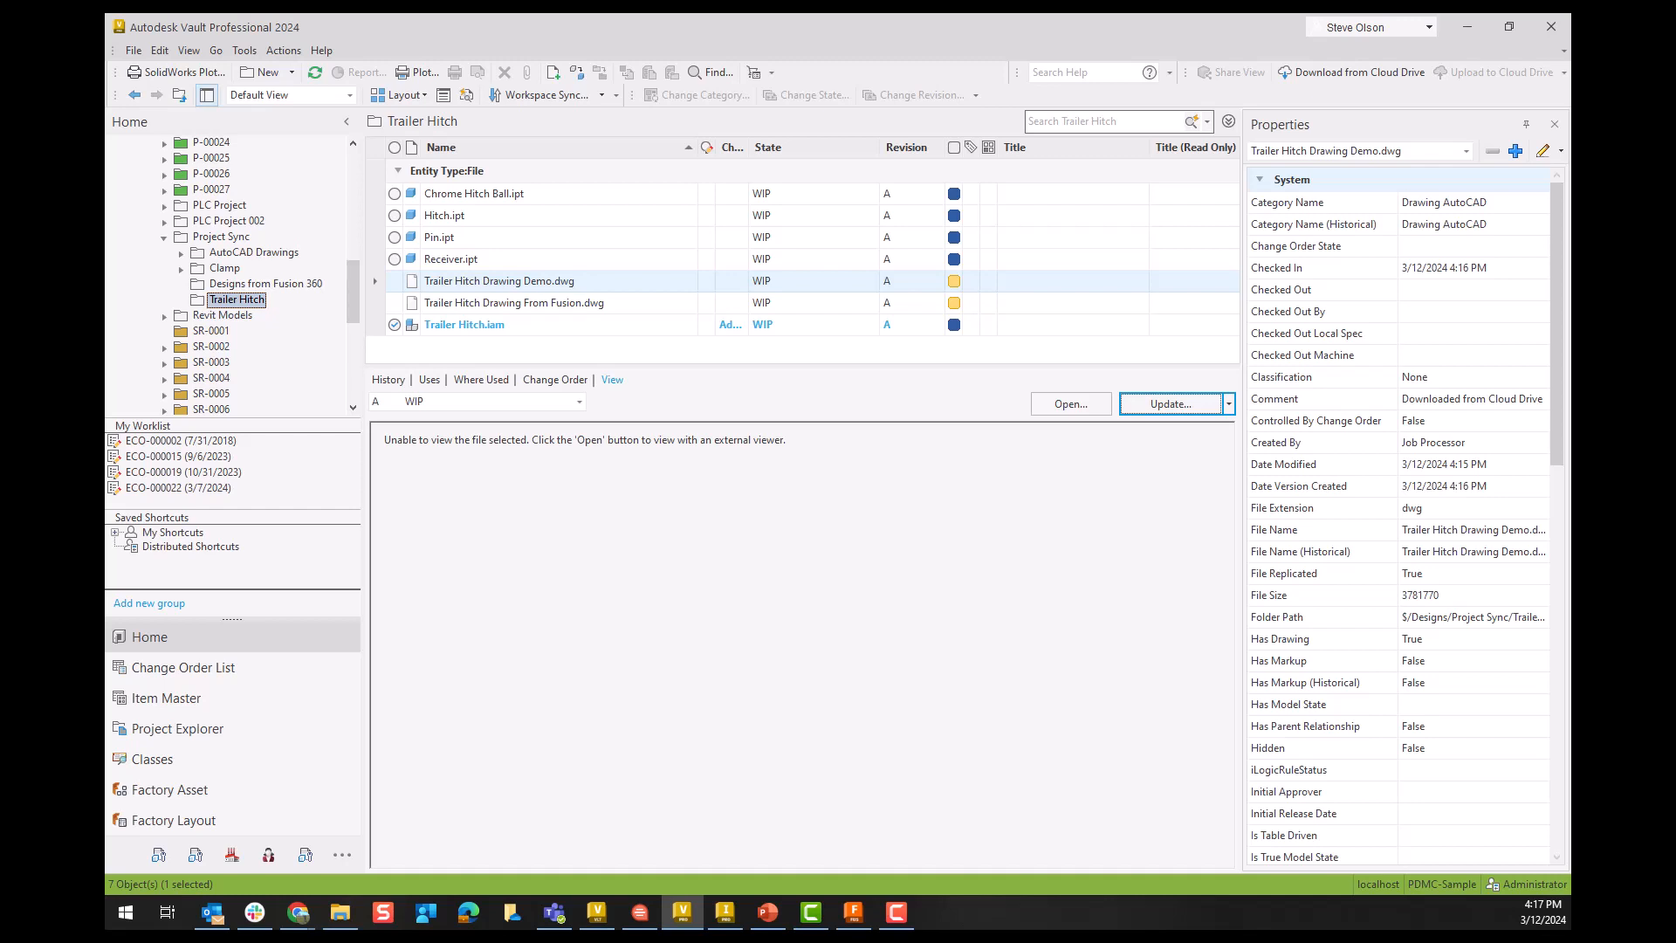
mouse_move(1264, 393)
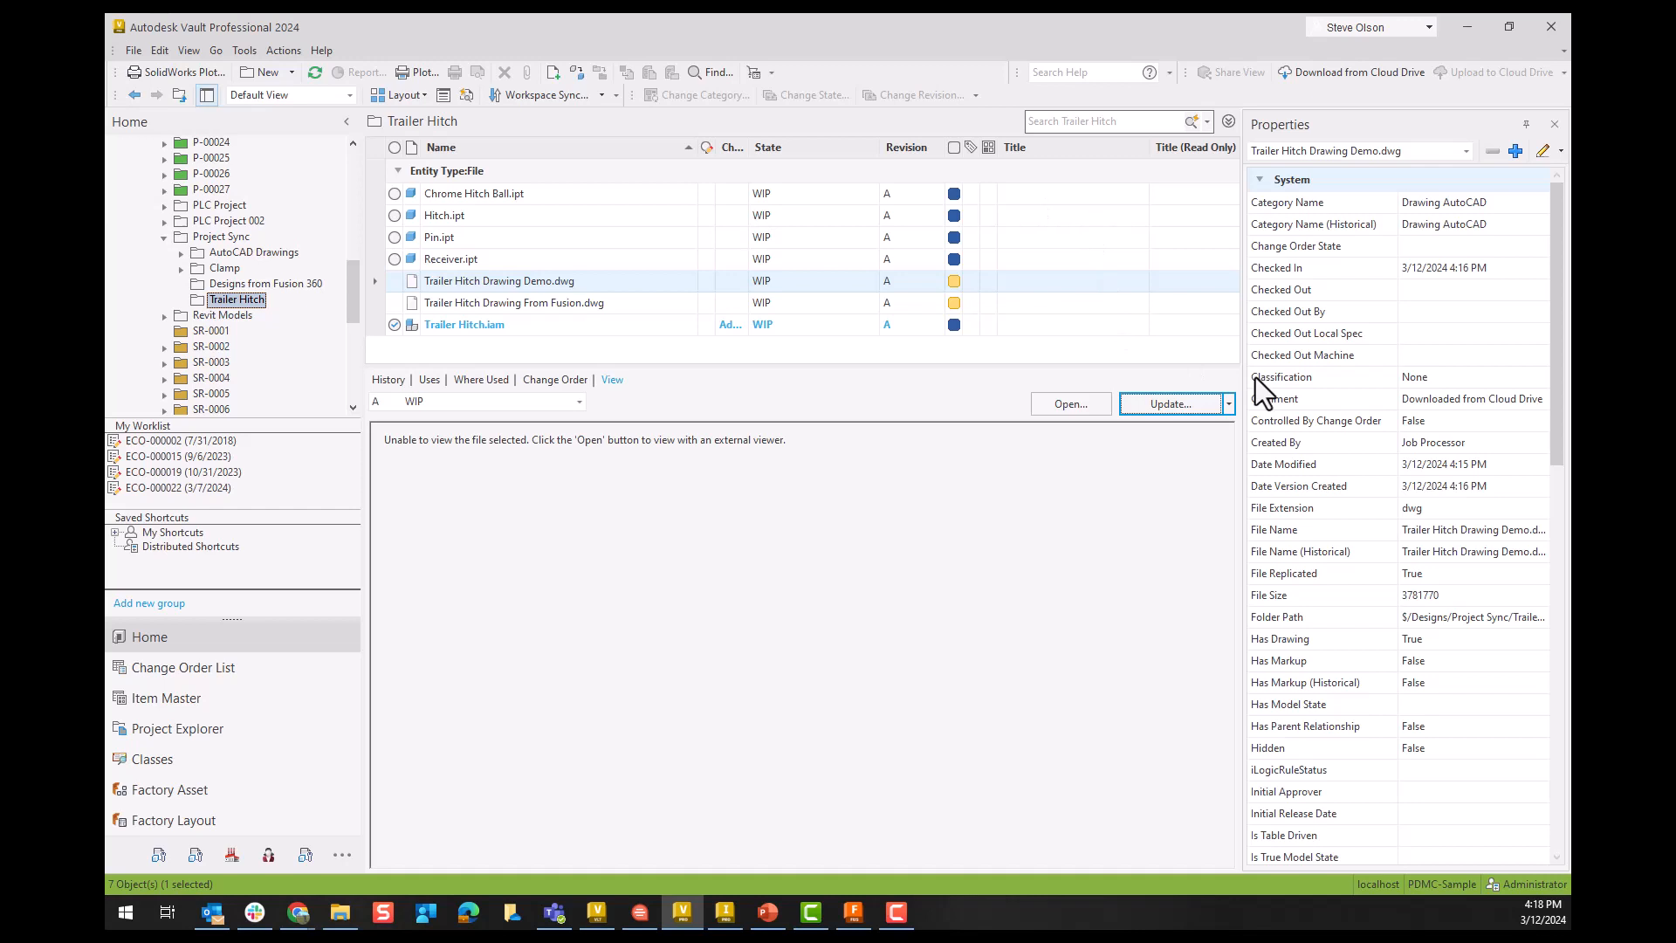
Step: Update the visualization so Trailer Hitch Drawing Demo.dwg loads in the built-in viewer
left_click(1228, 403)
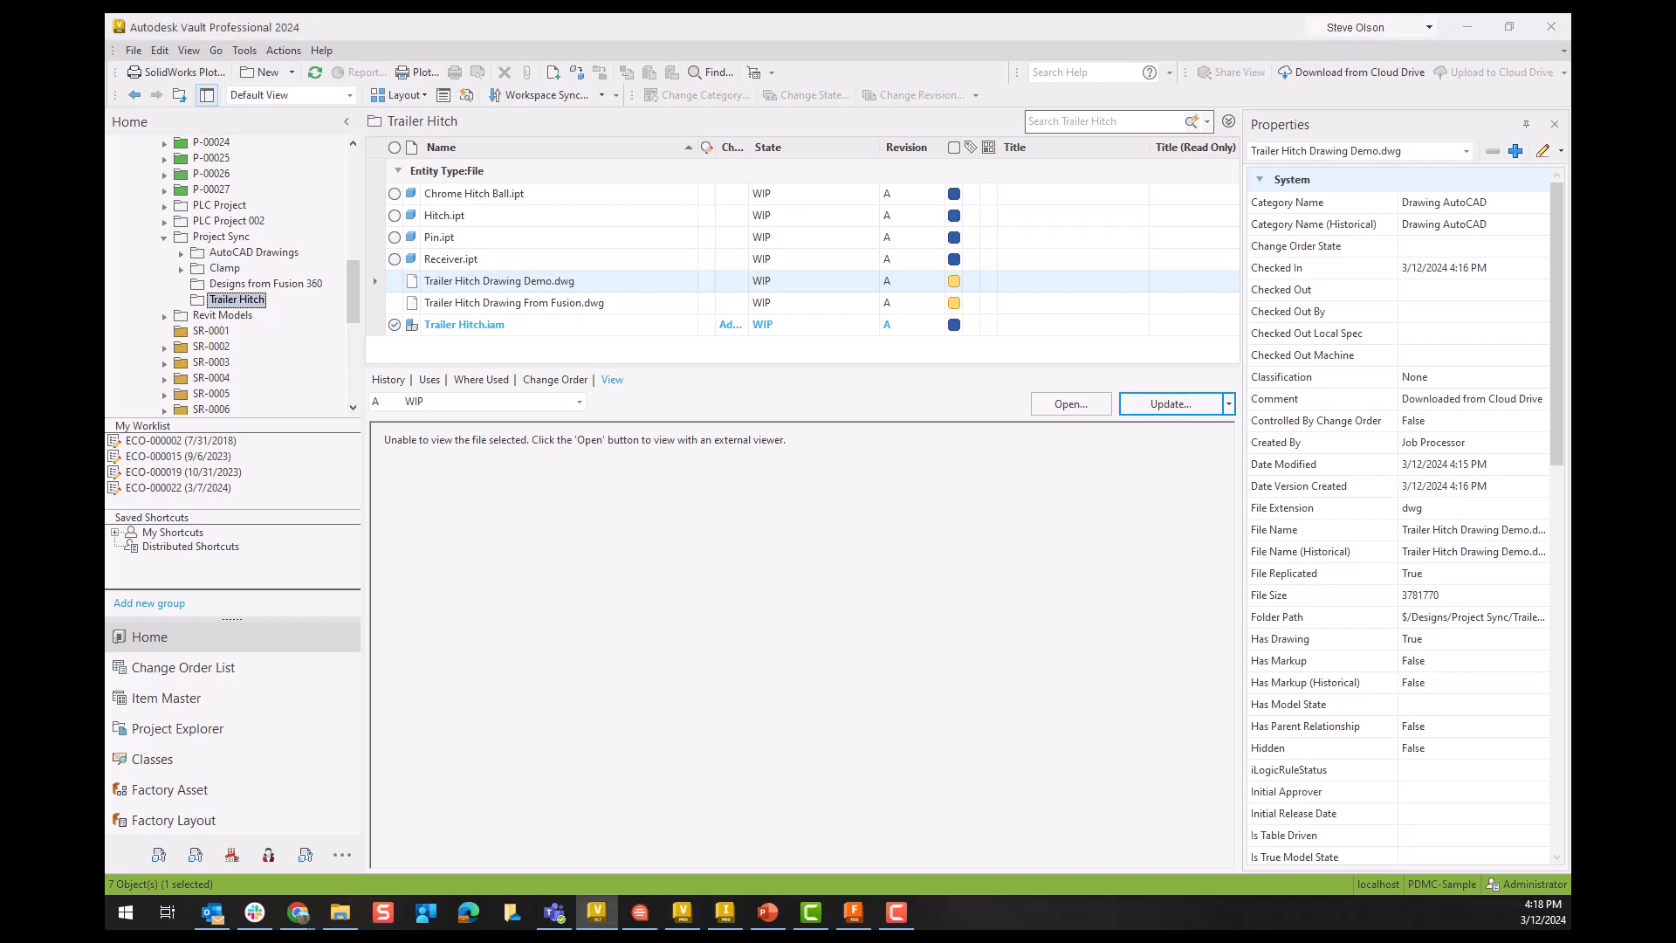
left_click(1168, 403)
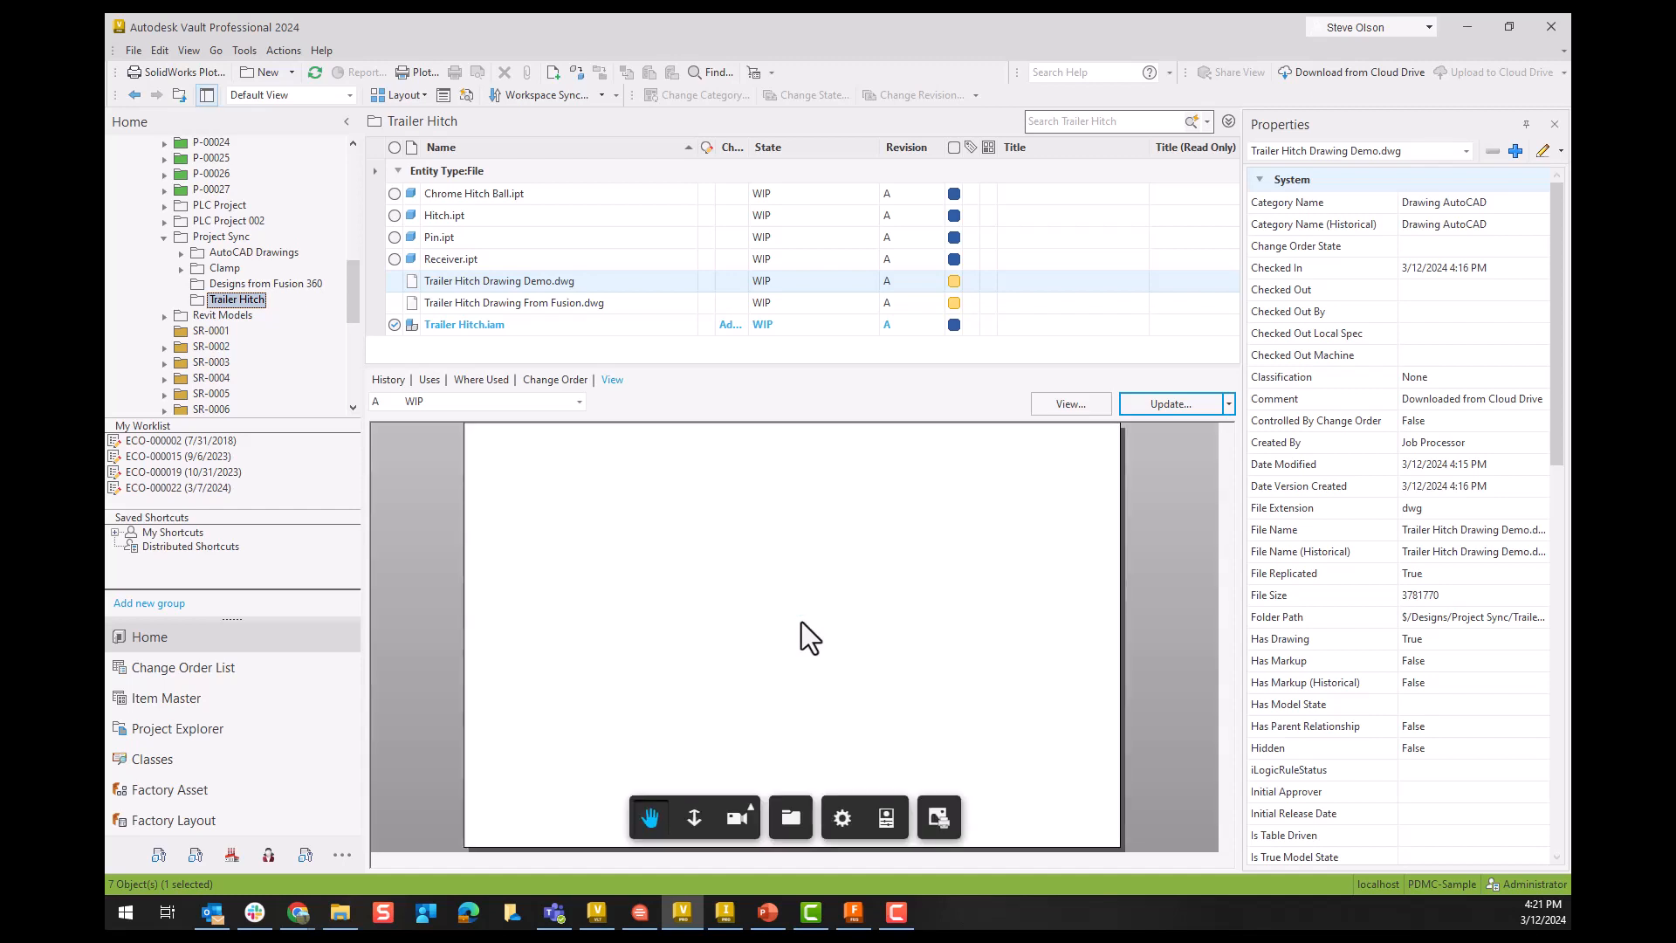
Step: Show the Sheets tree listing model, Trailer Hitch assembly, Receiver, Hitch and Chrome Hitch Ball
left_click(789, 817)
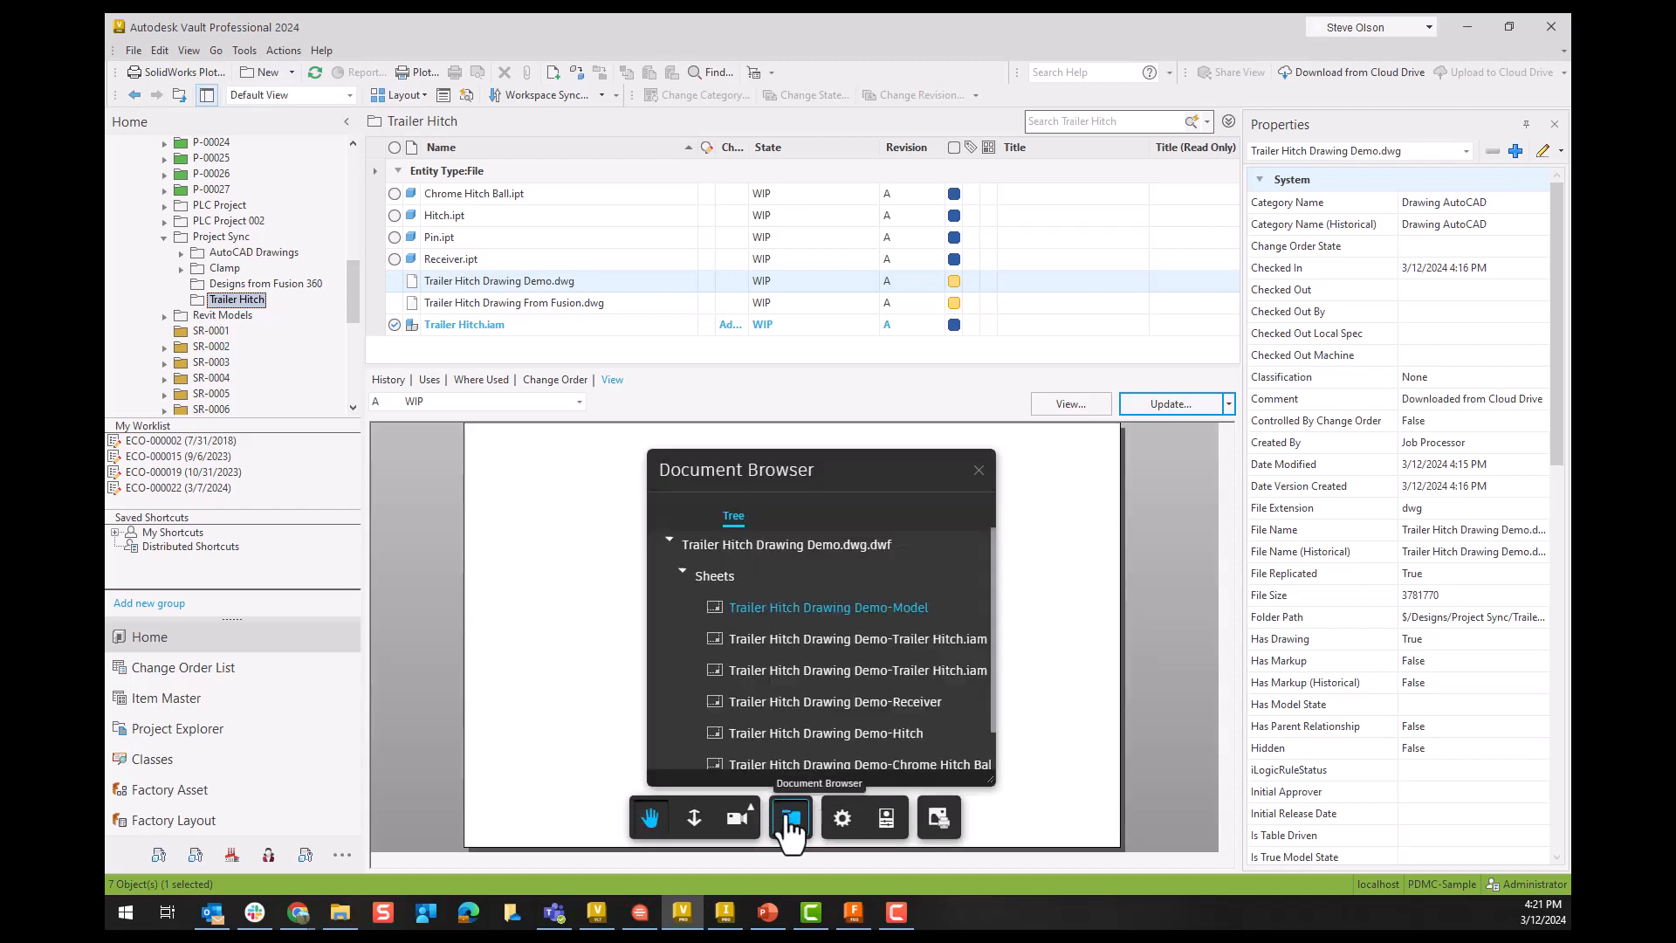